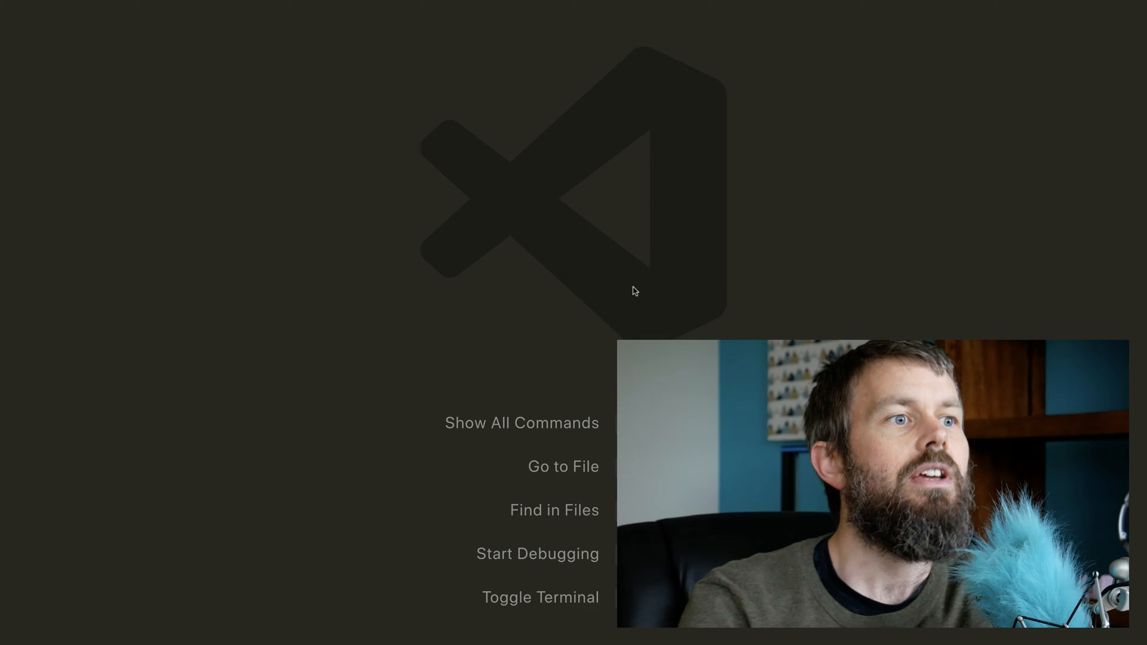
Step: Change into the trevor-webserver git directory, then browse the nerd-fonts GitHub readme and glyph-set diagram
left_click(540, 598)
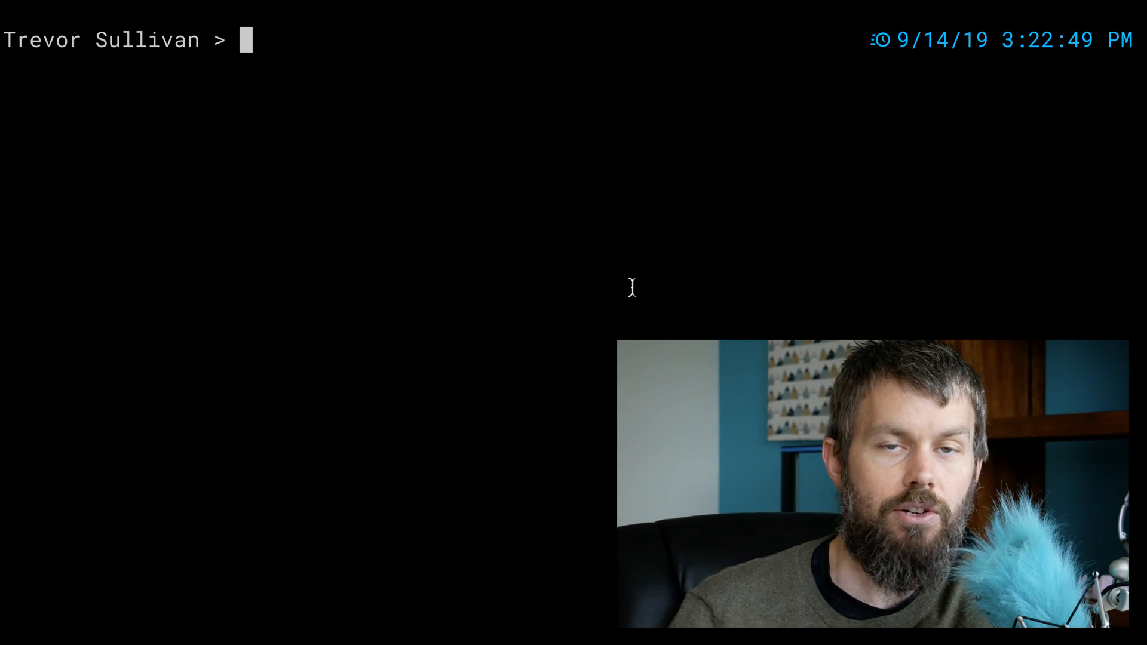
mouse_move(448, 223)
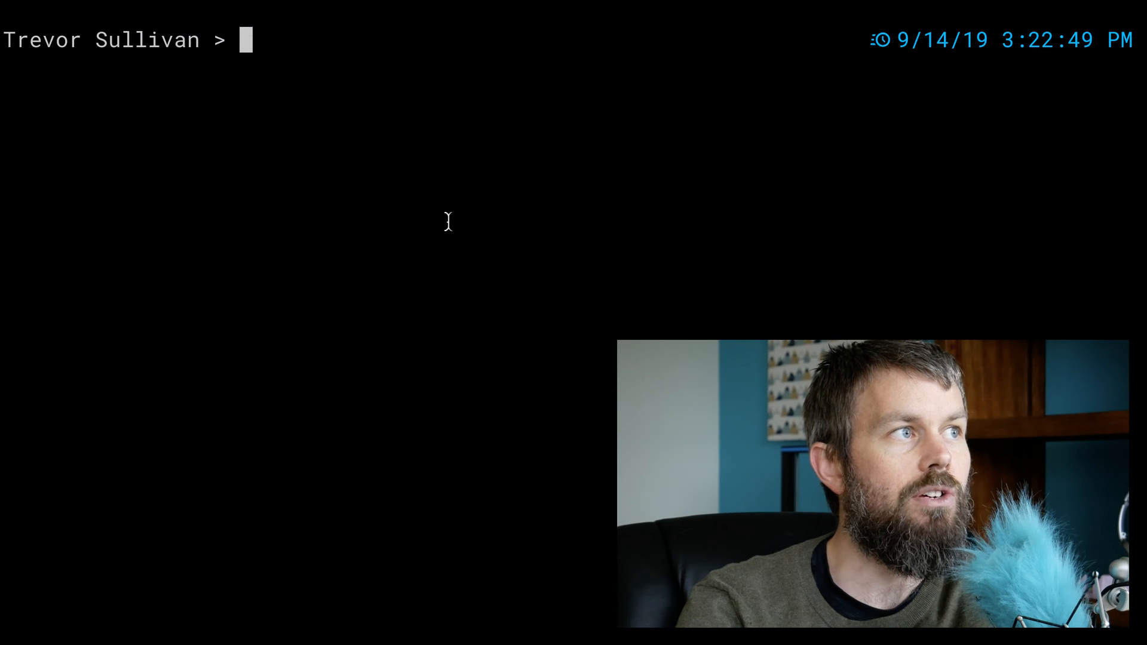
mouse_move(146, 40)
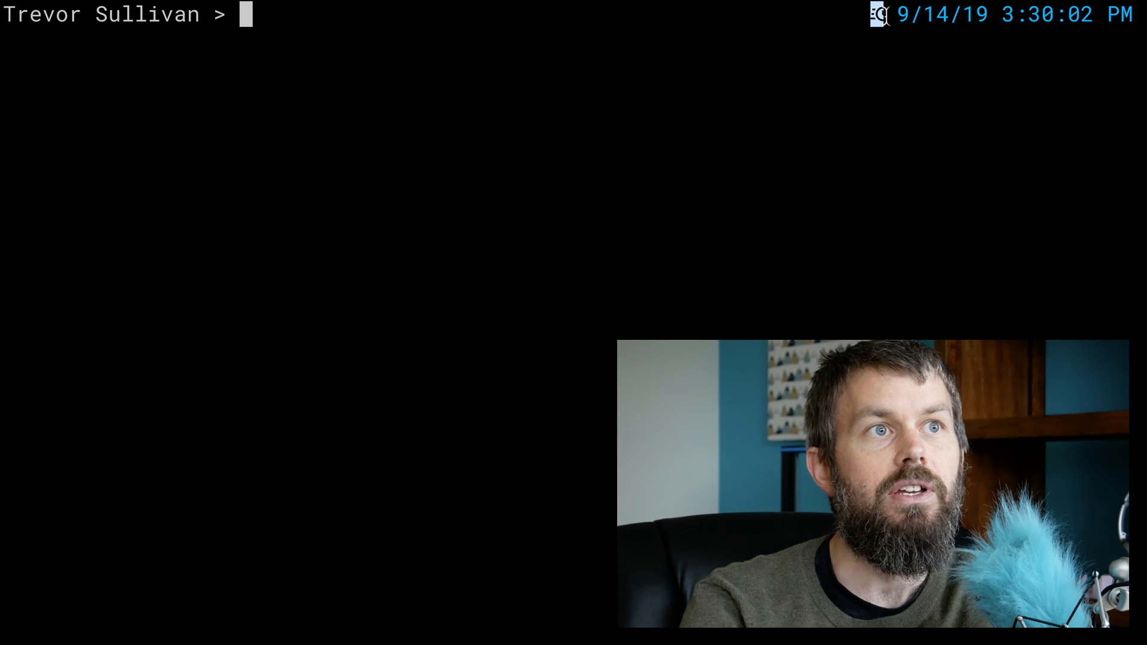
mouse_move(748, 181)
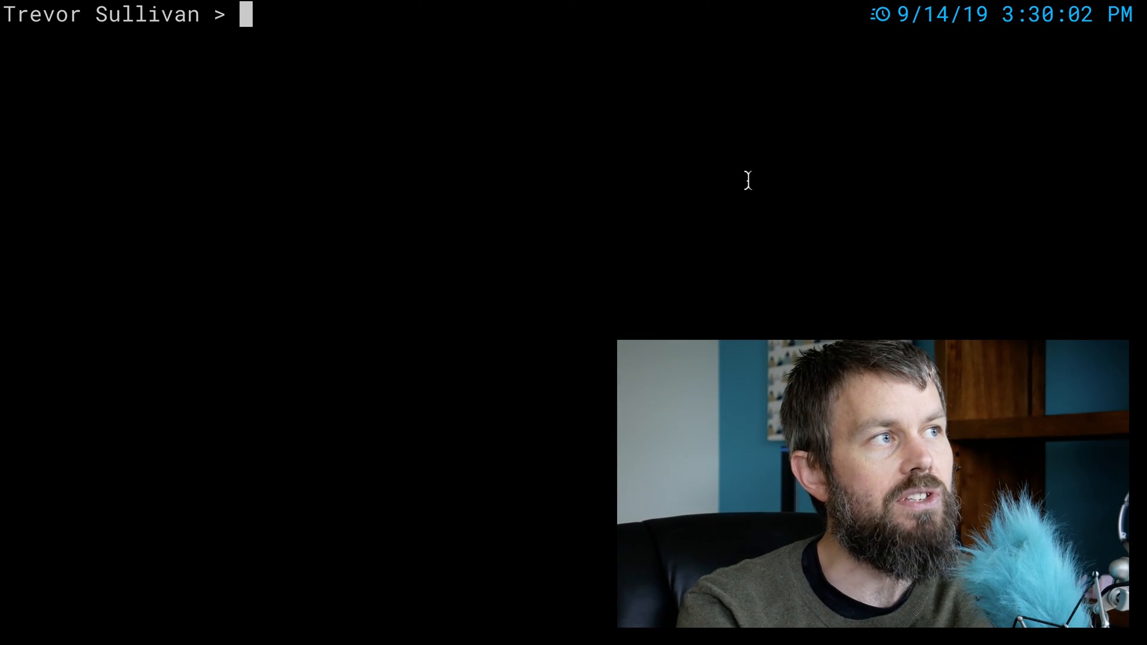
type("cd /Users/trevor/git/trevor-webserver/")
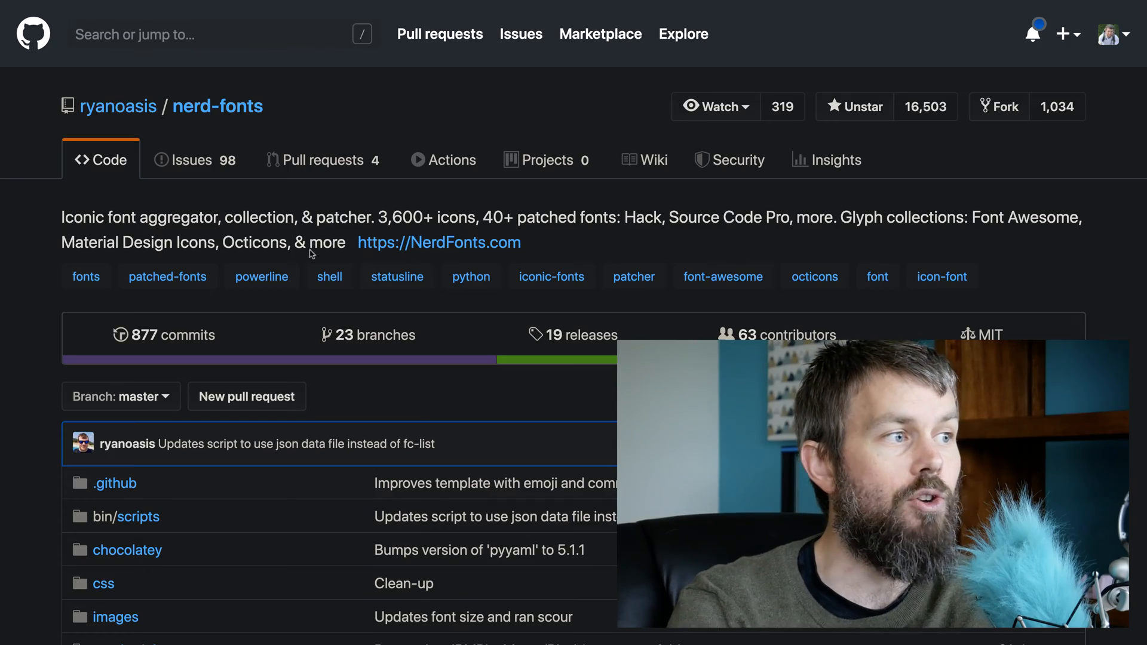
scroll("down", 3)
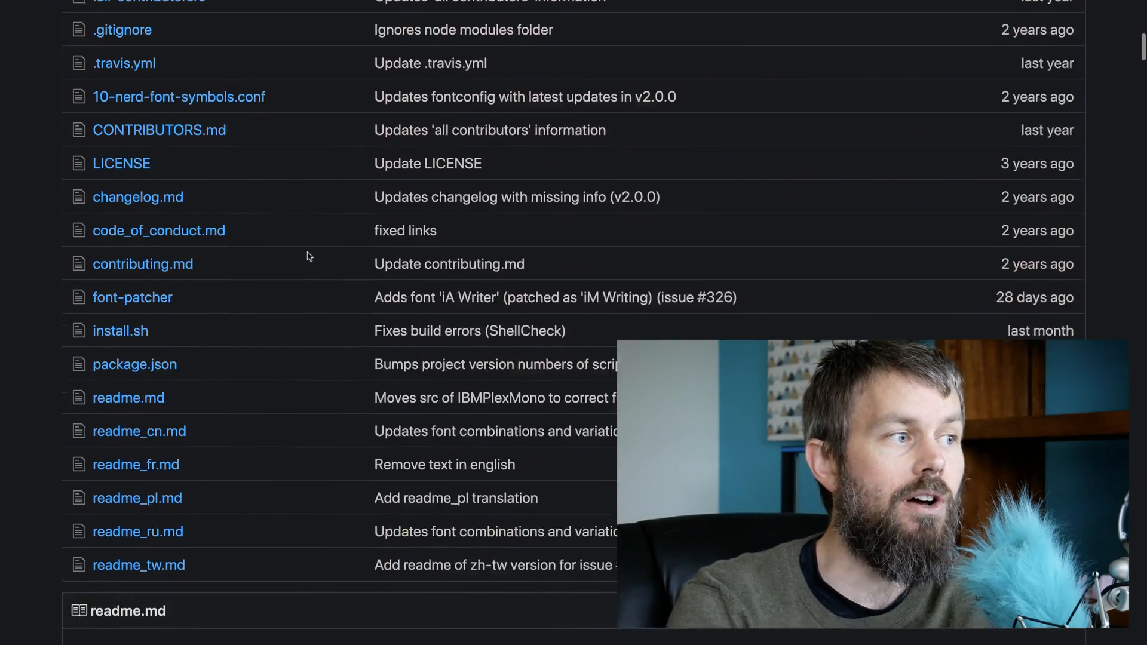
scroll("up", 3)
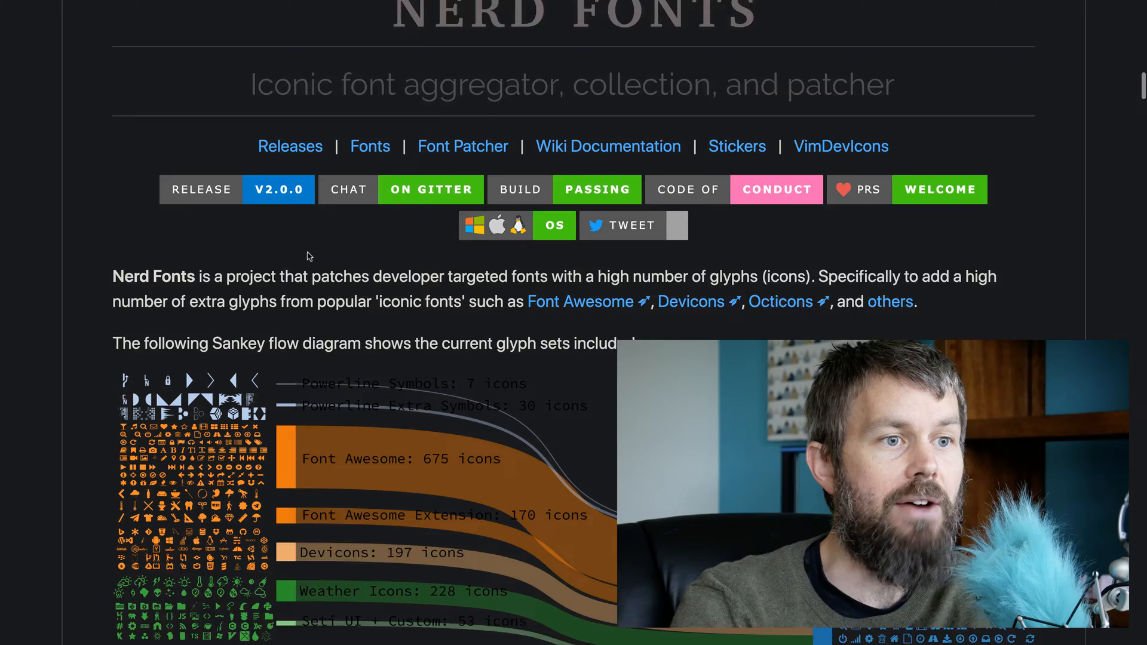
scroll("down", 3)
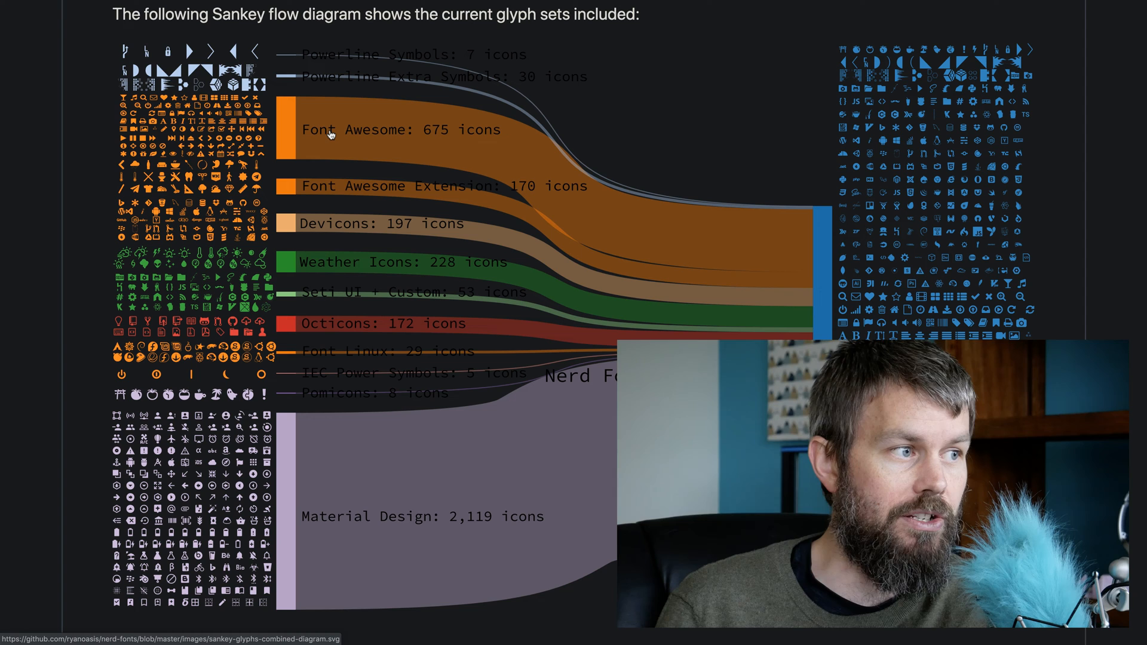
mouse_move(292, 106)
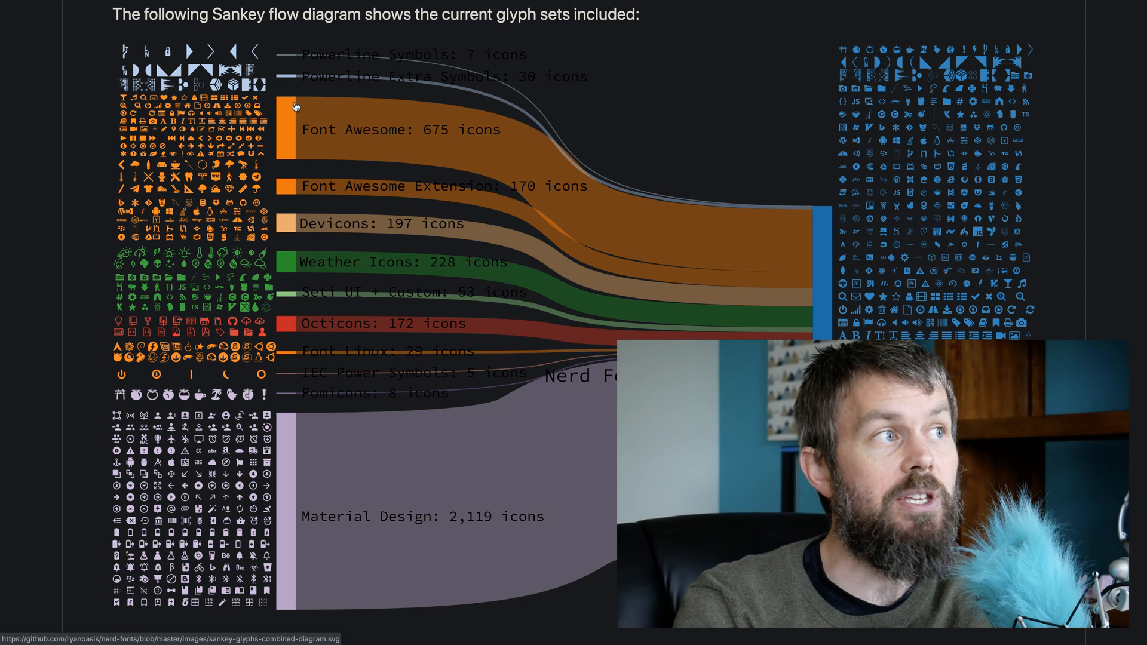
mouse_move(306, 182)
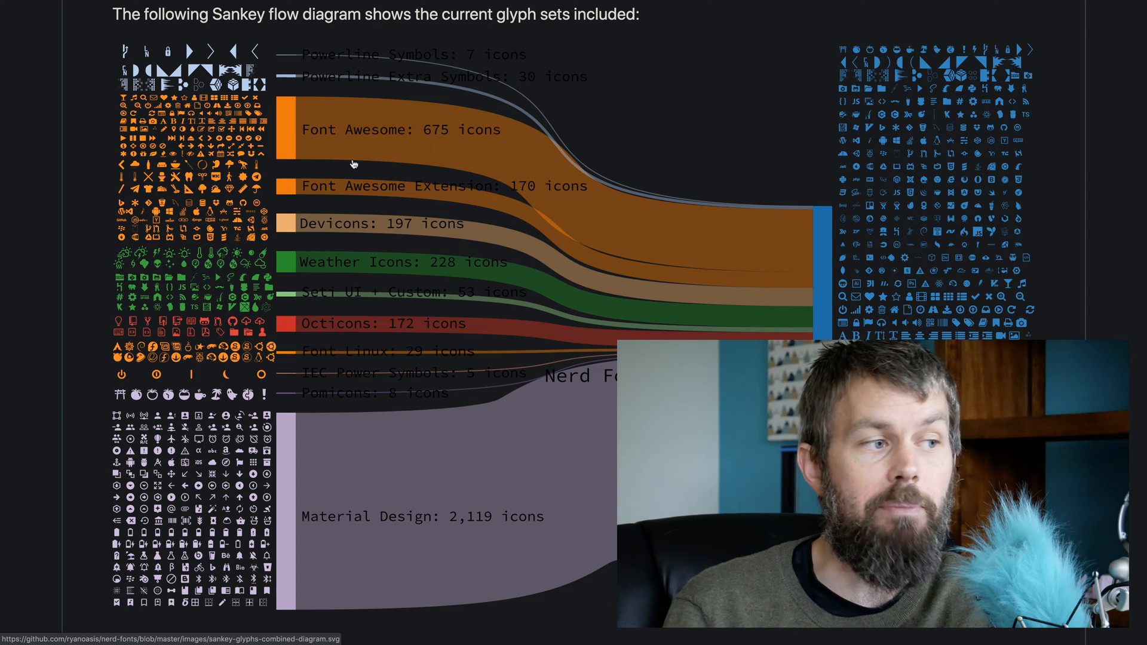
mouse_move(357, 510)
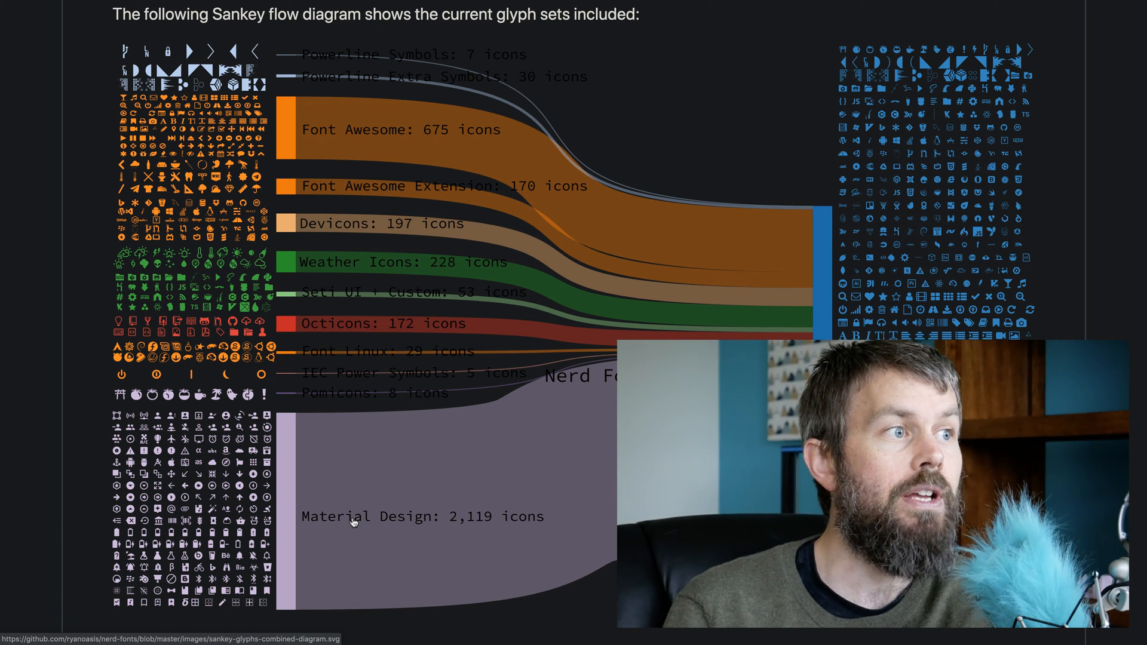
mouse_move(360, 282)
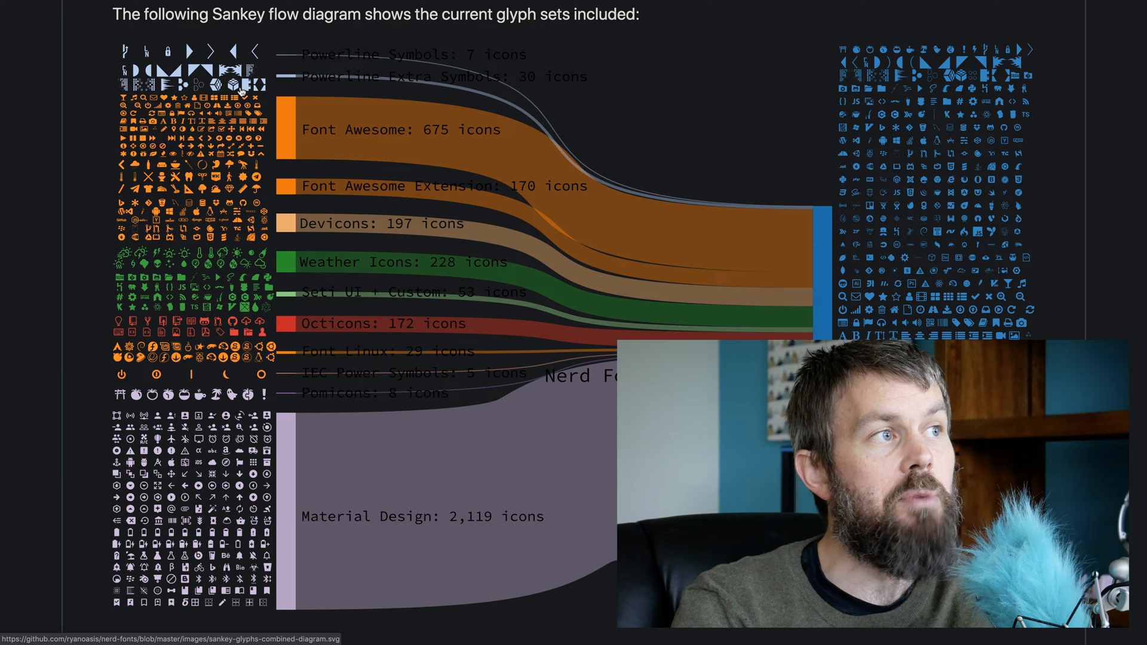
mouse_move(430, 133)
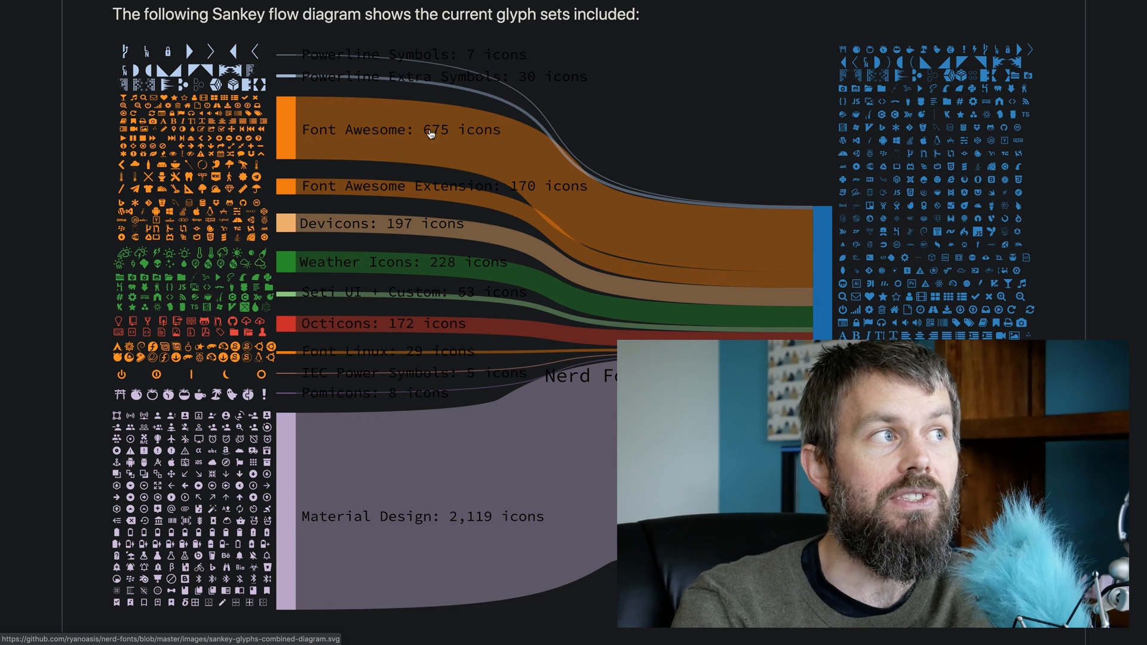
mouse_move(854, 117)
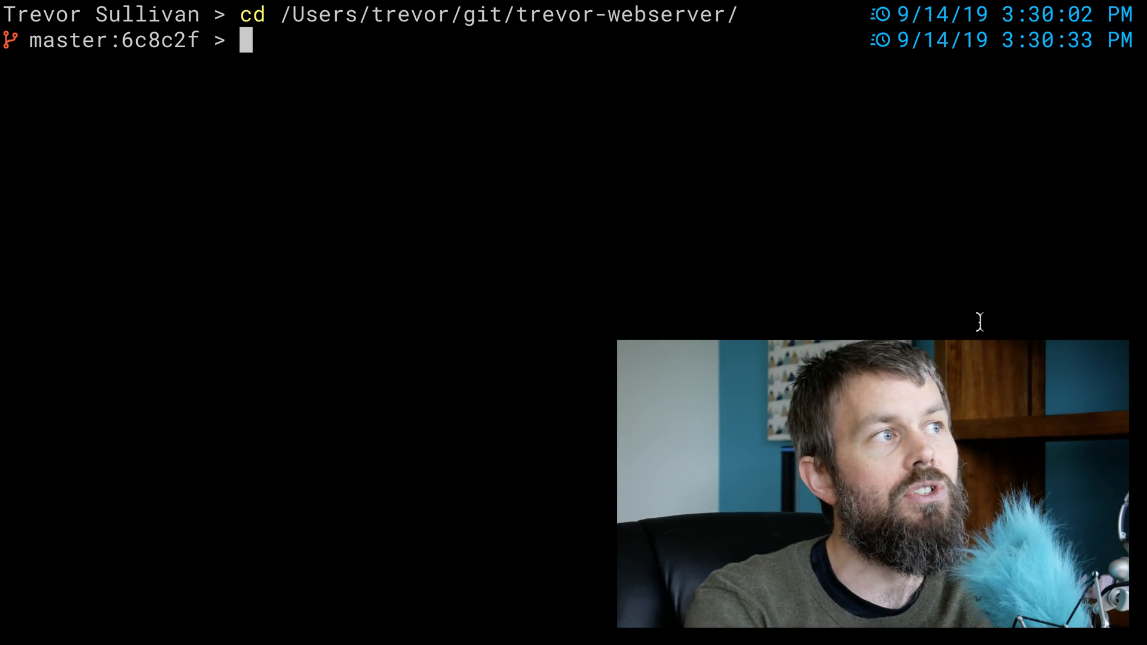
Step: Run 'brew search nerd' to list the available Nerd Font packages
type("brew")
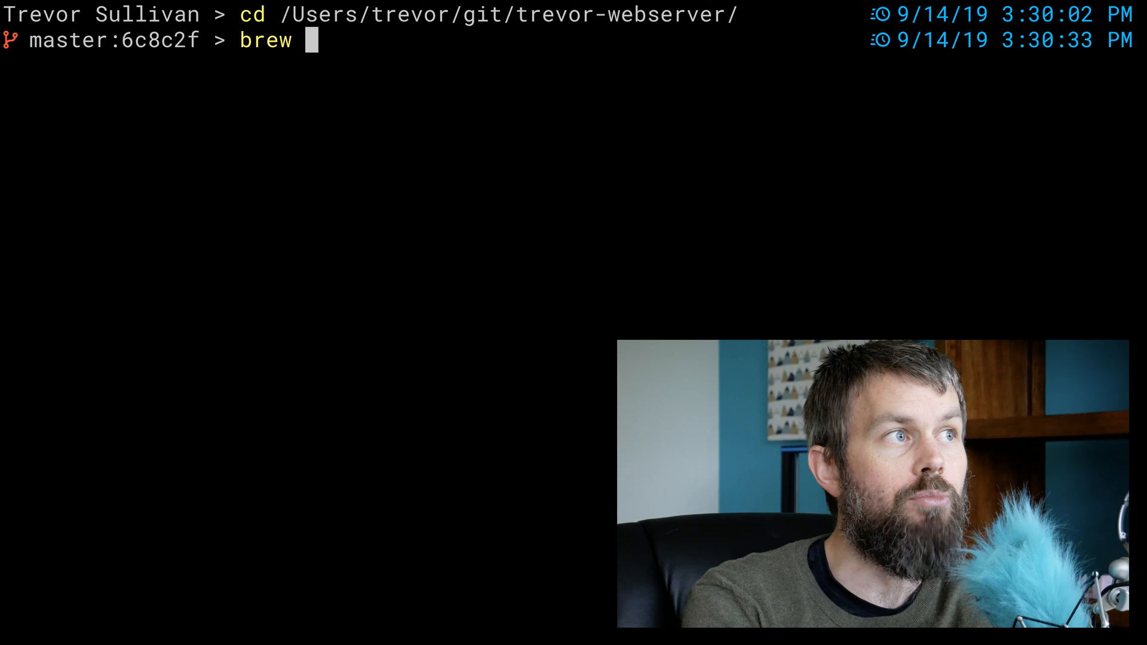
type("search")
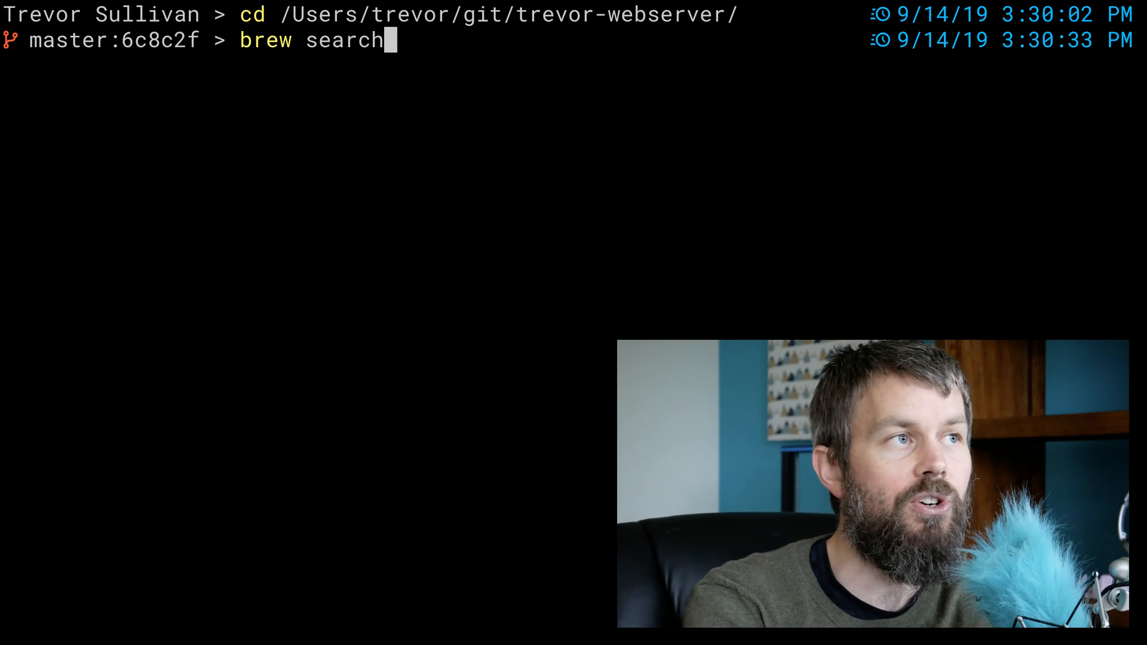
type("nerd")
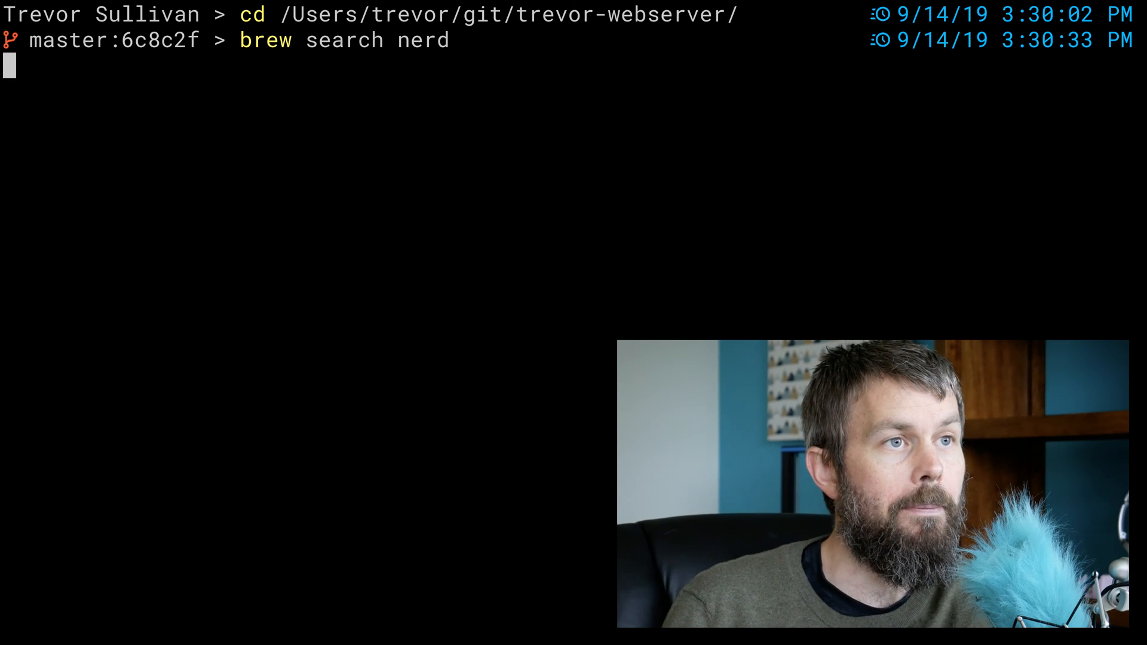
key("Return")
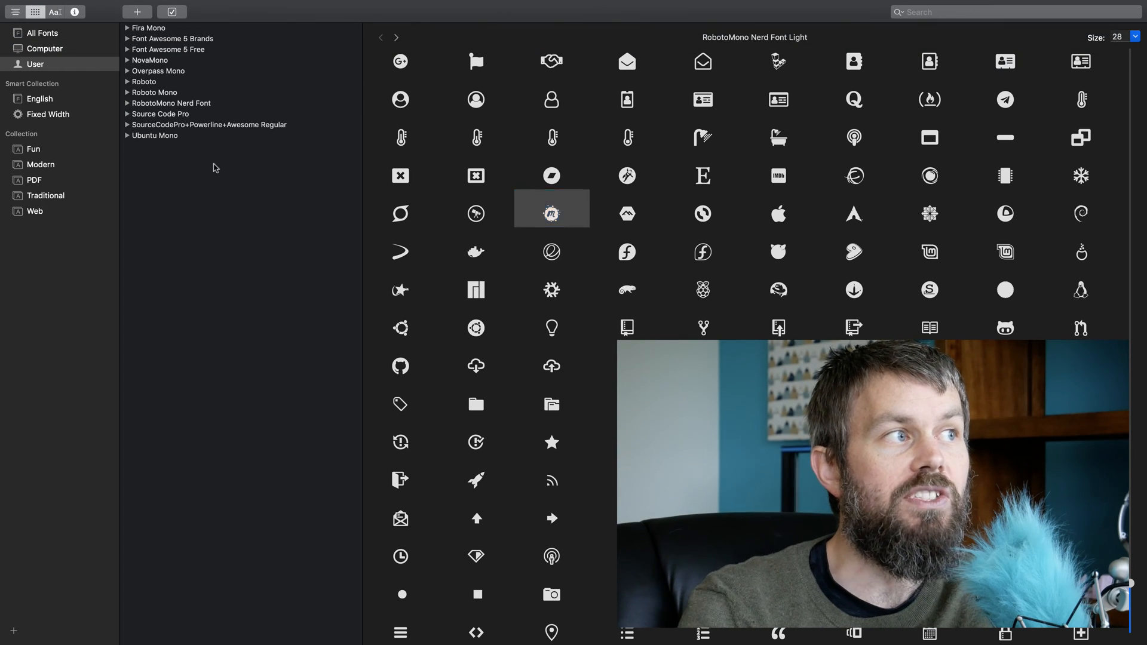
Step: Browse RobotoMono Nerd Font's glyph grid in Font Book and return to the terminal package list
left_click(171, 103)
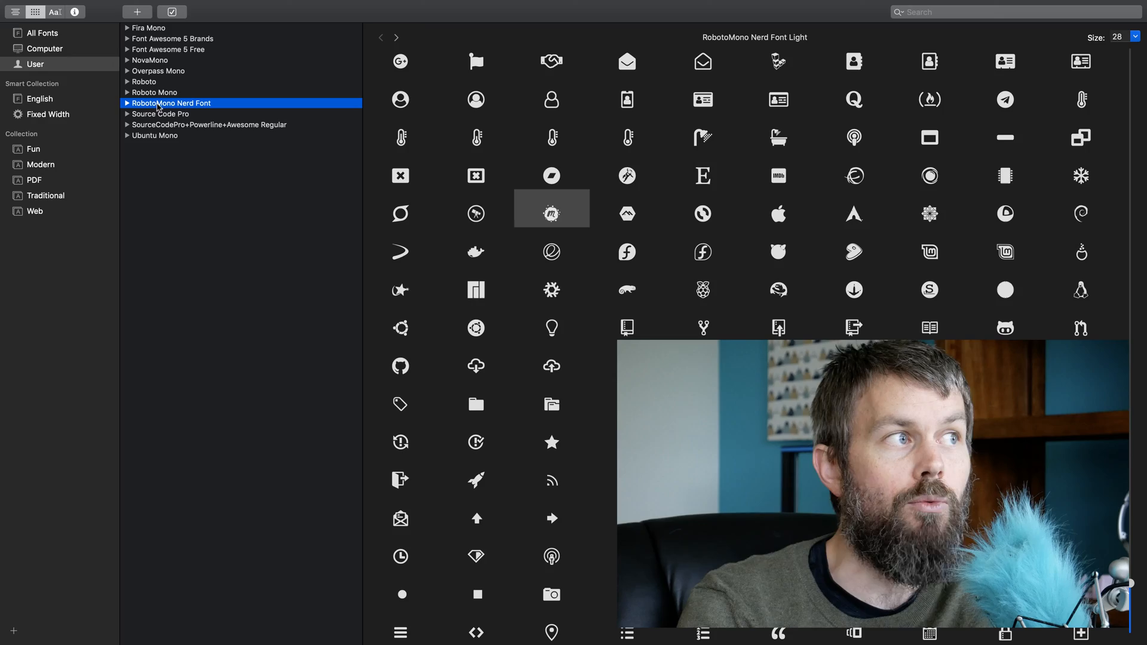
scroll("down", 3)
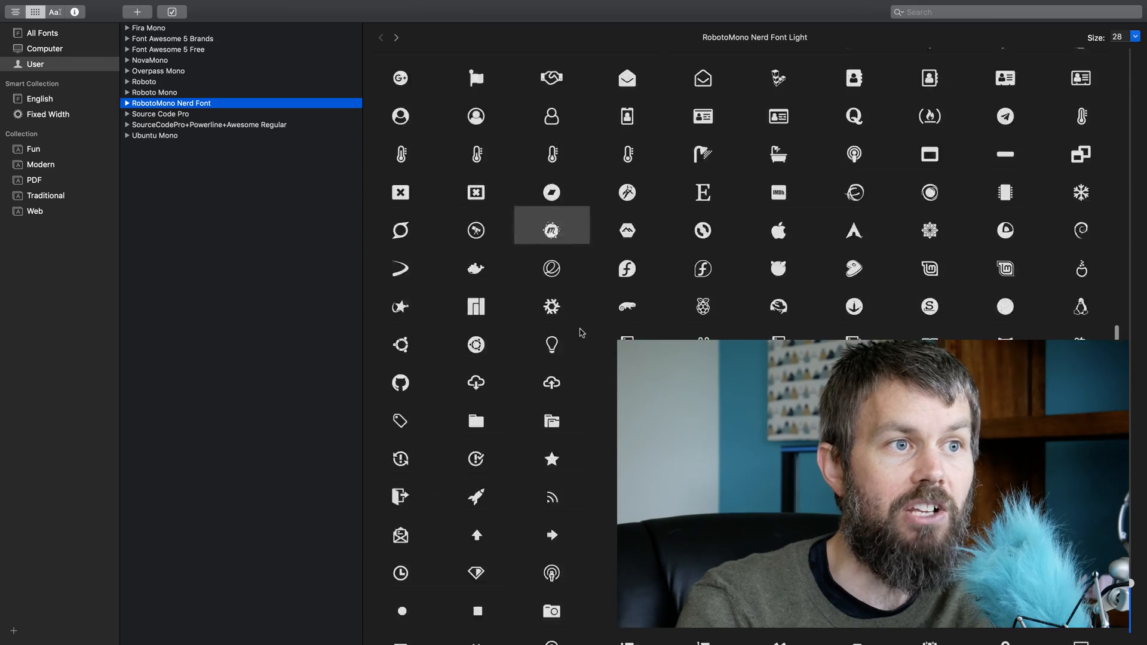
scroll("up", 3)
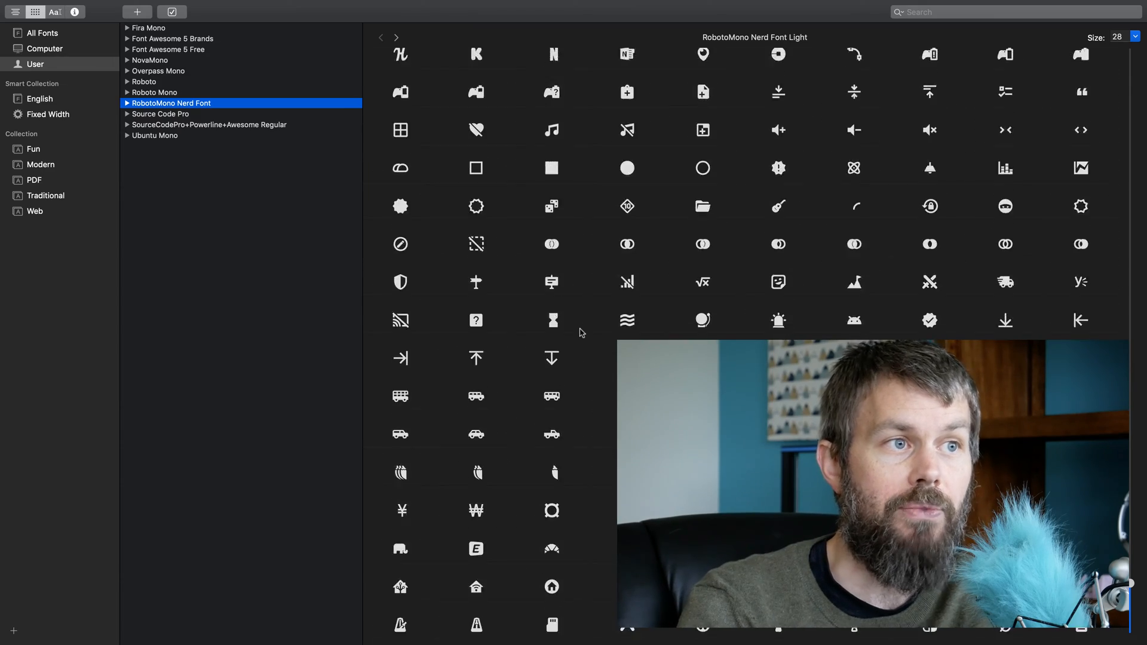
scroll("up", 3)
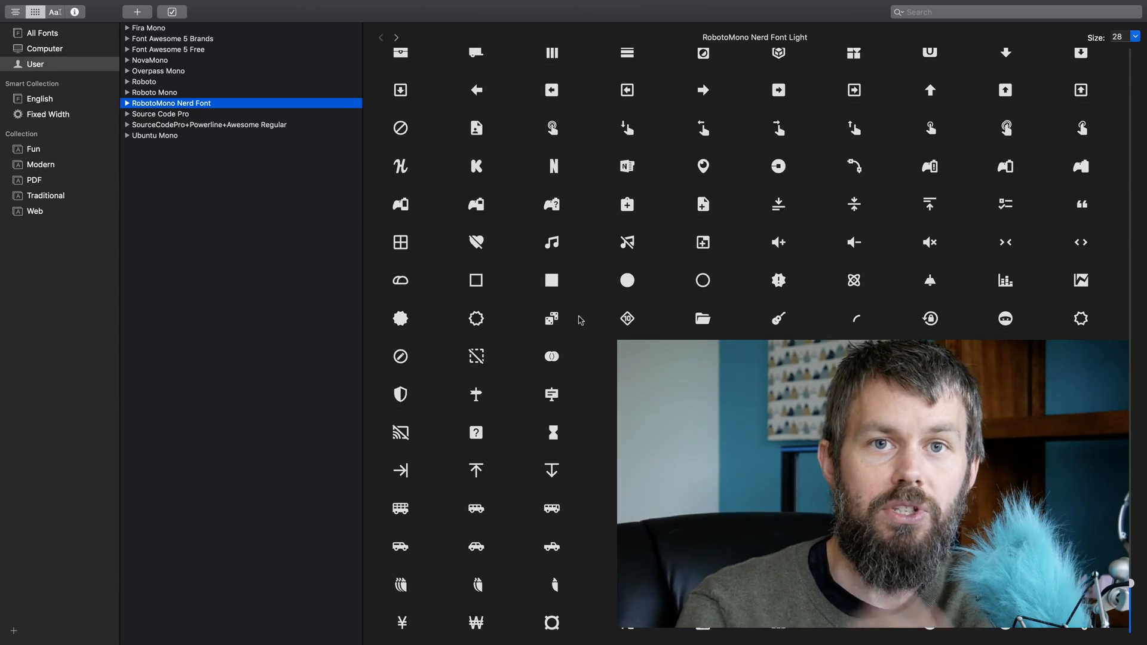
left_click(550, 317)
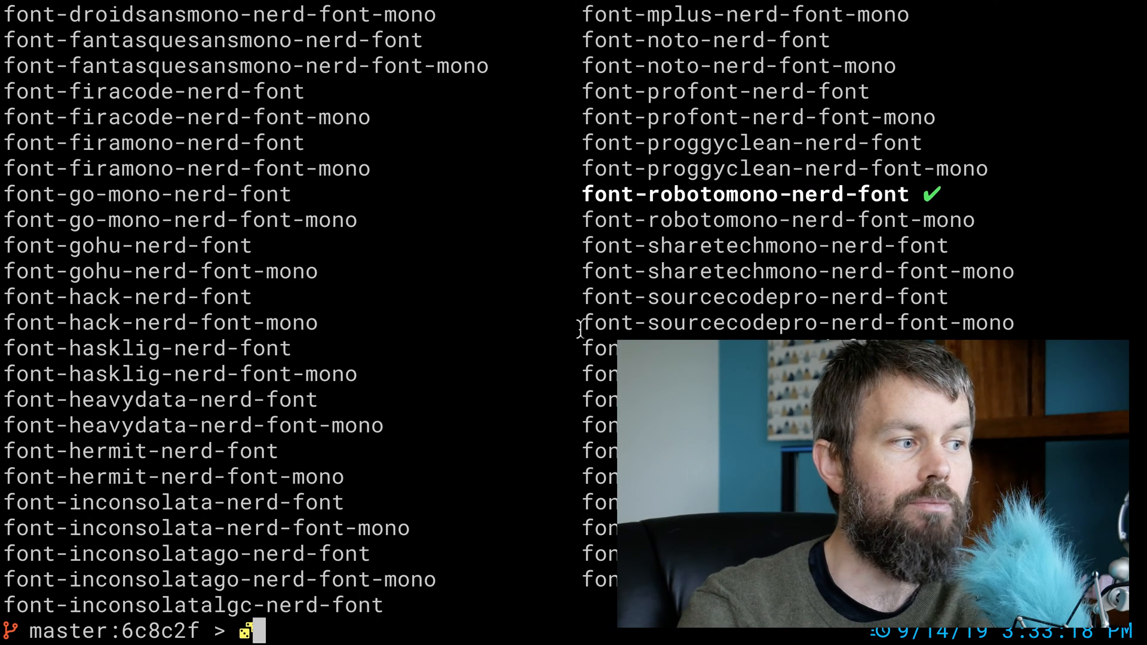
Step: Run 'brew cask install font-ubuntu-nerd-font' to install the Ubuntu Nerd Font
key("Return")
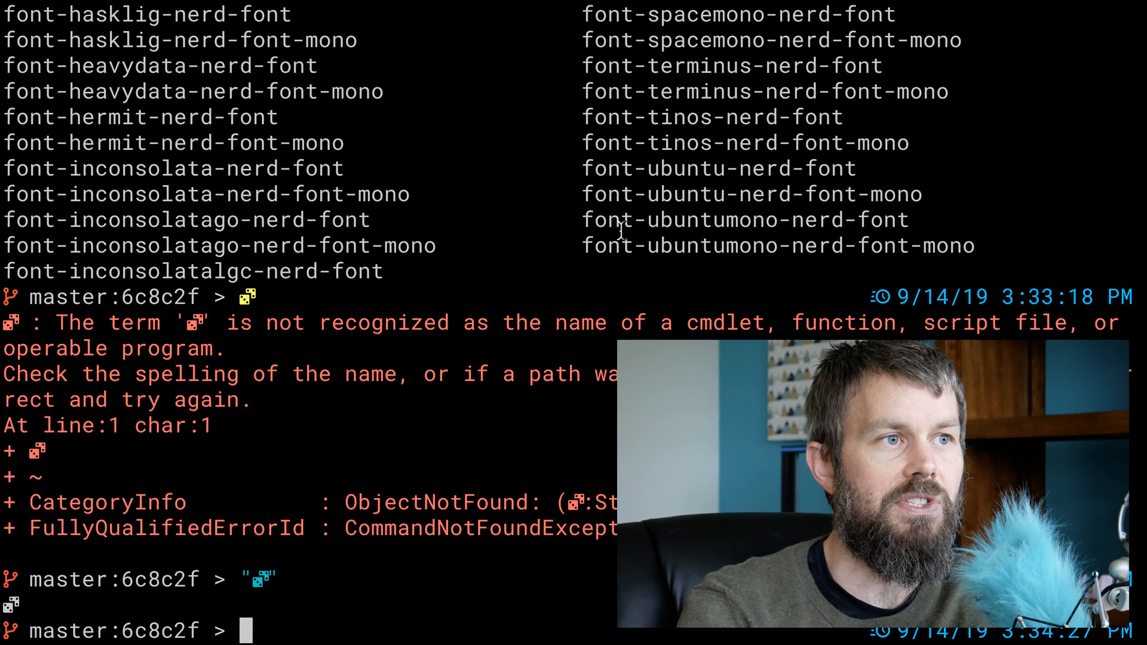
mouse_move(899, 220)
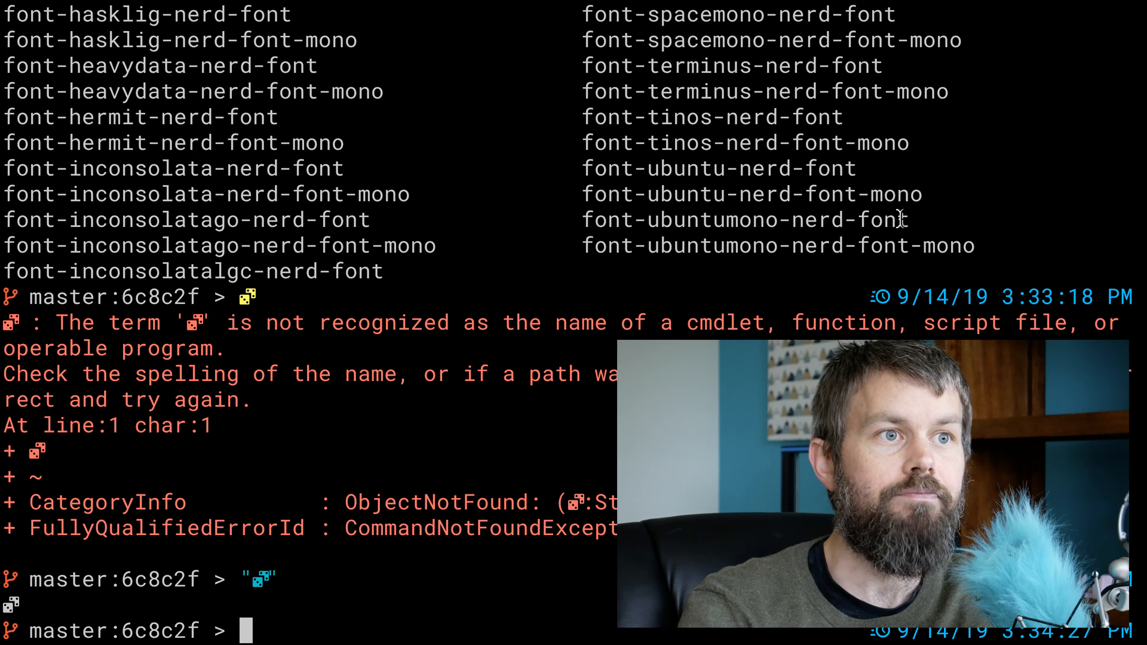
type("brew")
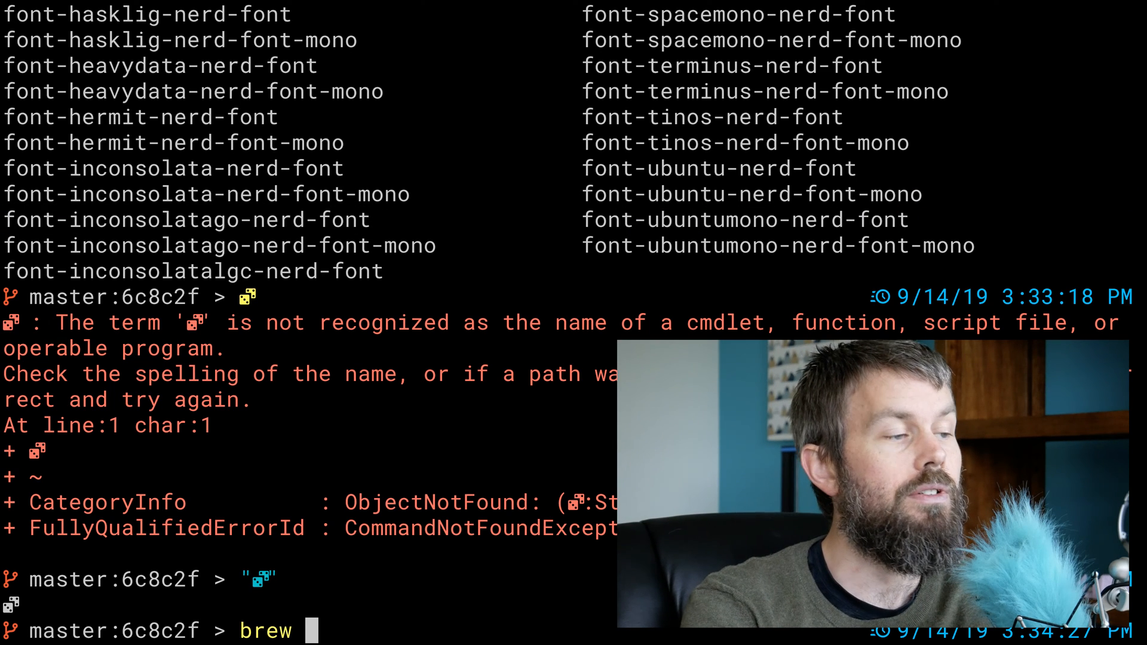
type("cask install font-ubunt")
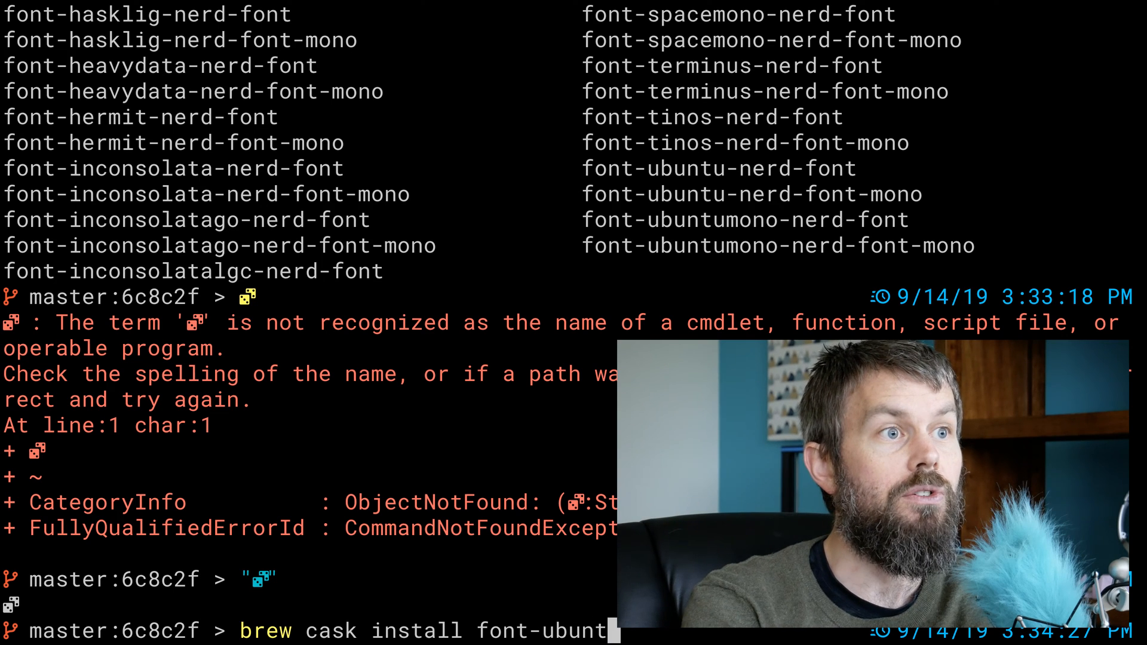
type("-ner")
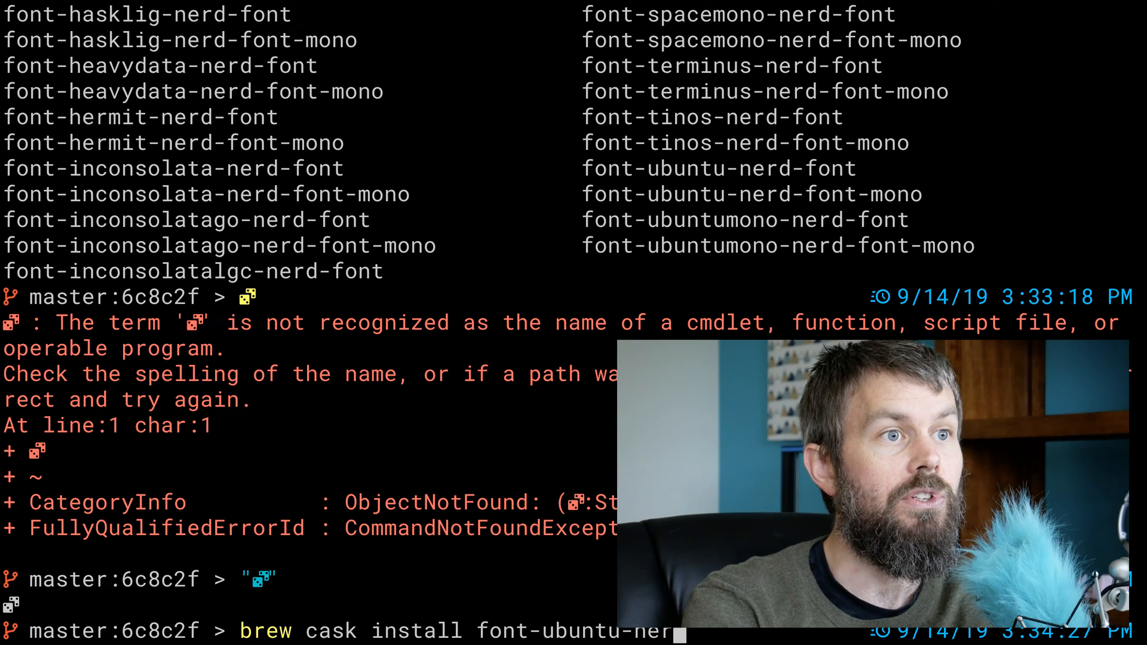
key("Return")
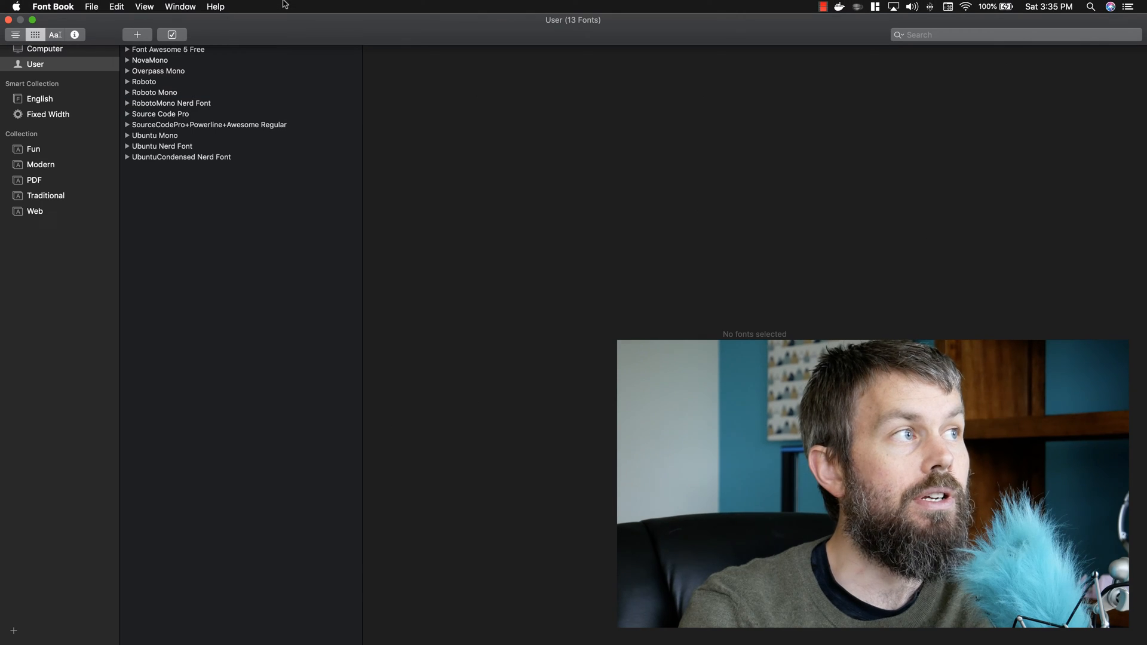
Step: Preview UbuntuCondensed and Ubuntu Nerd Font in Font Book, scrolling to the icon glyphs
left_click(181, 157)
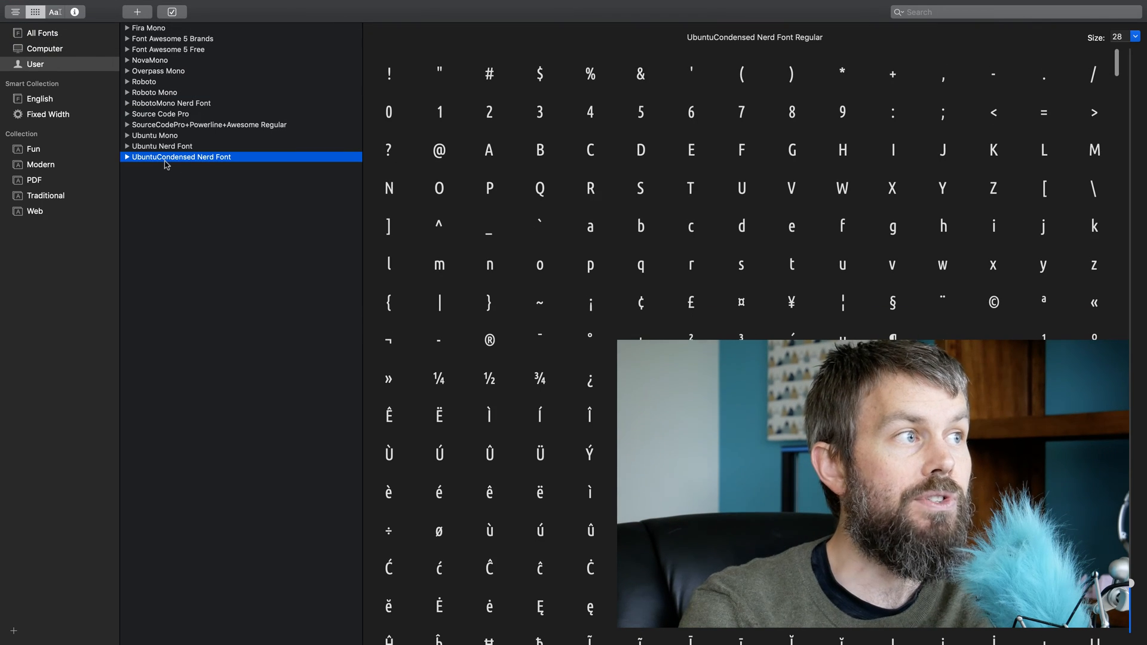
left_click(161, 146)
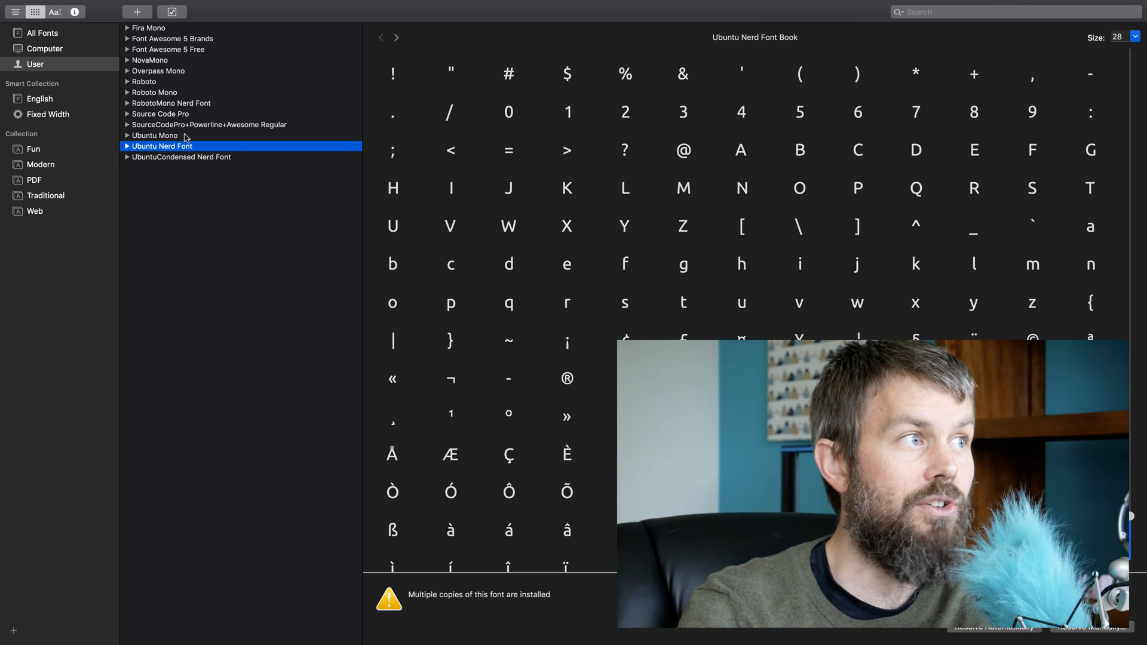
mouse_move(201, 141)
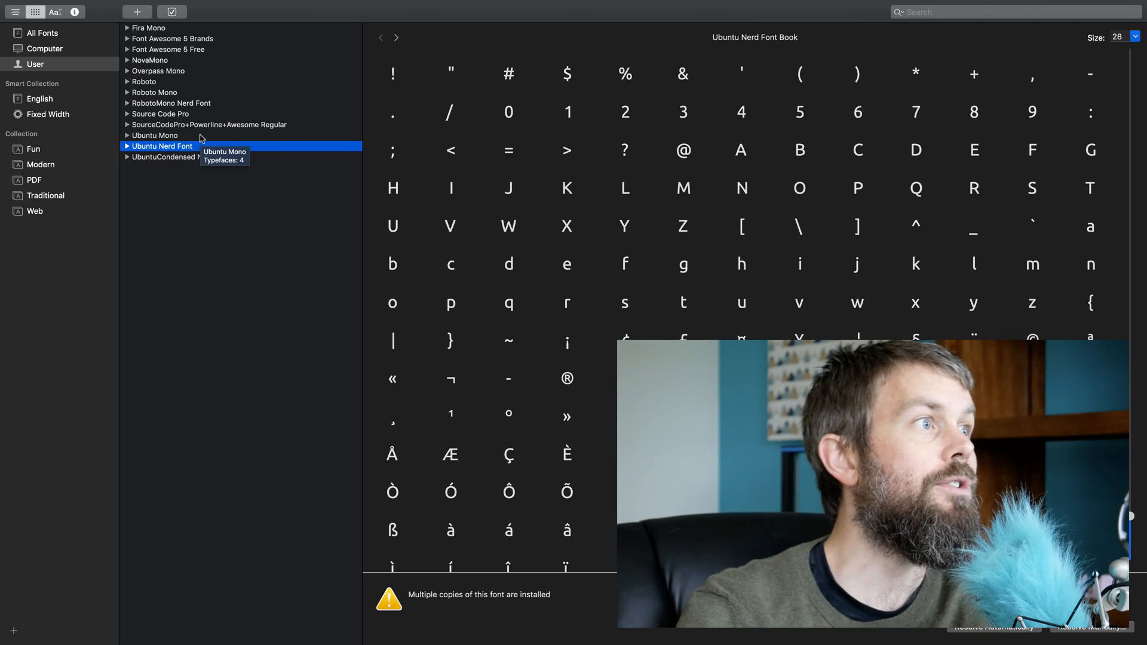
scroll("down", 3)
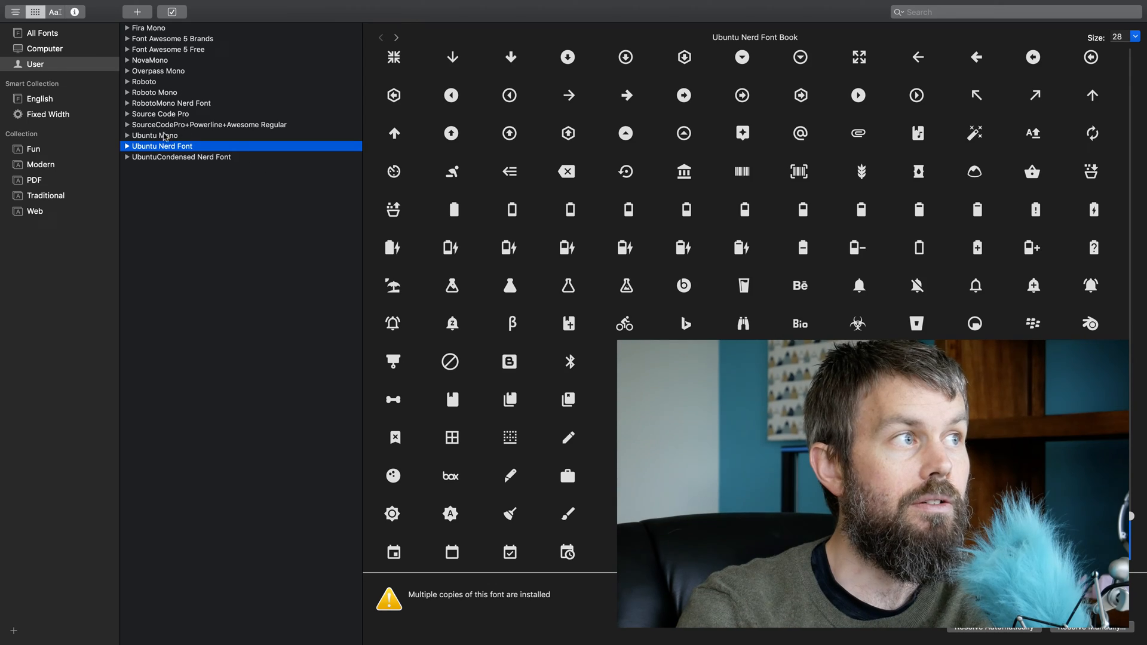
mouse_move(154, 92)
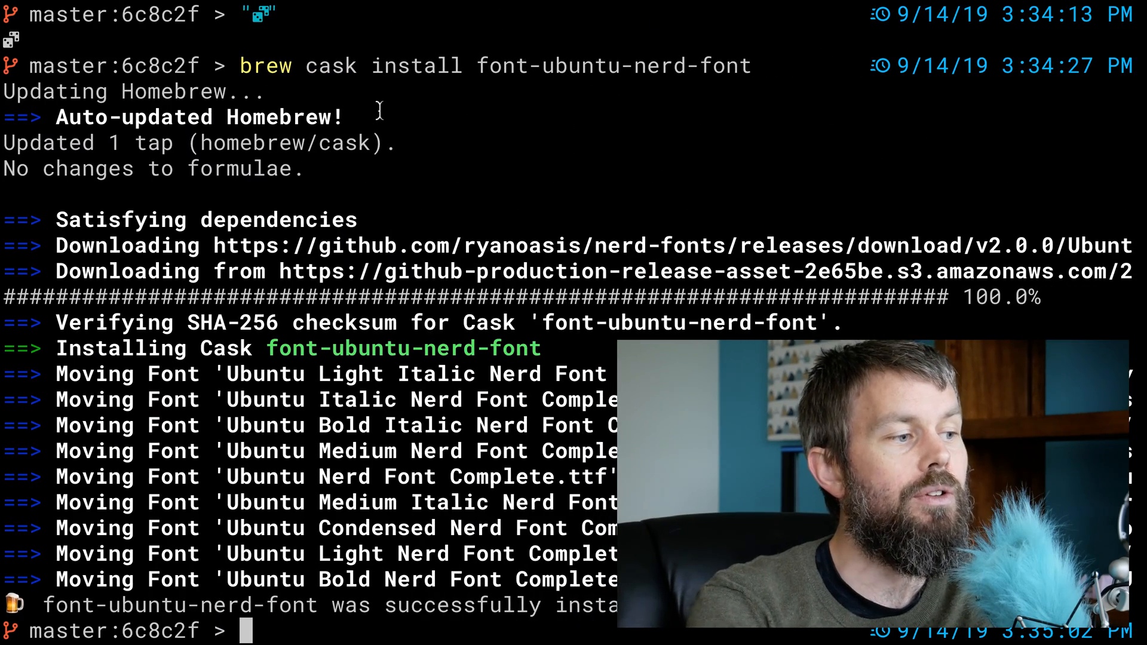
Step: Run 'code $PROFILE.CurrentUserAllHosts' to open the PowerShell all-hosts profile in VS Code
type("code")
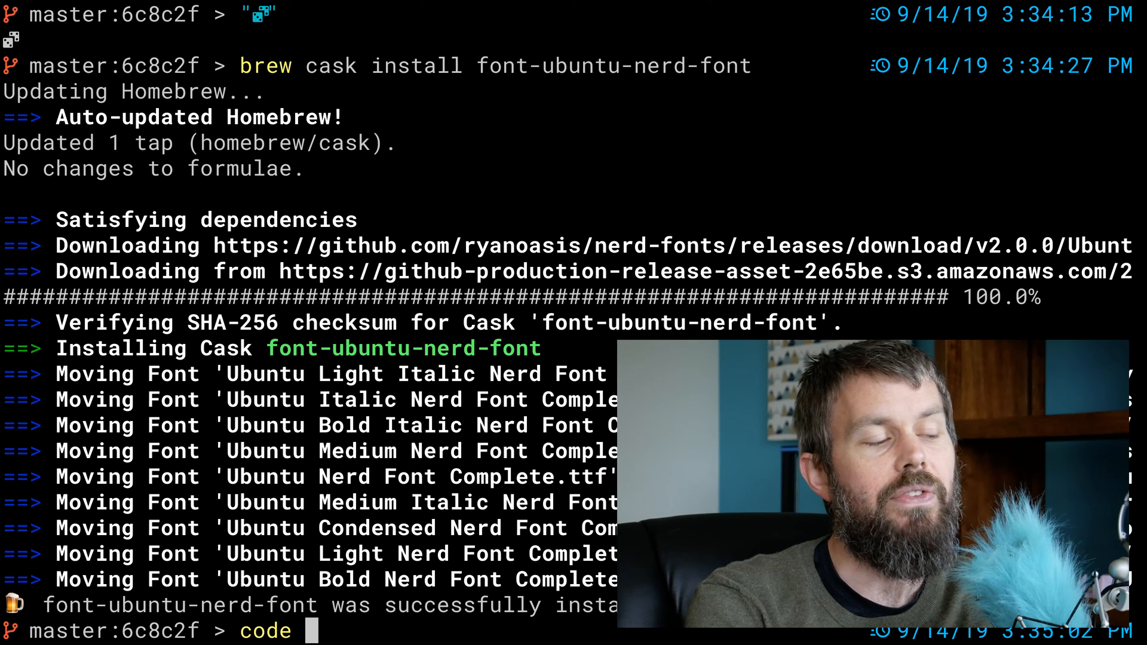
type("$PRO")
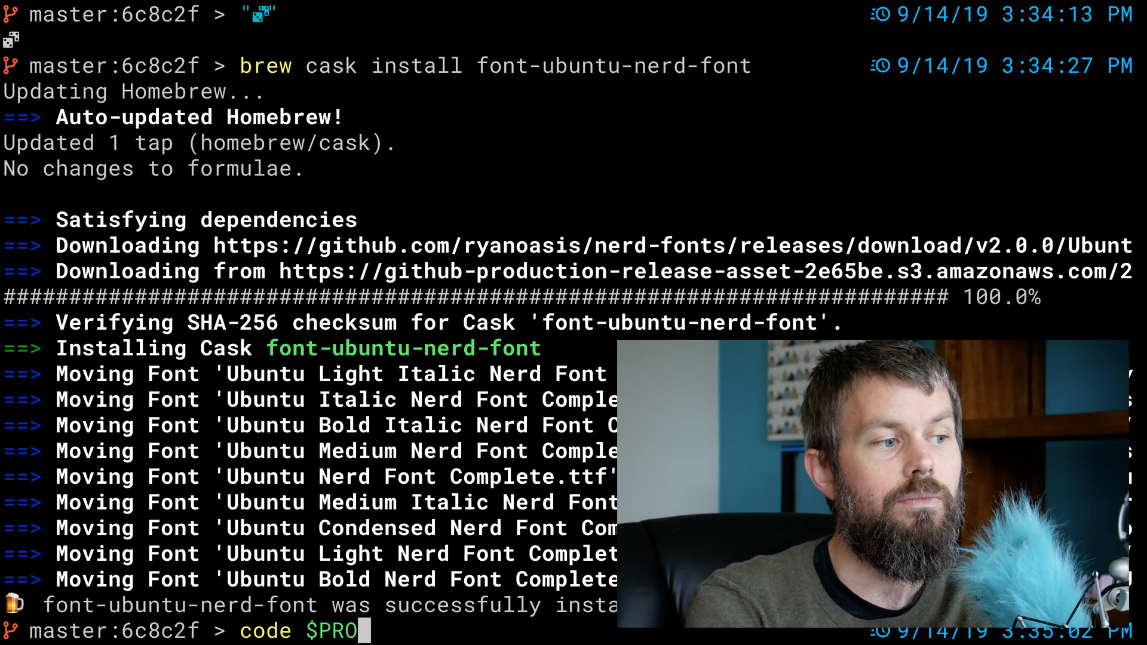
type("FILE")
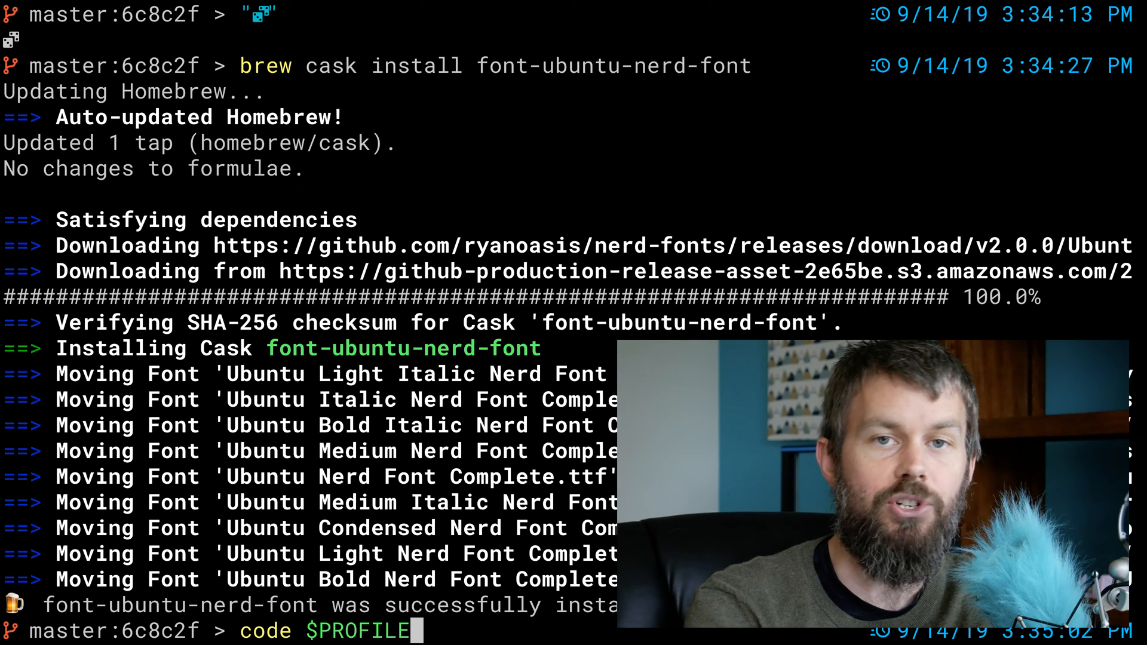
type(".CurrentUser")
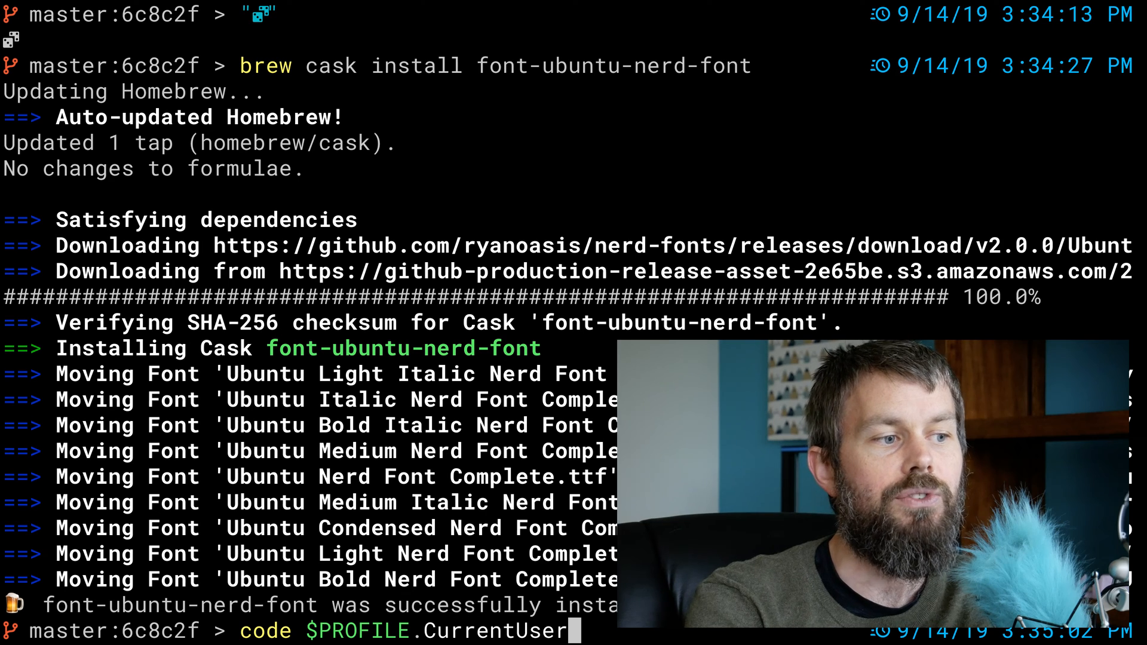
type("AllHosts")
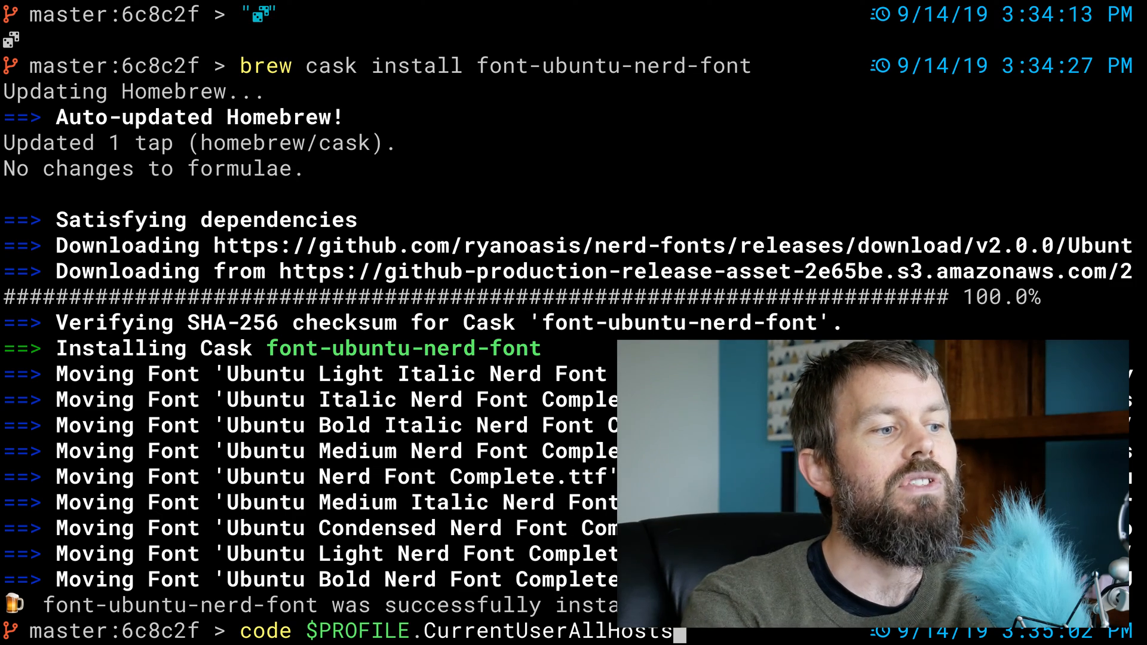
key("Return")
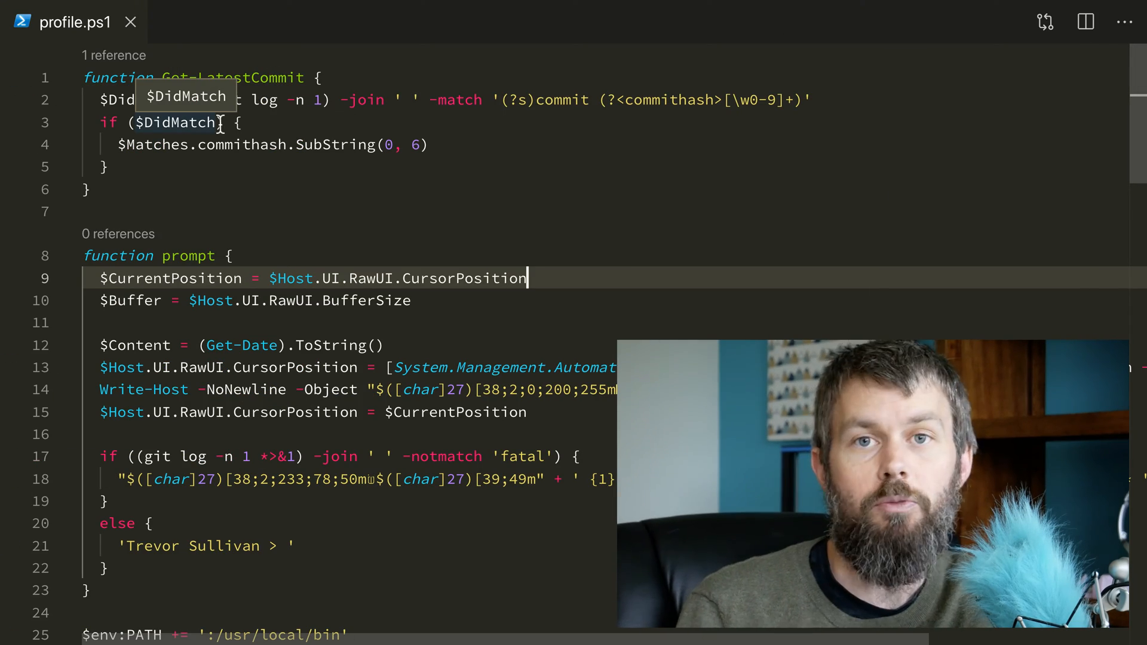
mouse_move(180, 214)
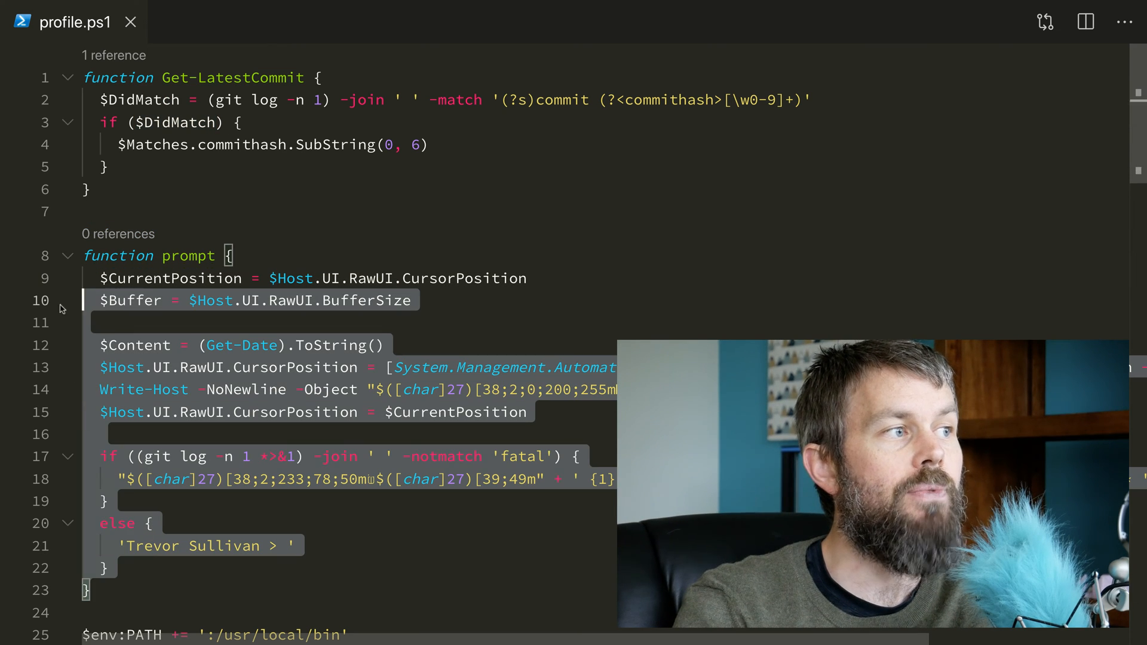
left_click(183, 212)
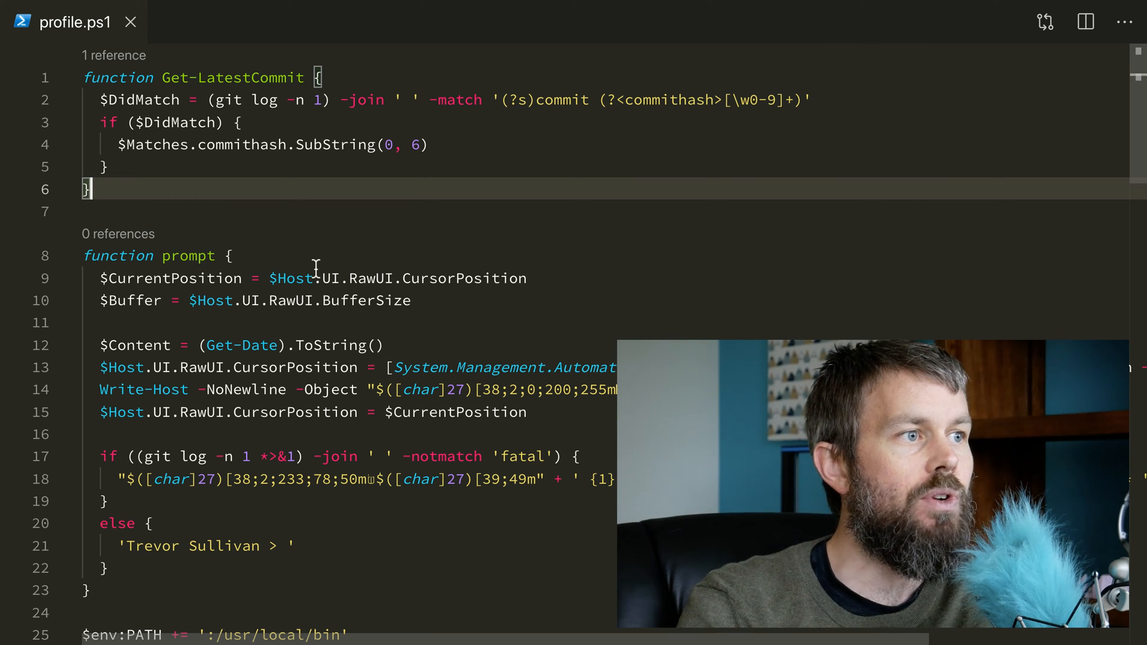
mouse_move(145, 255)
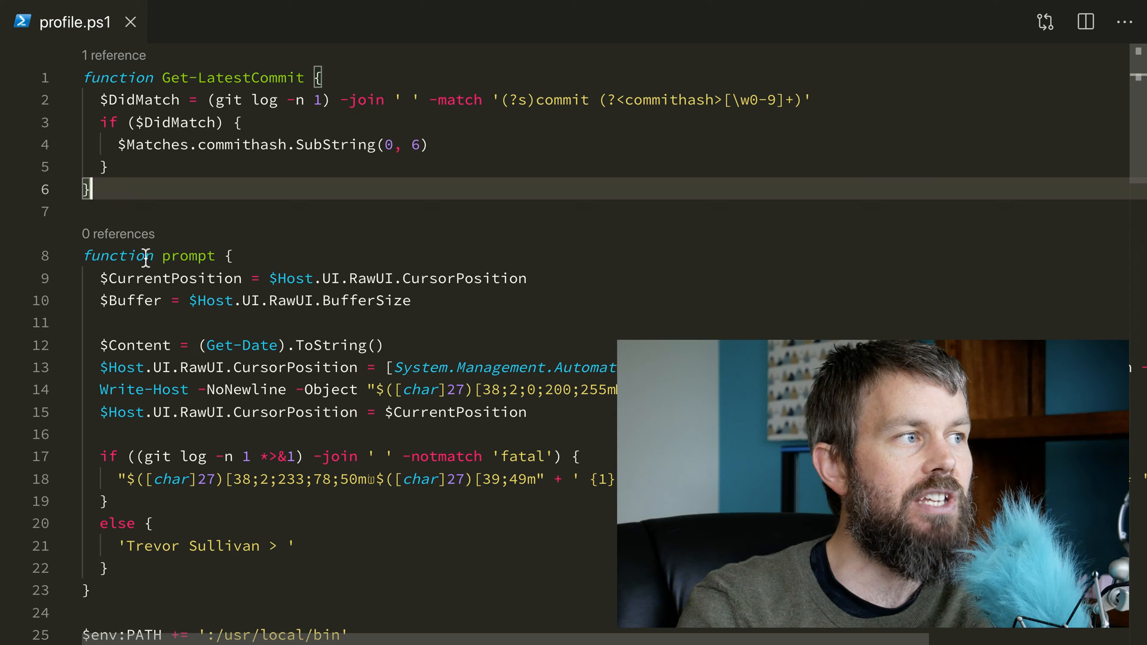
double_click(168, 278)
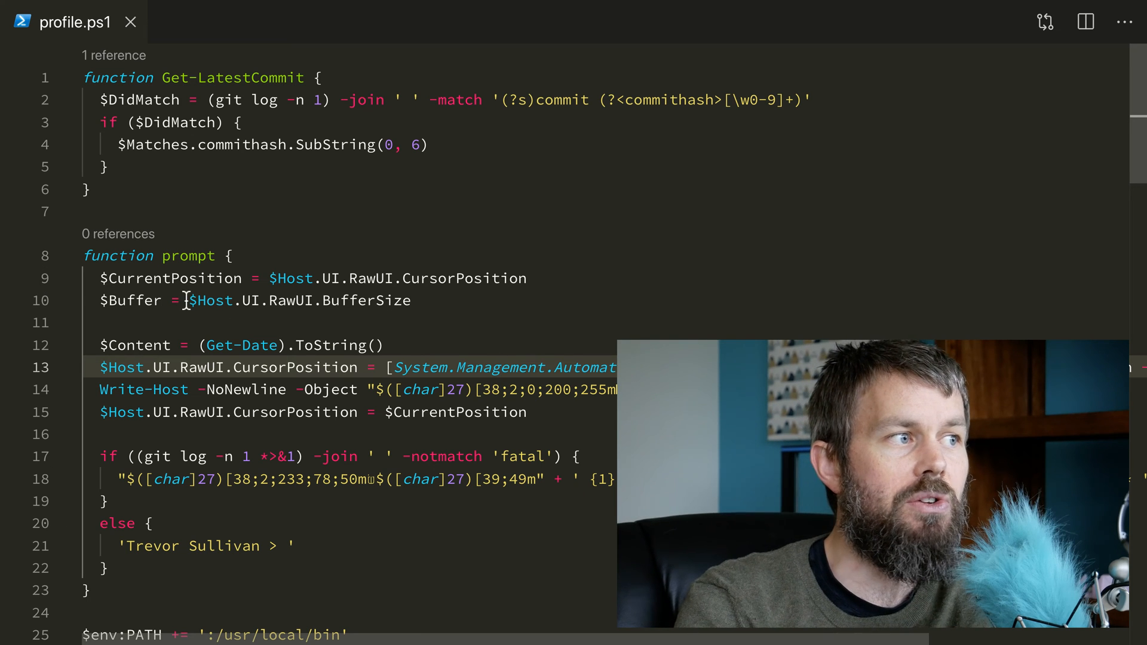
double_click(213, 299)
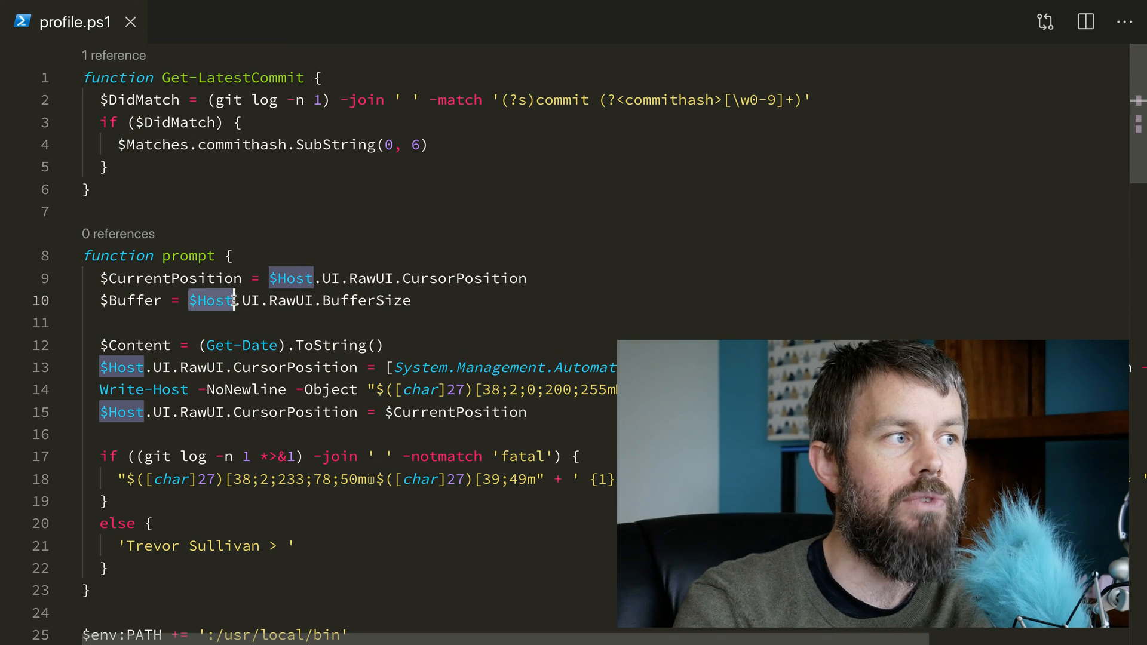
mouse_move(213, 299)
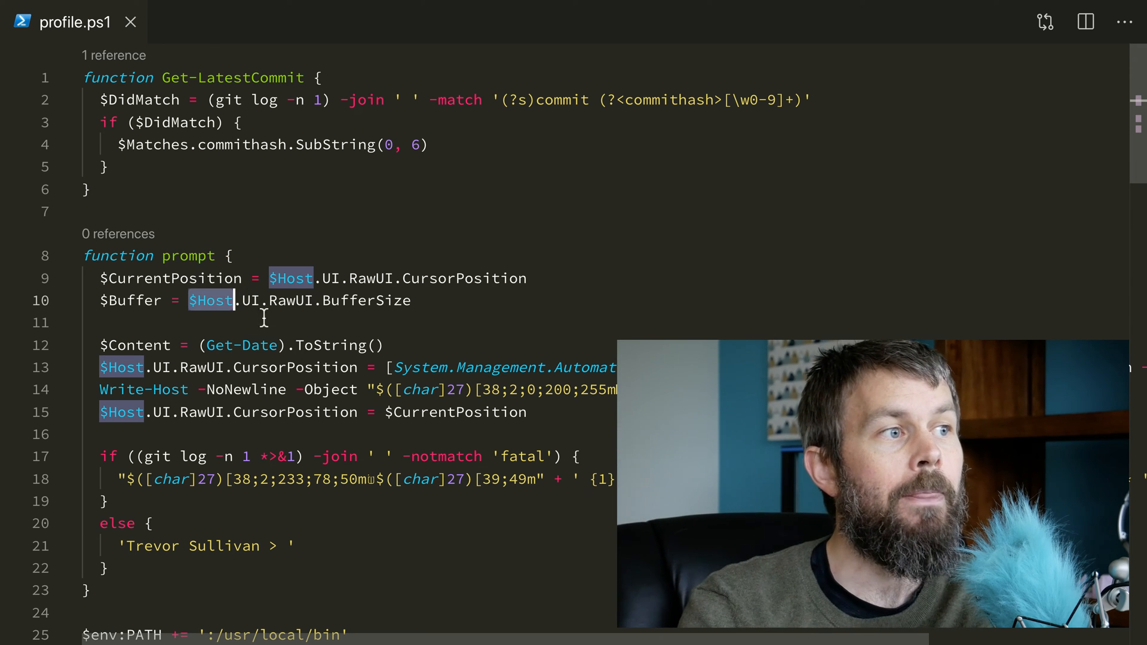
left_click(183, 300)
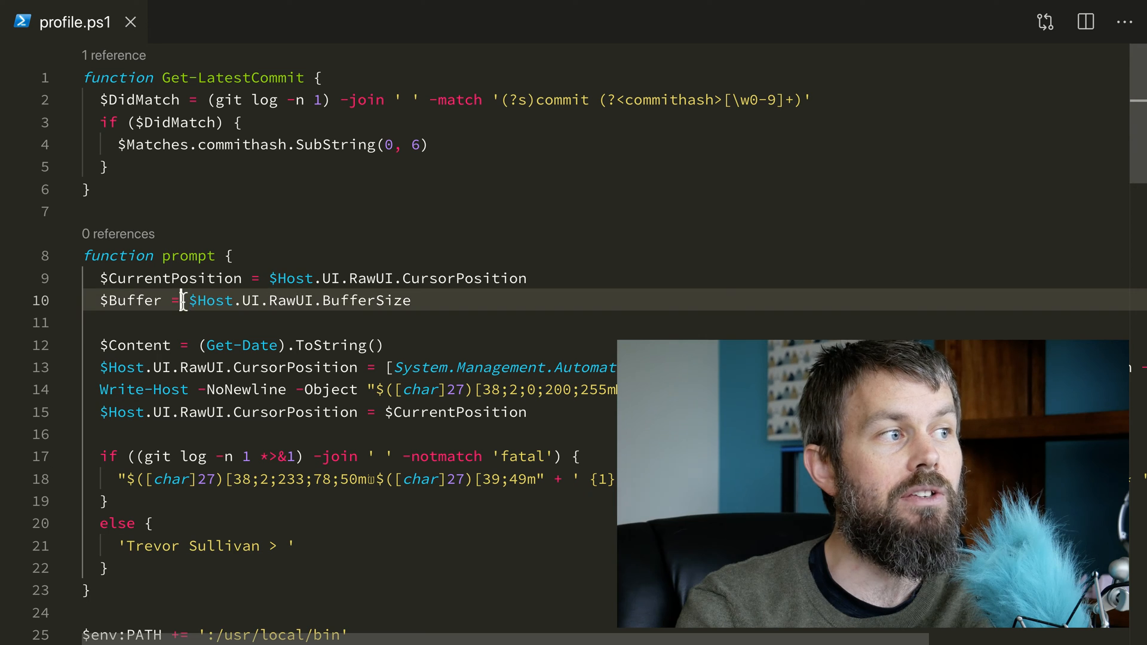
double_click(367, 300)
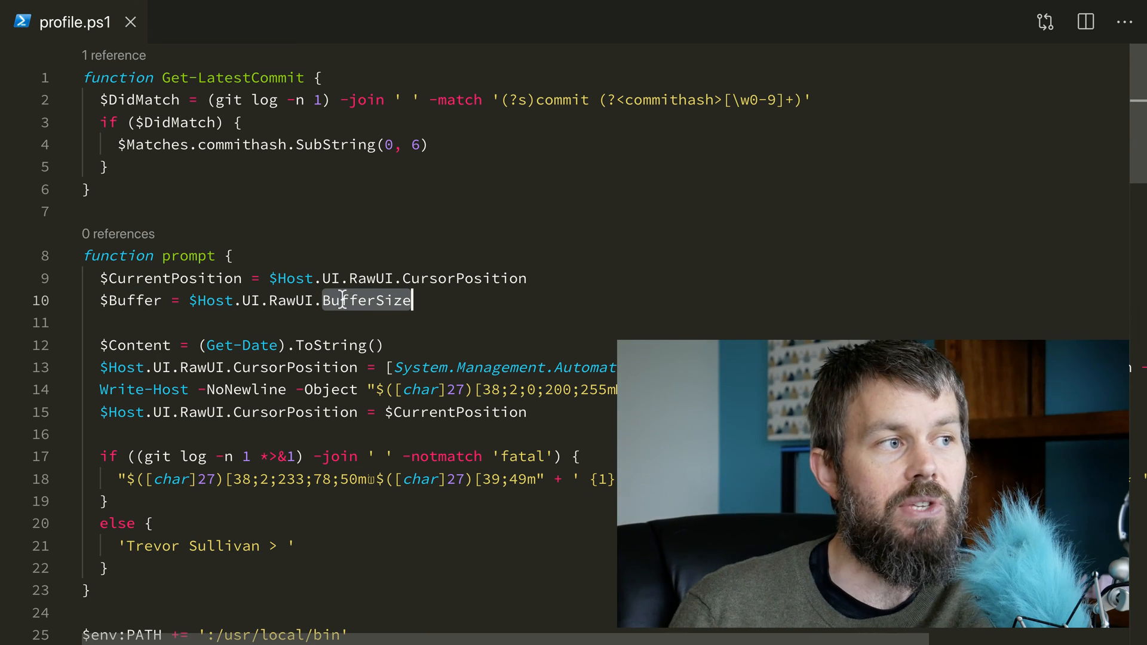
left_click(197, 301)
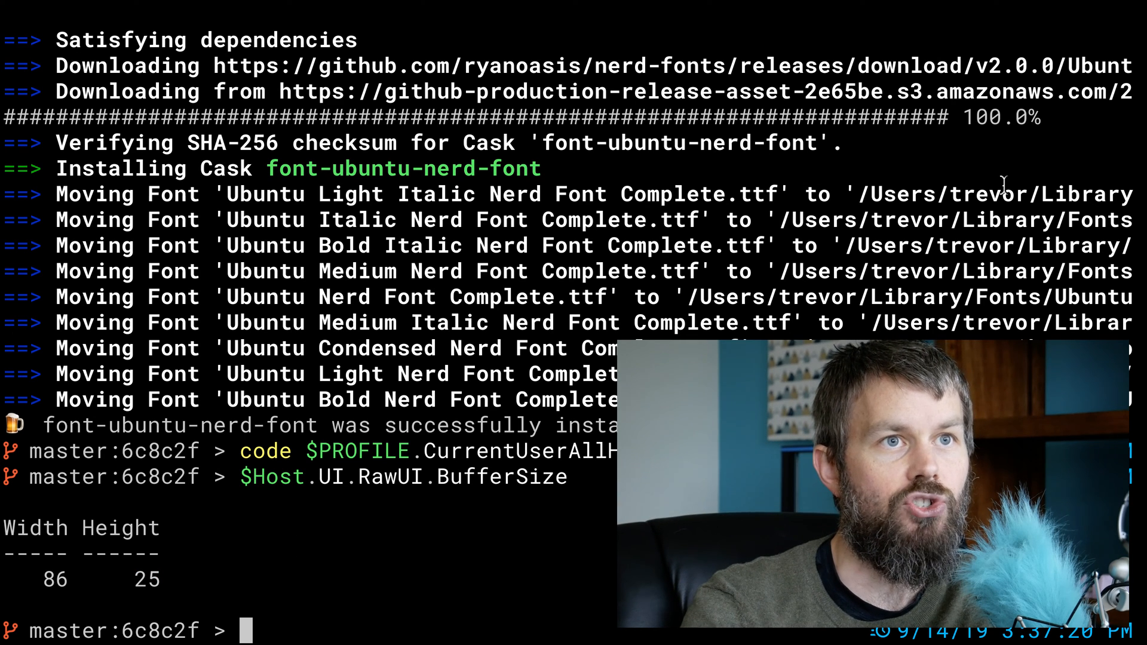
mouse_move(1130, 21)
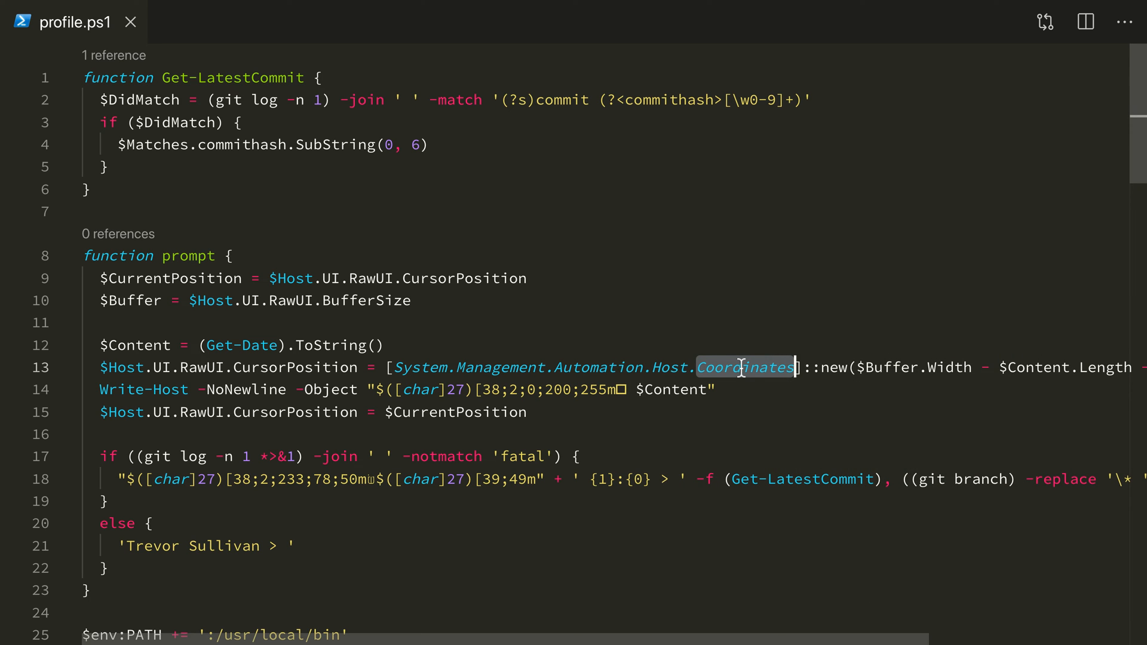
scroll("right", 3)
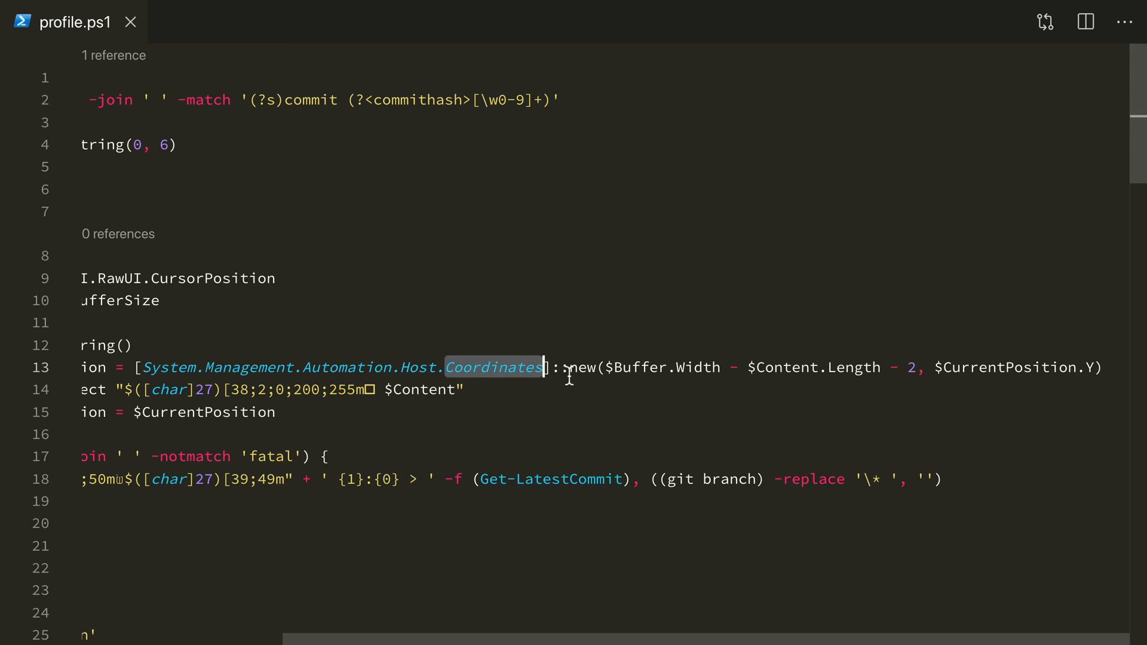
mouse_move(642, 376)
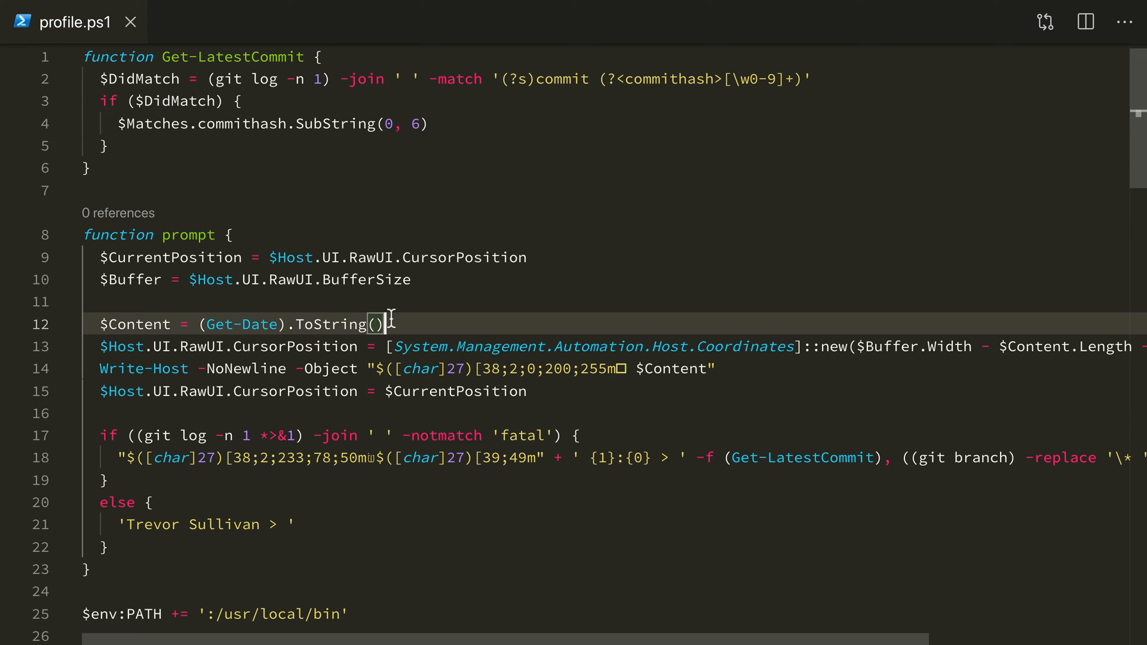
scroll("right", 3)
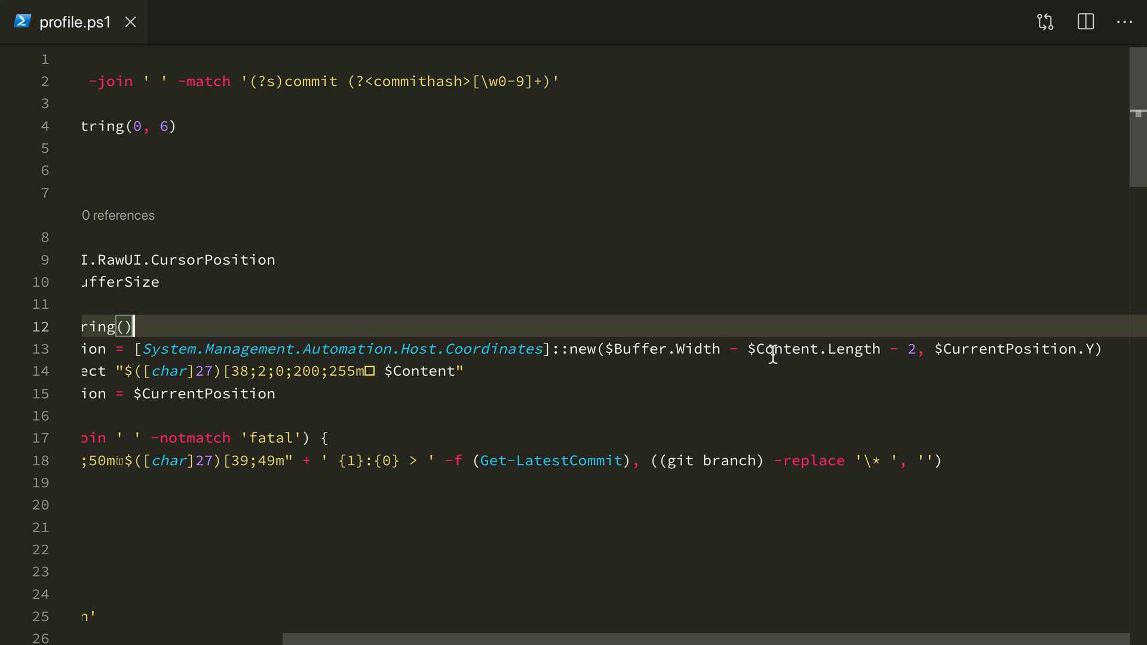
left_click(883, 349)
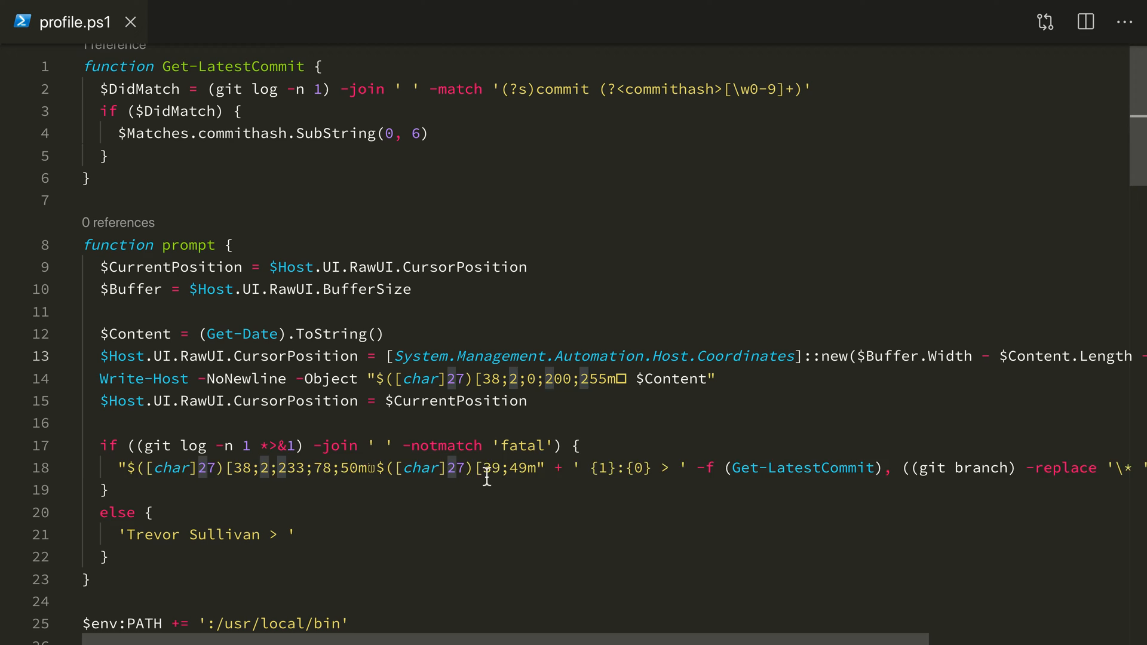
left_click(121, 467)
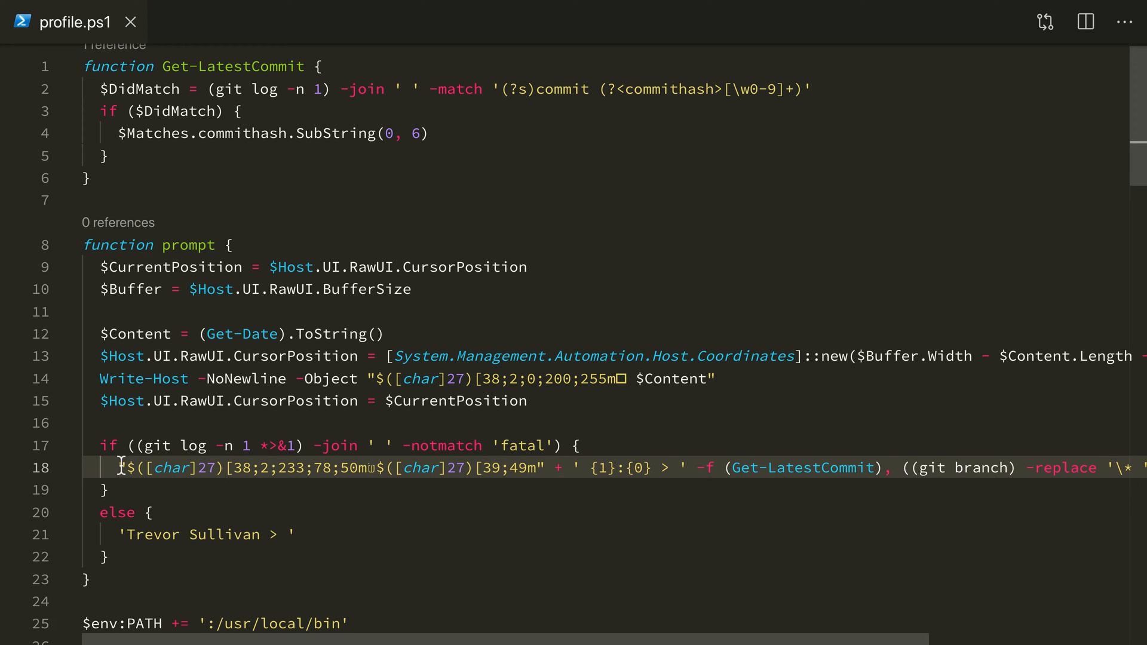
mouse_move(109, 378)
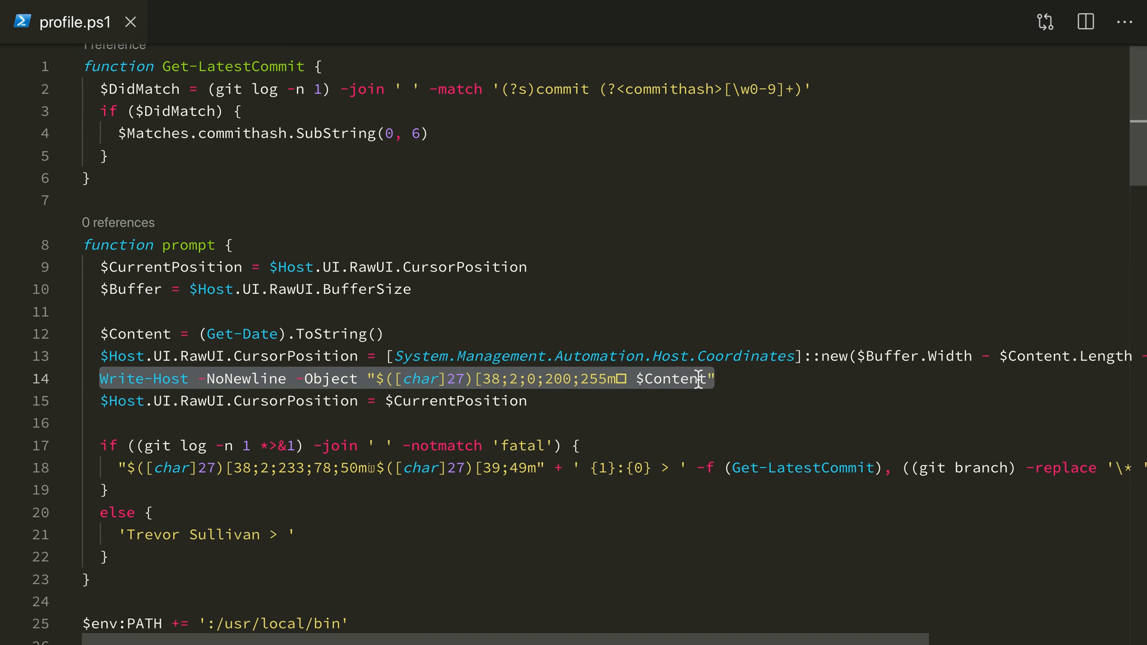
mouse_move(556, 378)
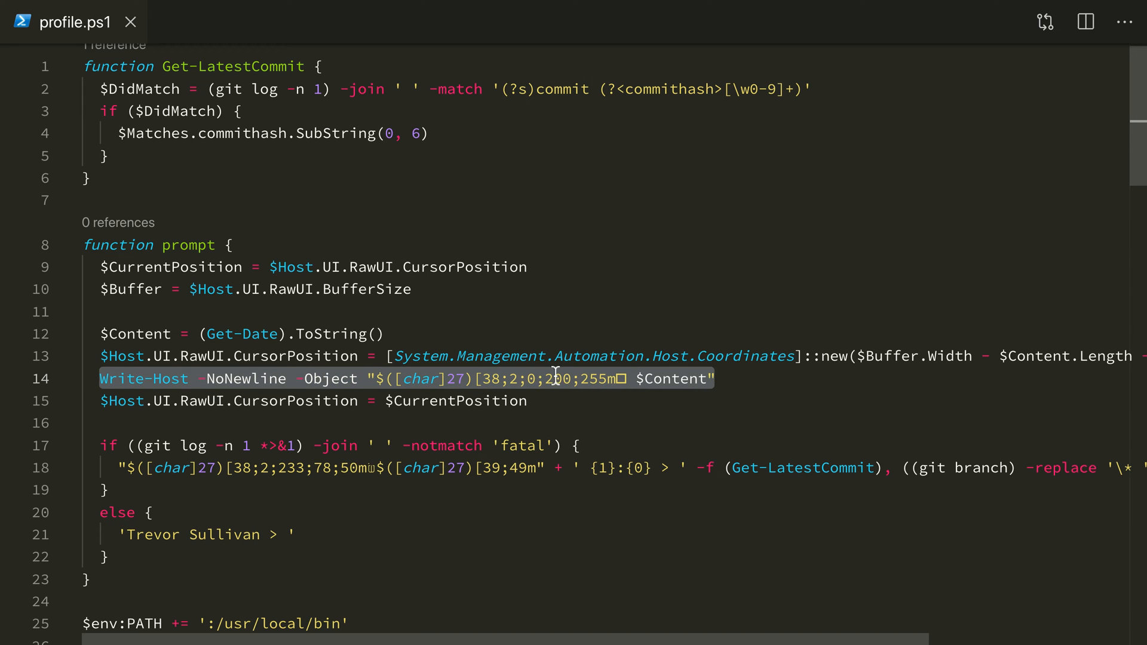
left_click(375, 379)
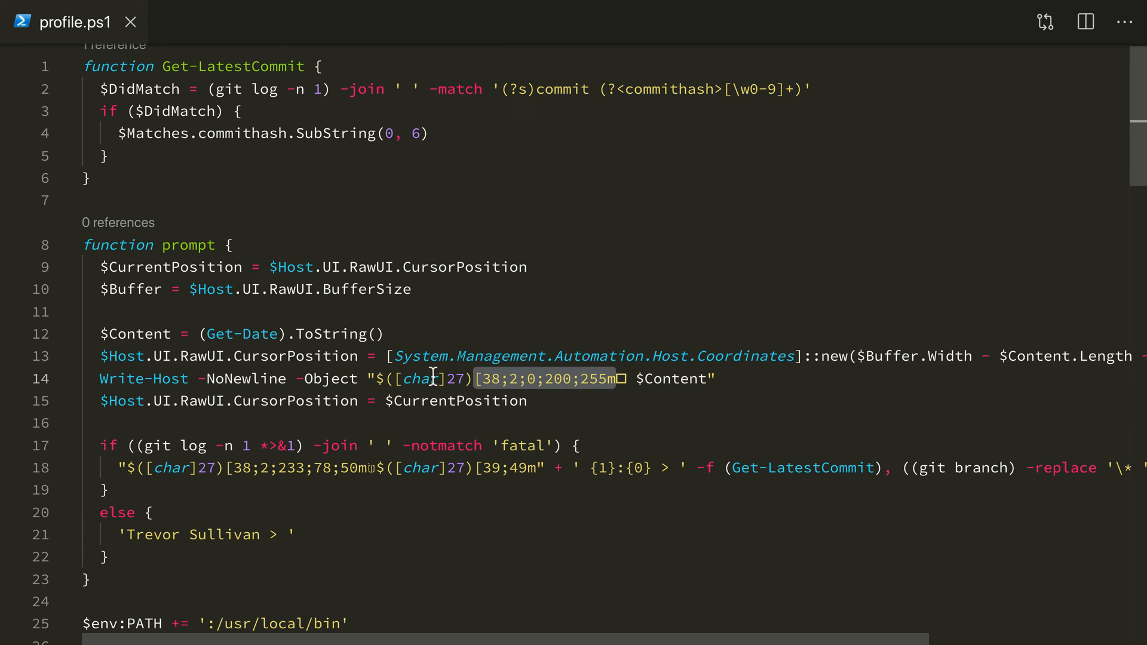
mouse_move(474, 379)
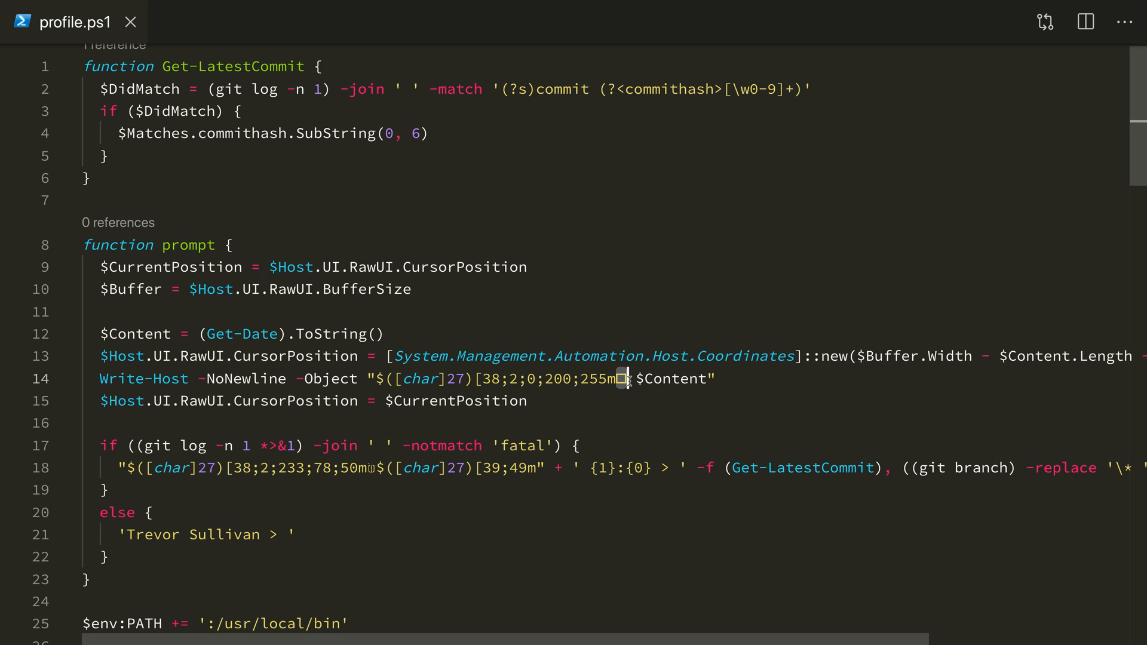
mouse_move(631, 379)
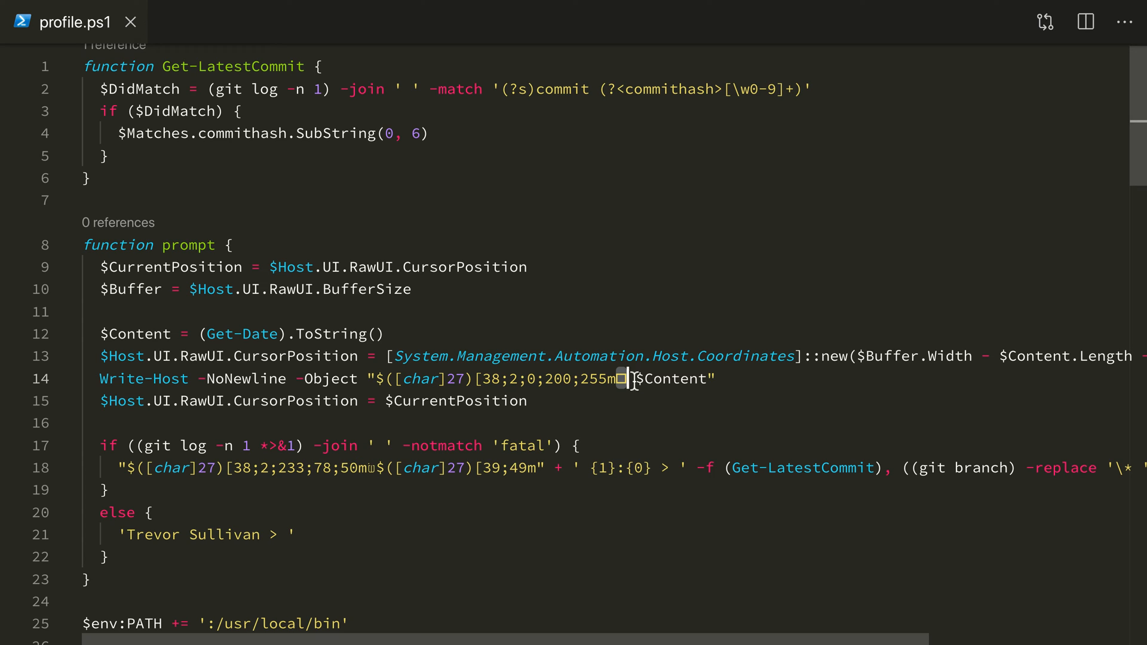
mouse_move(621, 379)
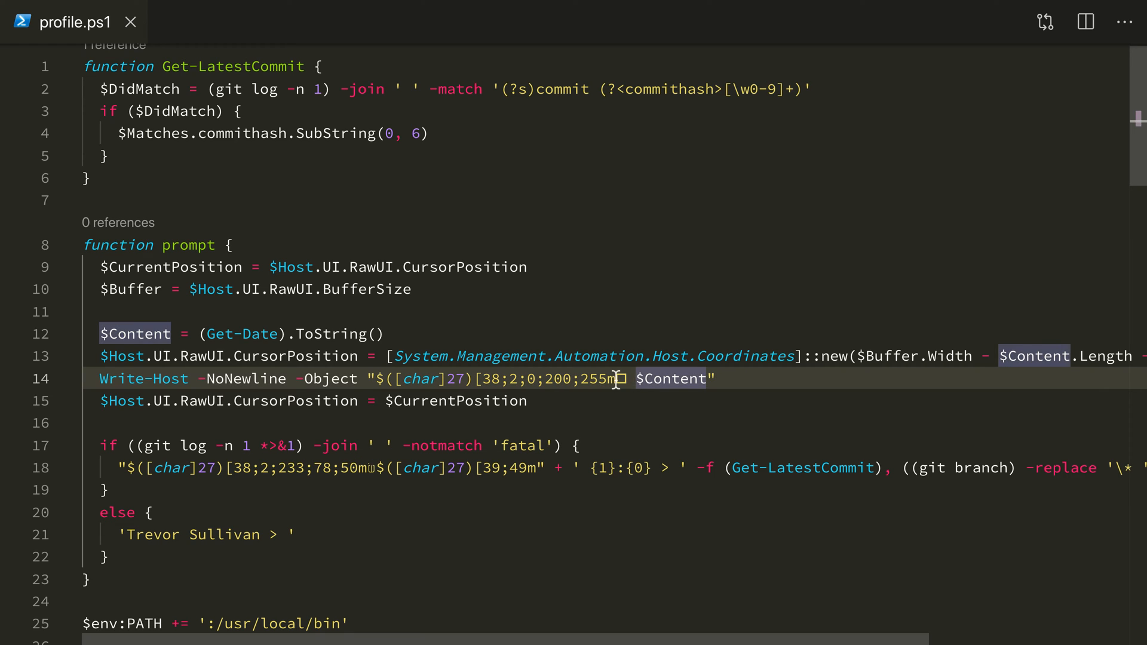
left_click(624, 379)
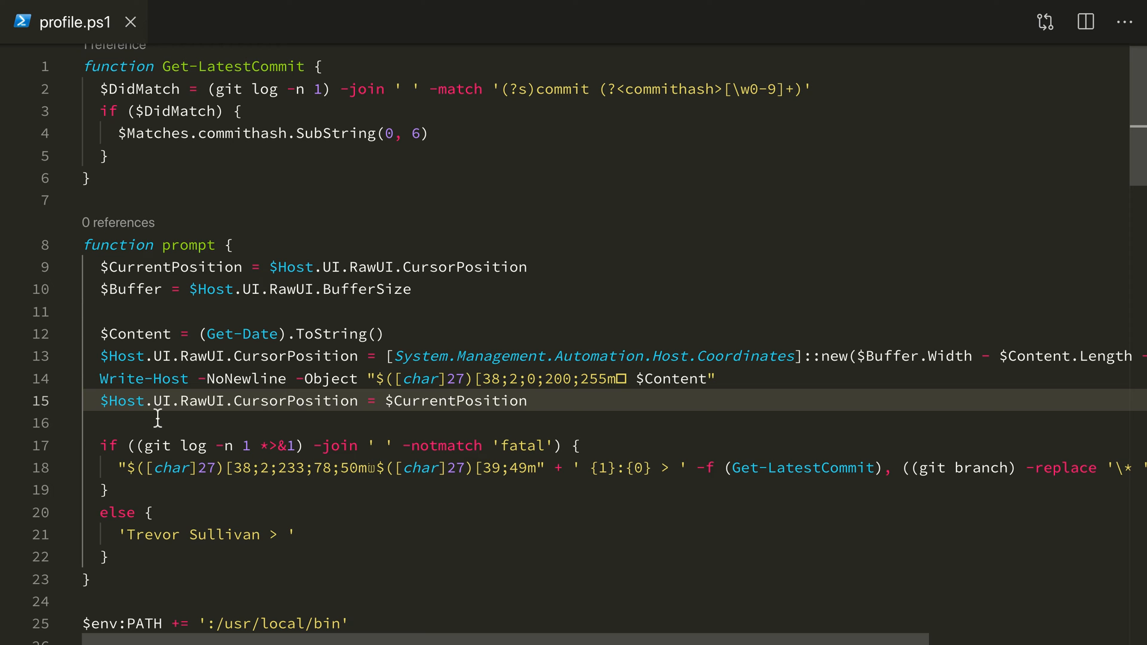
mouse_move(455, 400)
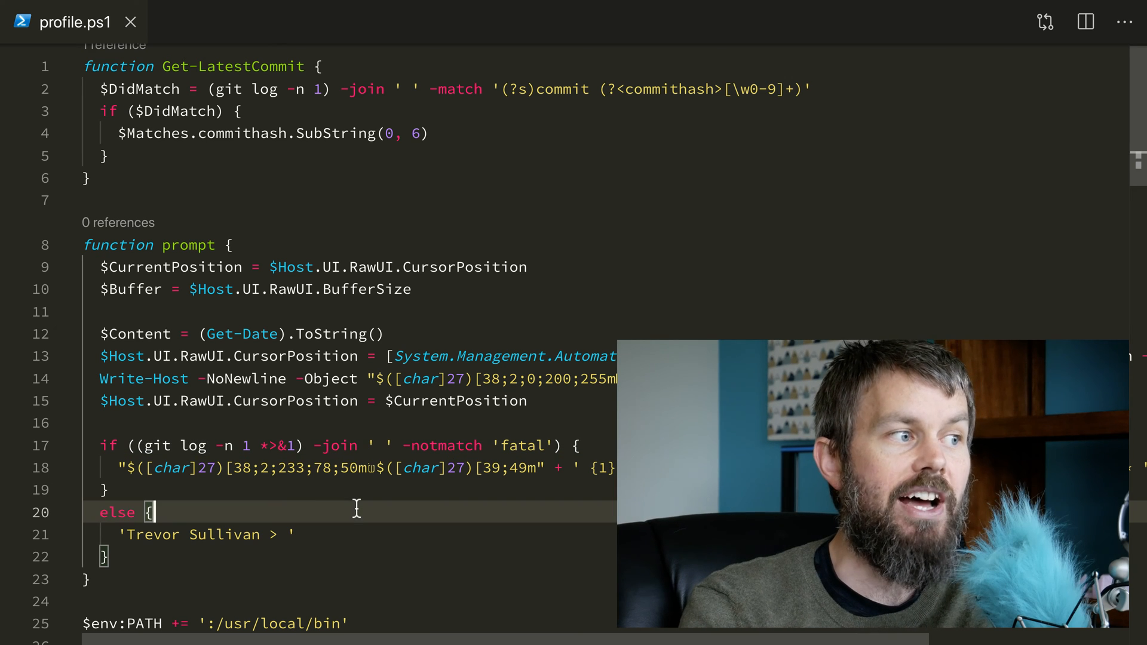
double_click(176, 445)
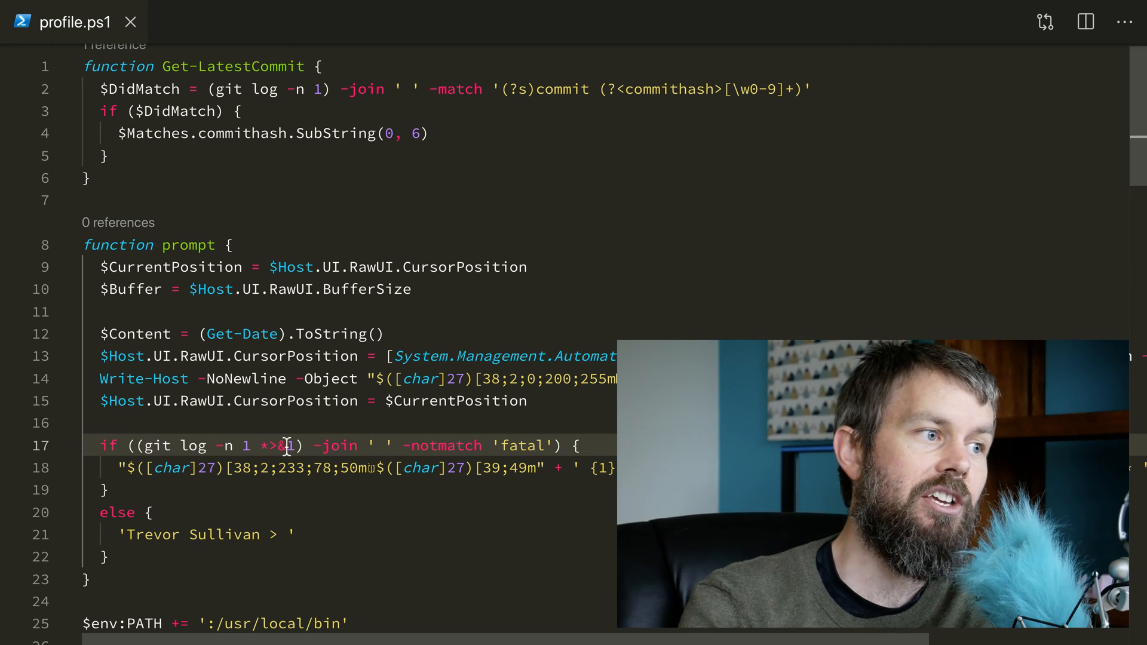
double_click(522, 445)
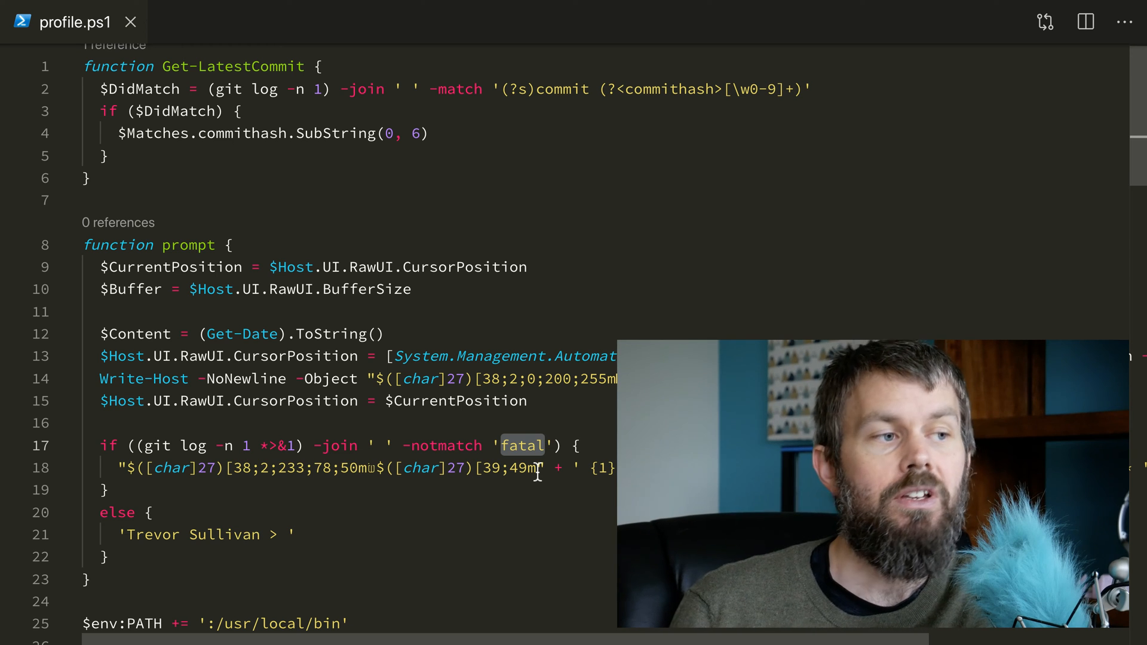
mouse_move(167, 452)
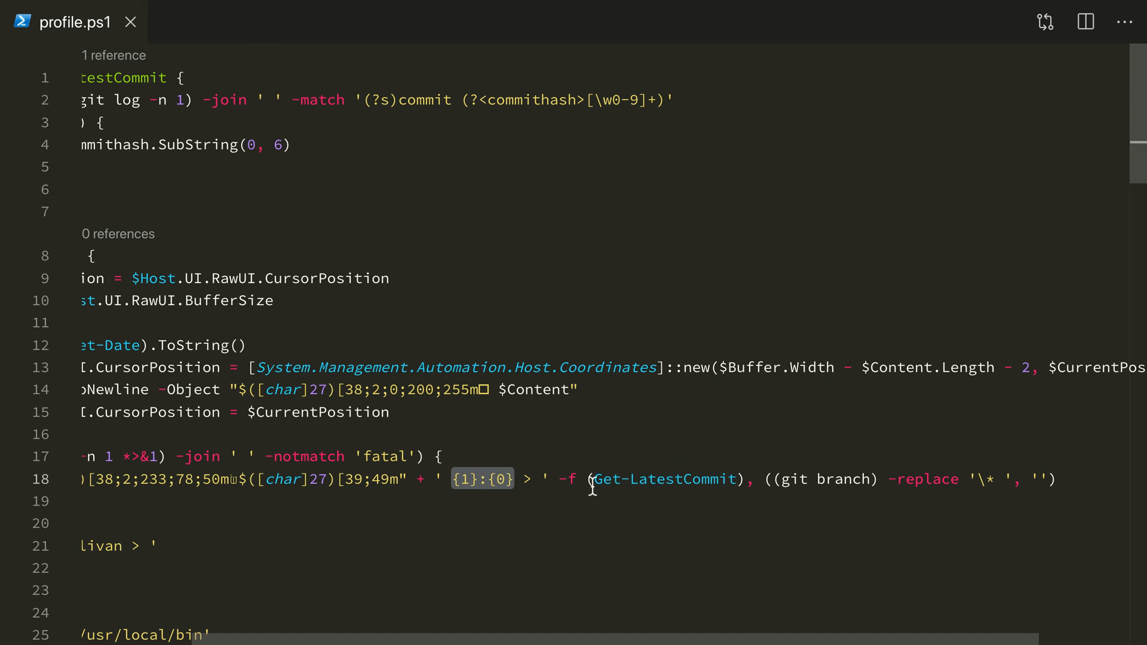
scroll("left", 3)
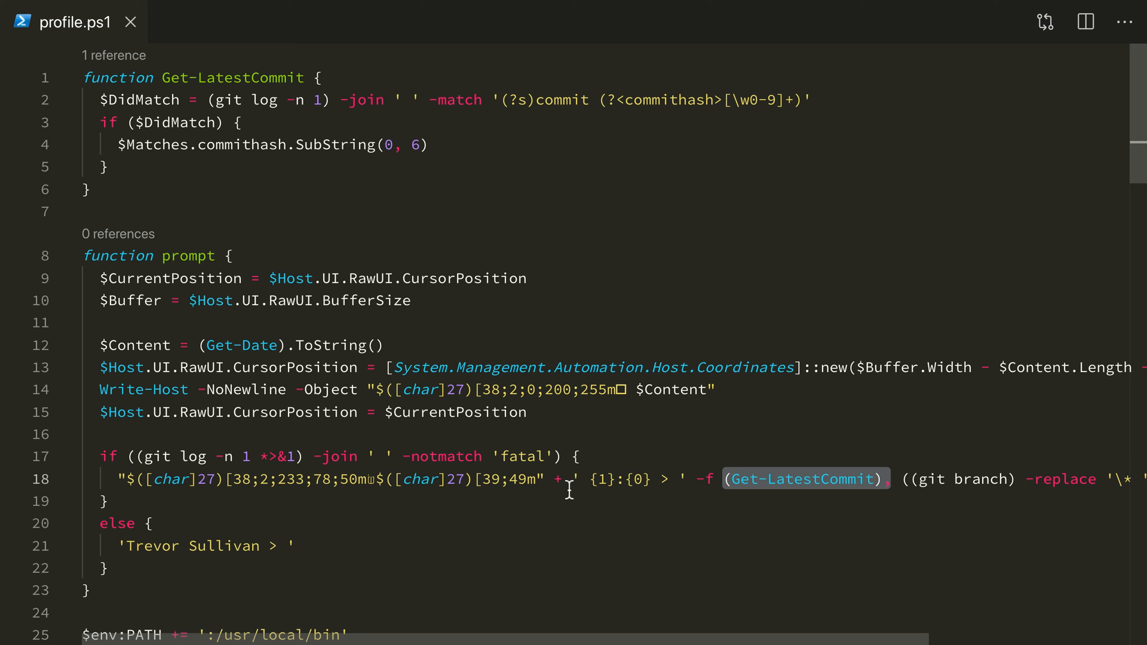
mouse_move(286, 203)
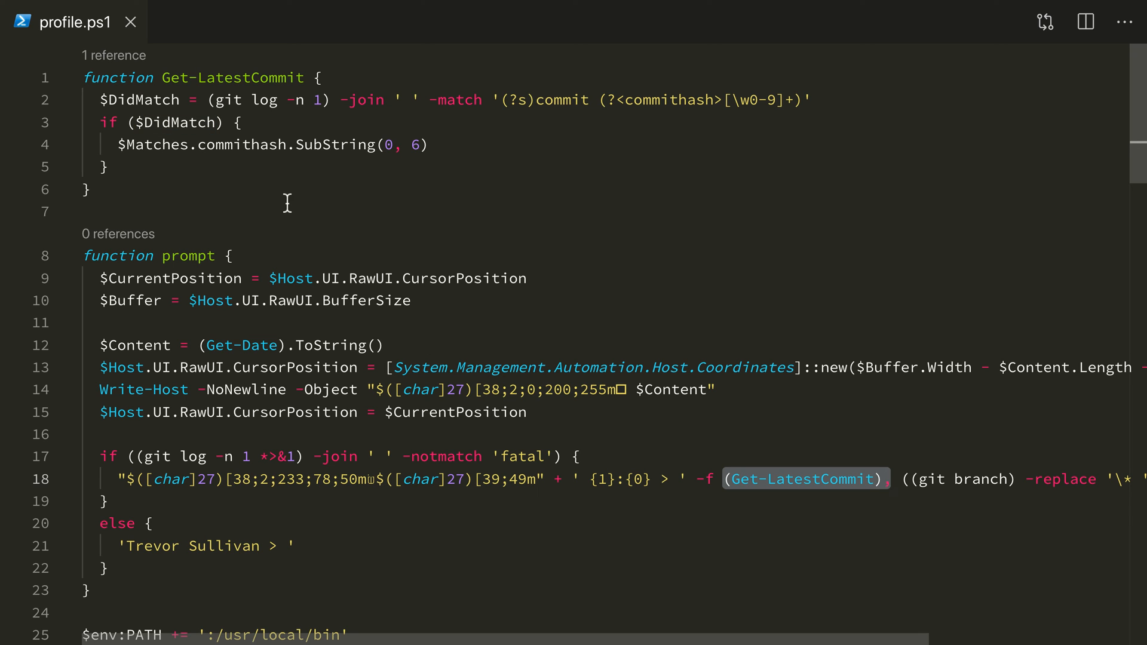
left_click(128, 479)
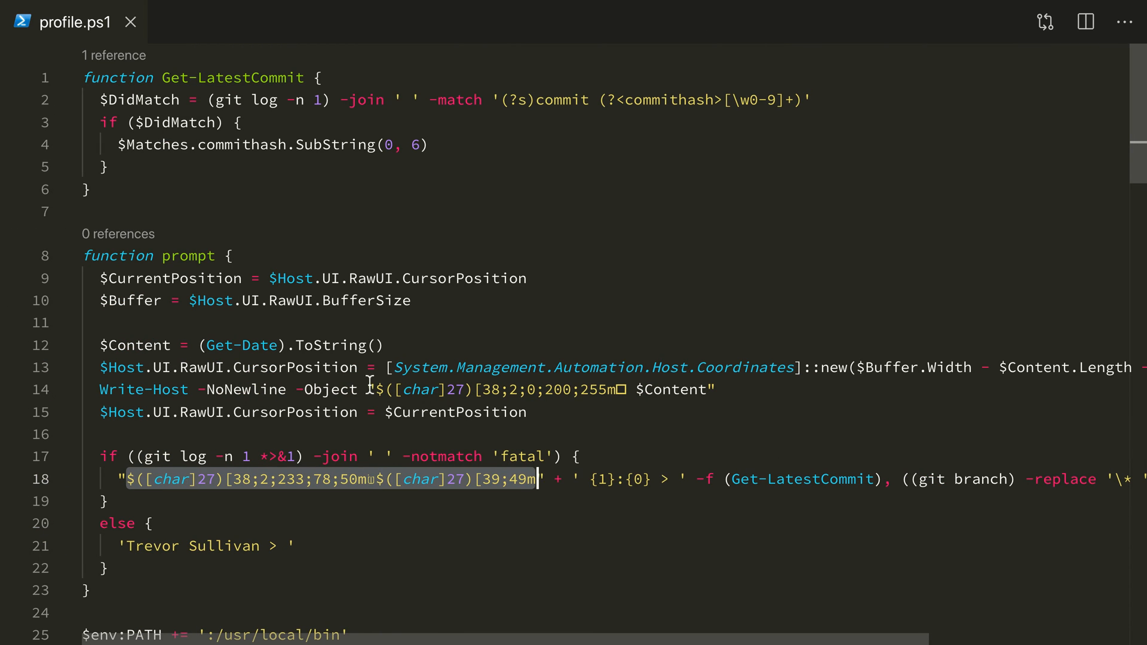
left_click(207, 479)
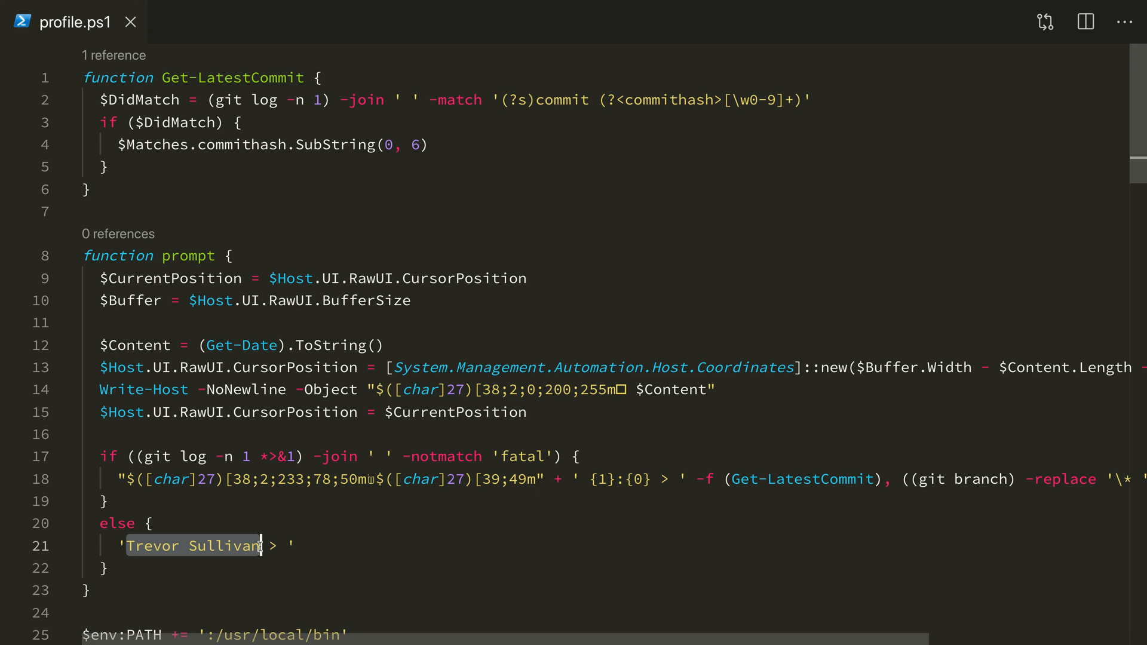
mouse_move(291, 513)
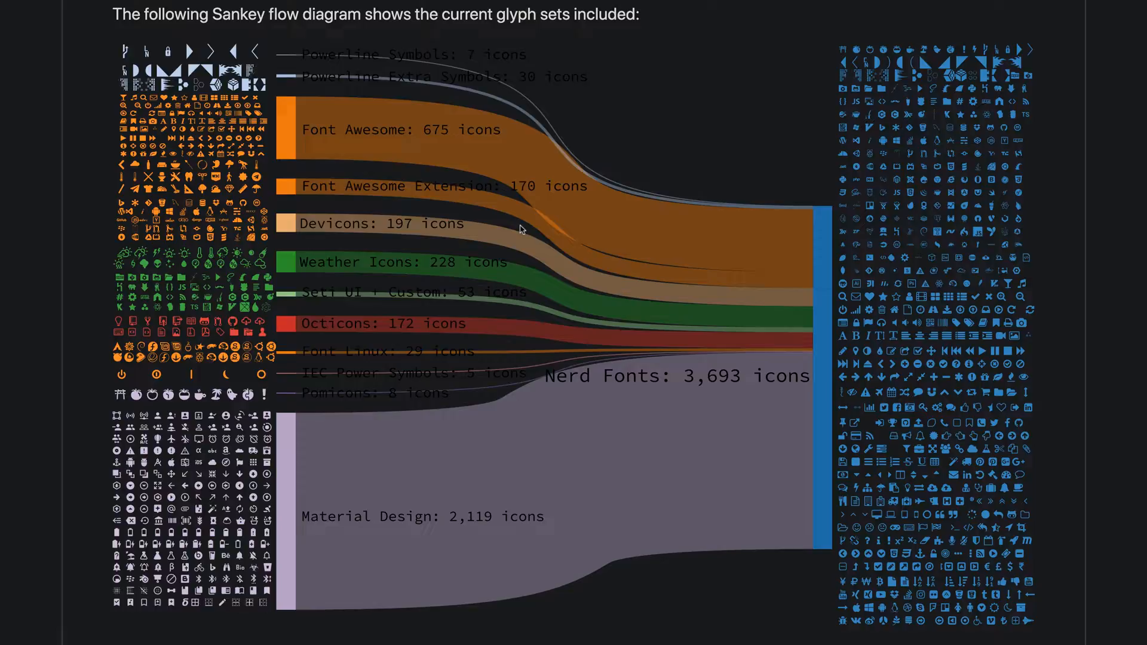
Step: Switch to the Nerd Fonts cheat sheet page in the browser
left_click(651, 44)
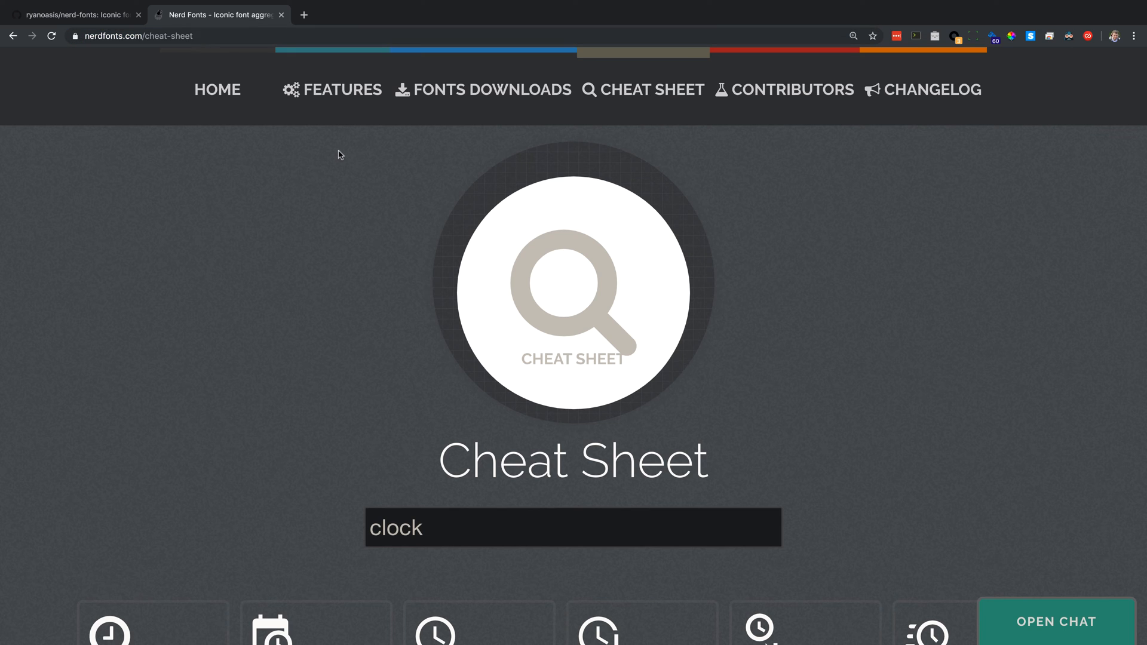
Step: Scroll the cheat sheet, then activate Font Book's font search field
scroll("down", 3)
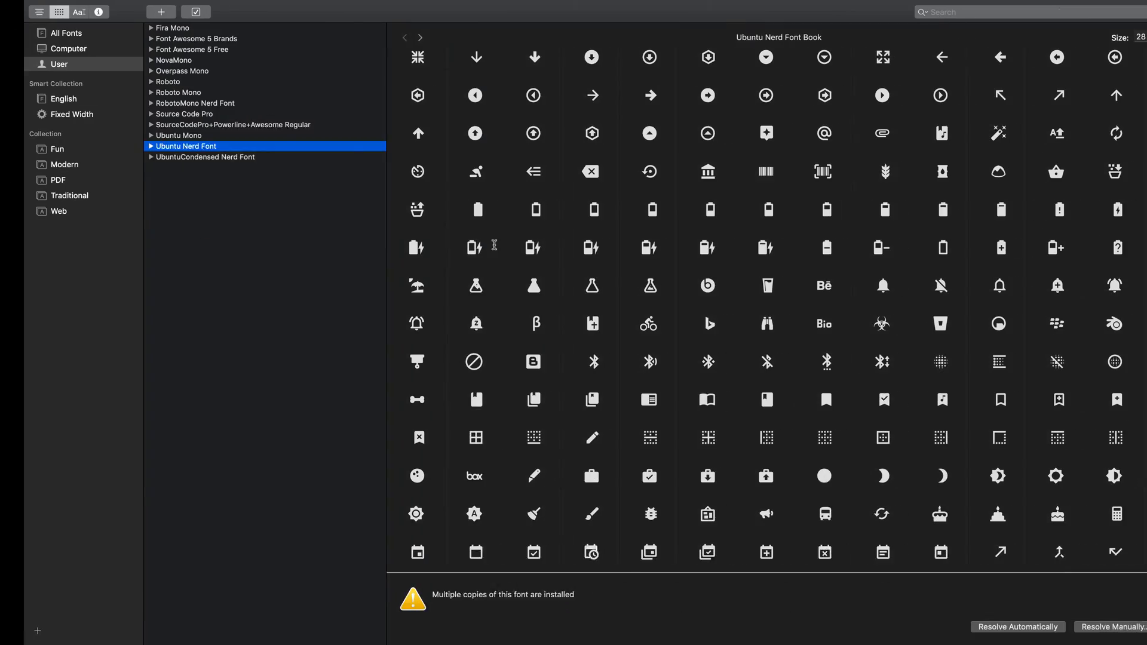
left_click(1009, 12)
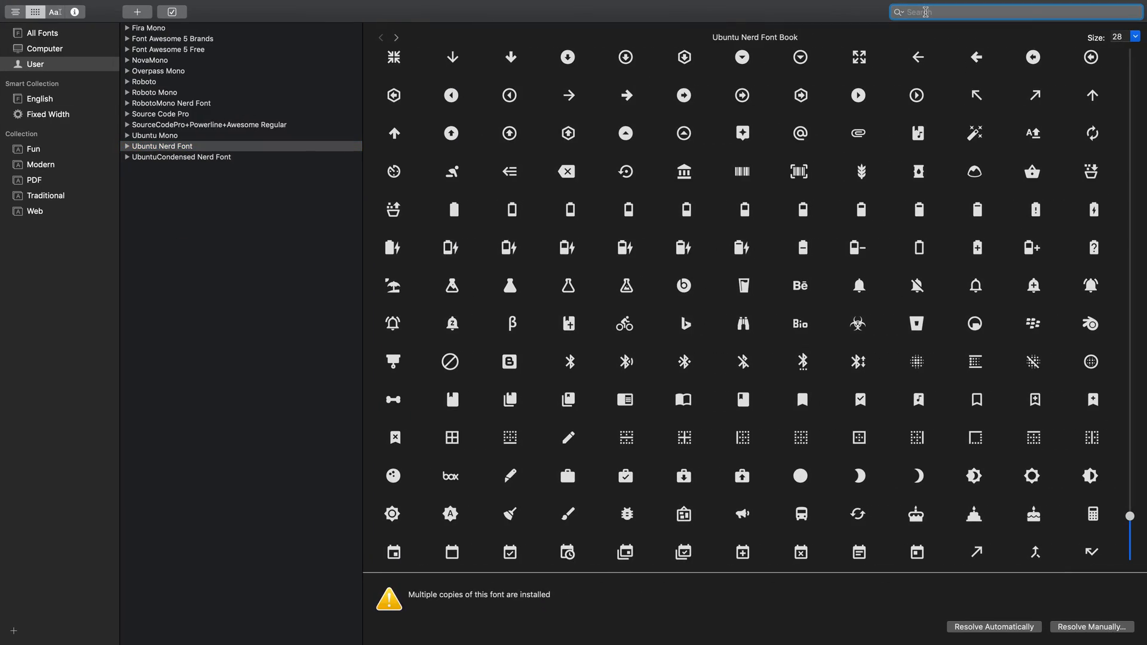
Step: Select RobotoMono Nerd Font in Font Book and search the cheat sheet for 'clock' glyphs
left_click(171, 102)
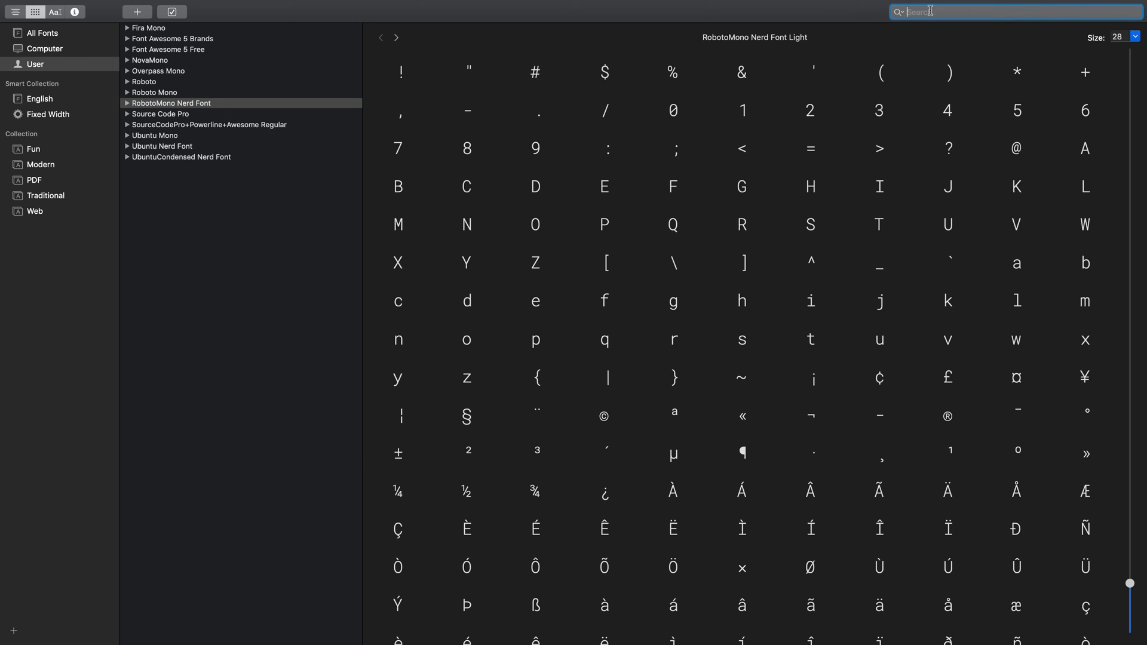
type("clock")
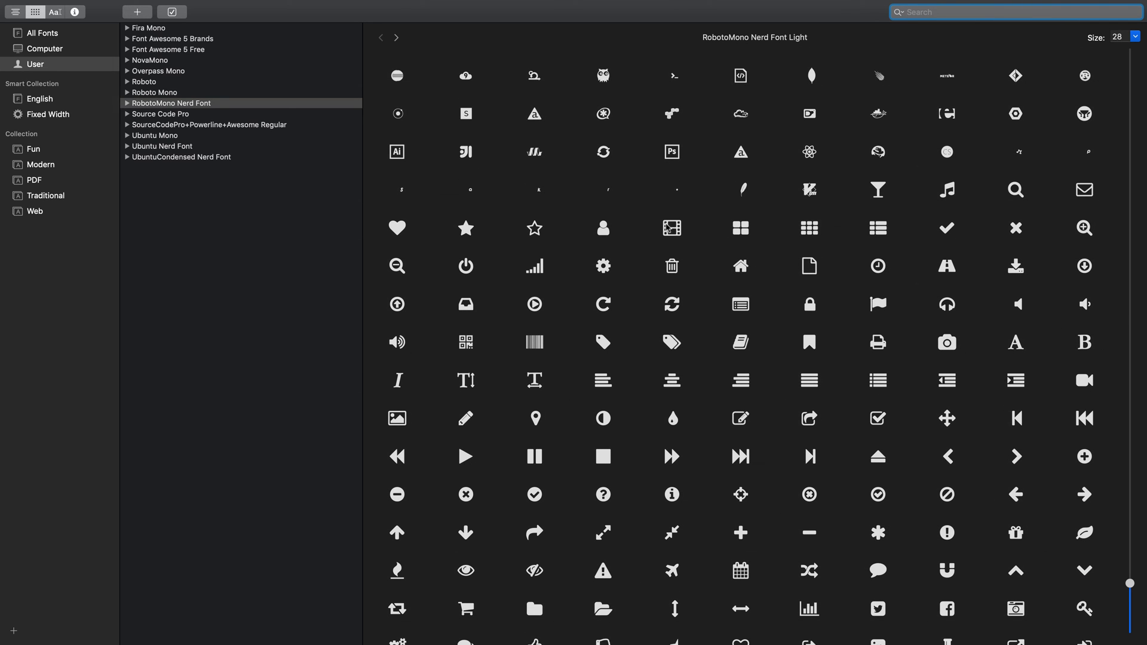
mouse_move(671, 223)
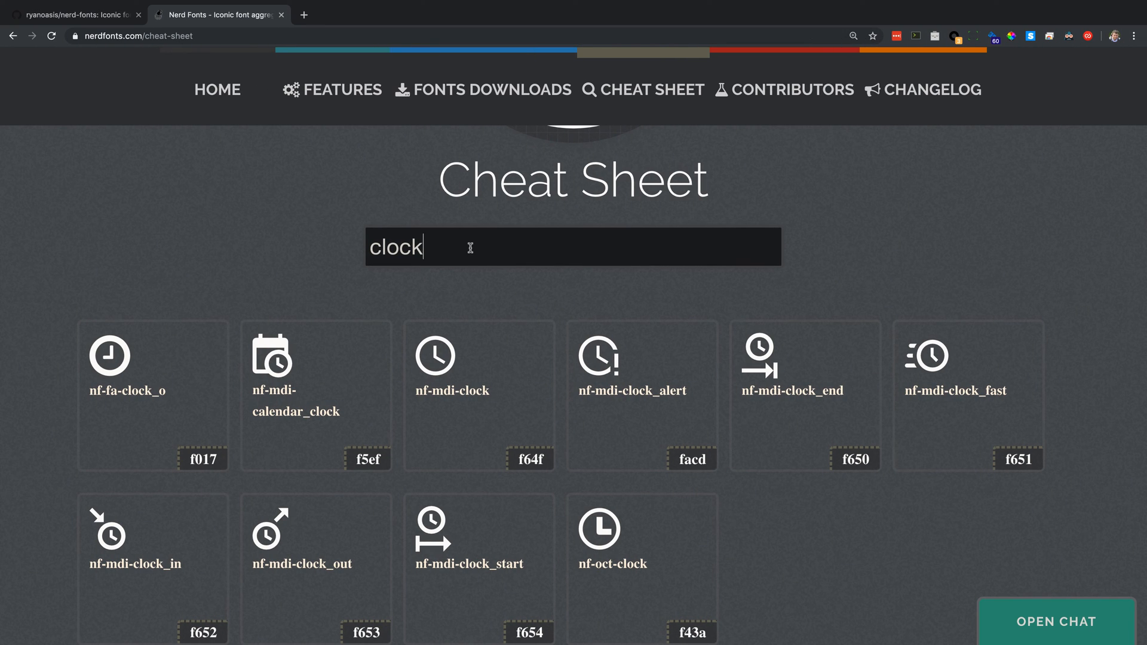
Step: Search the cheat sheet for 'java', then 'node' and 'git' glyphs such as nf-dev-nodejs and nf-dev-git_branch
key("ctrl+a")
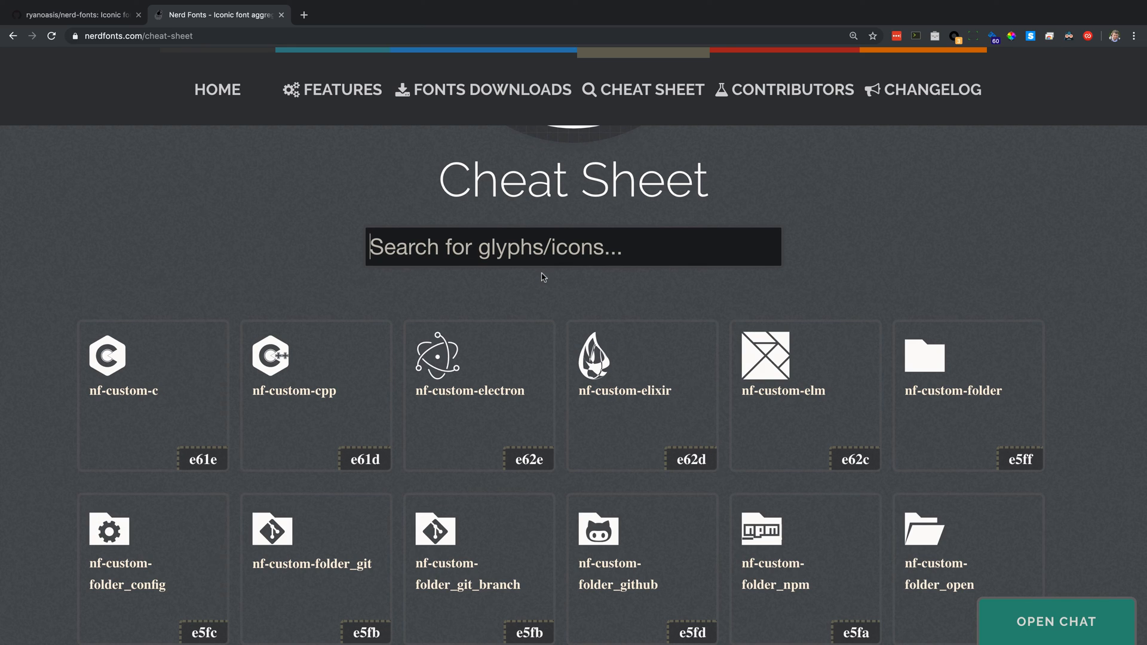
type("java")
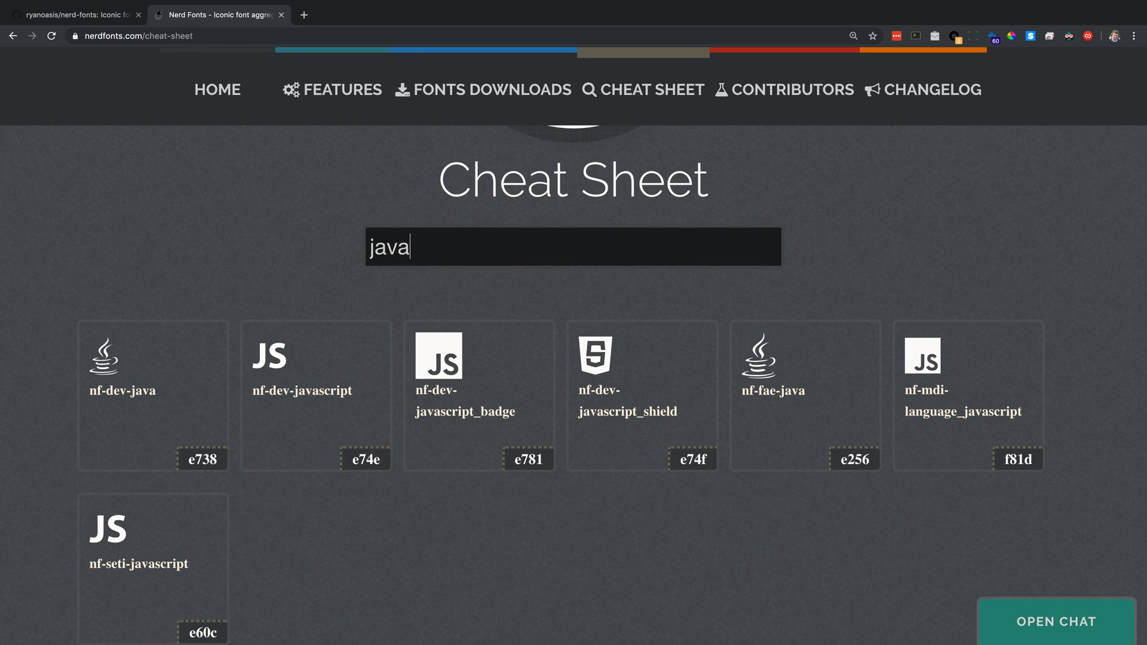
mouse_move(479, 396)
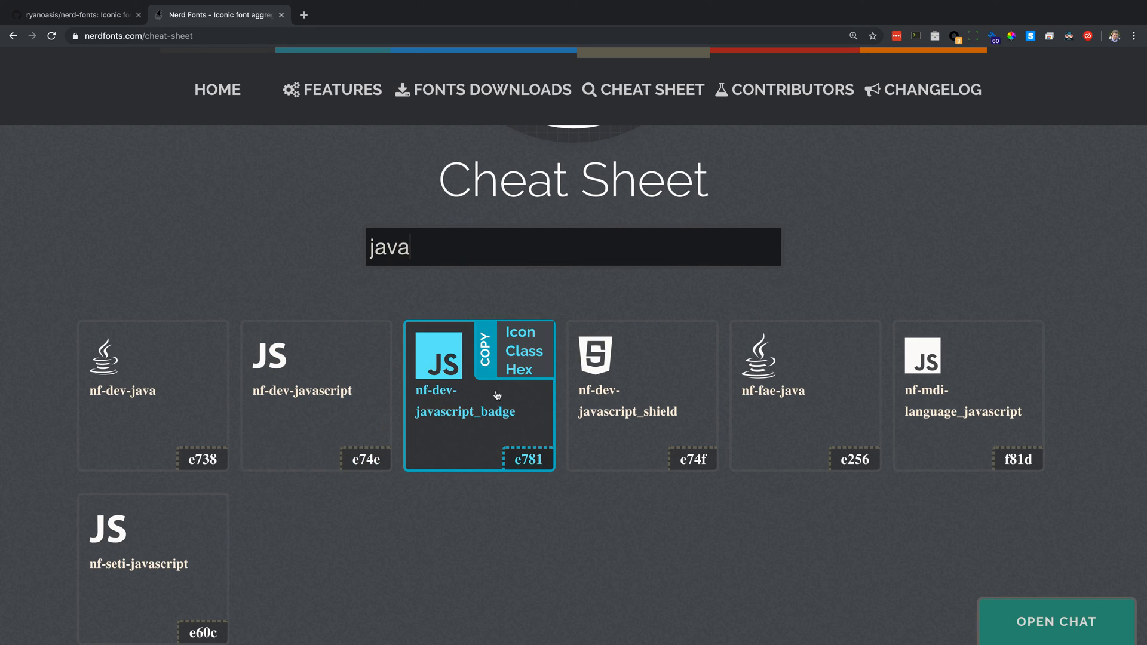
type("n")
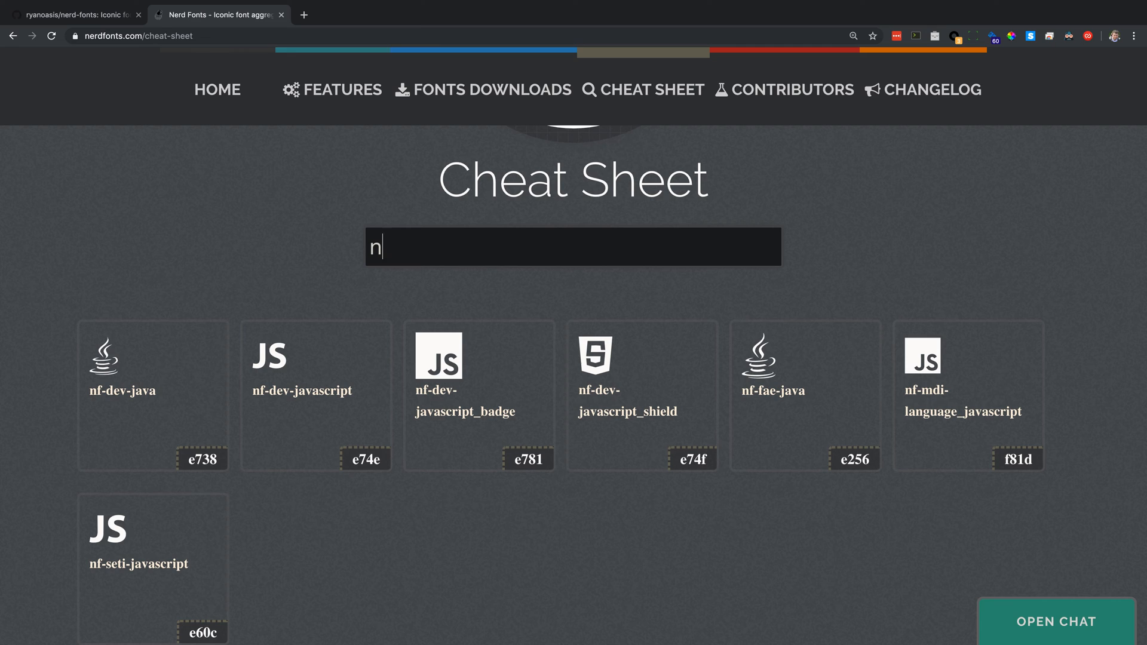
type("ode")
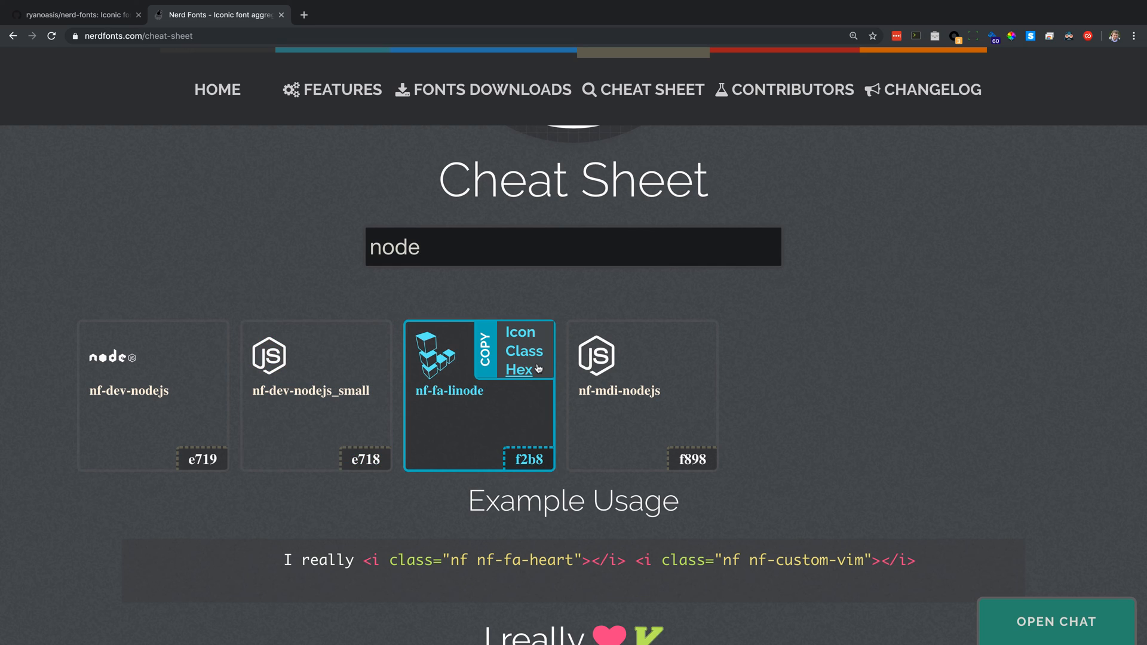
mouse_move(518, 370)
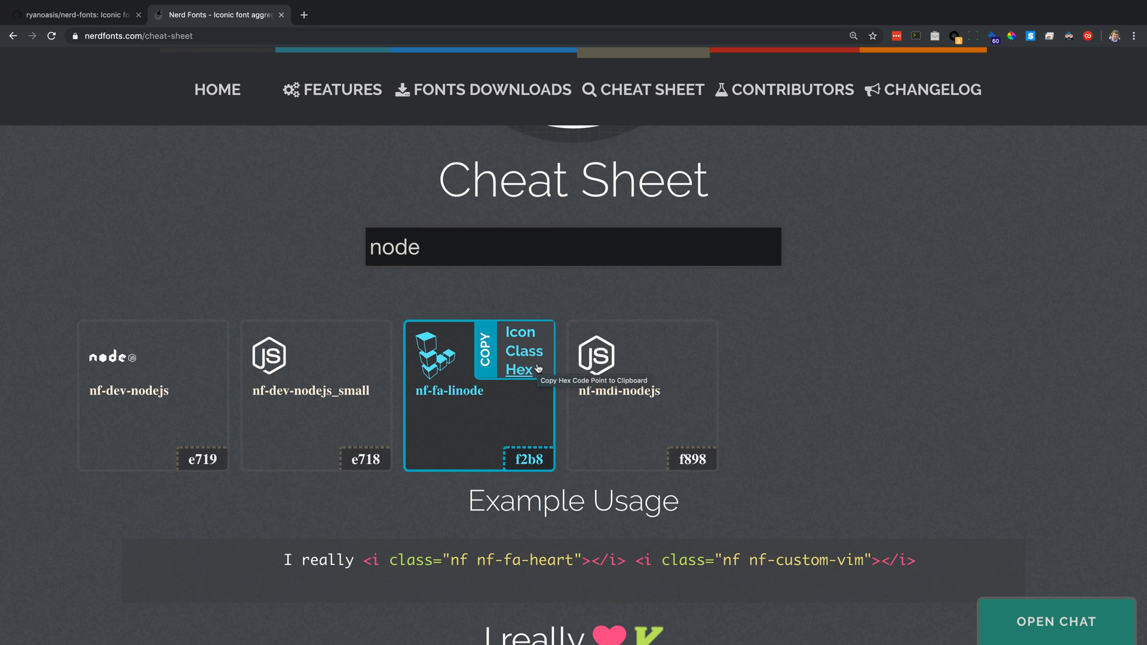
mouse_move(428, 292)
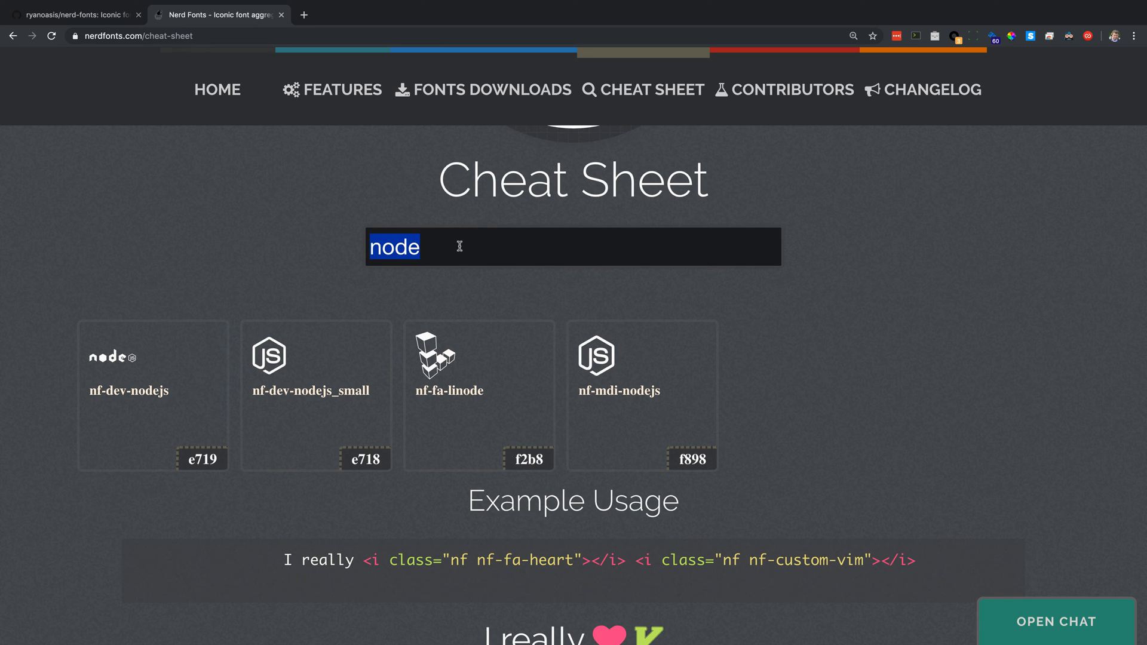
type("git")
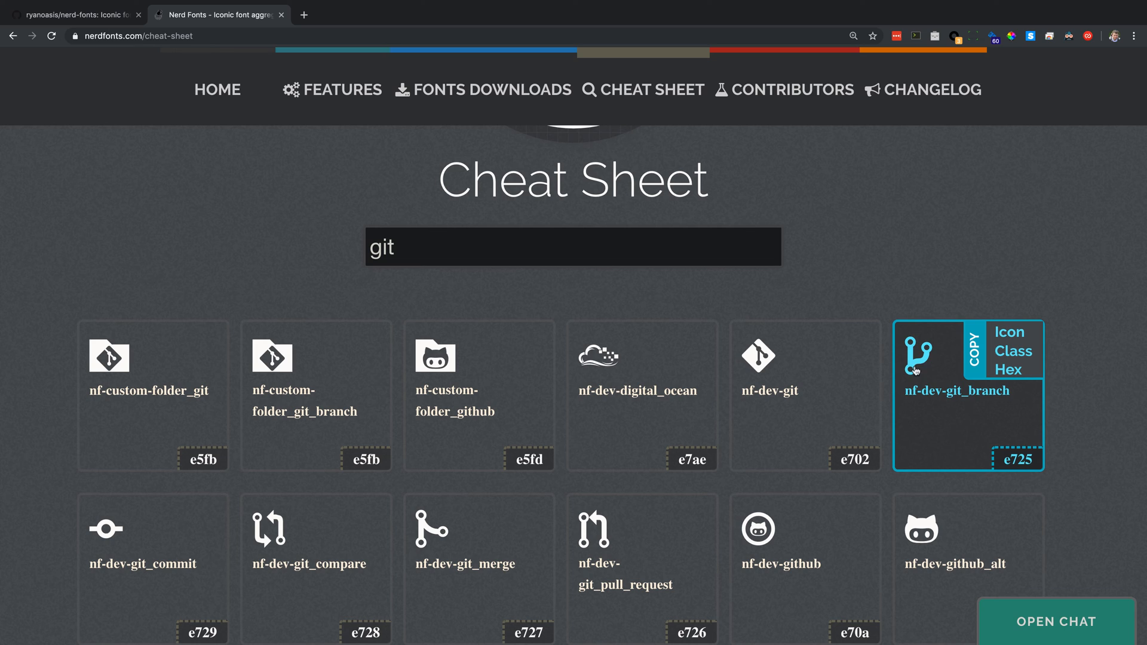
mouse_move(917, 358)
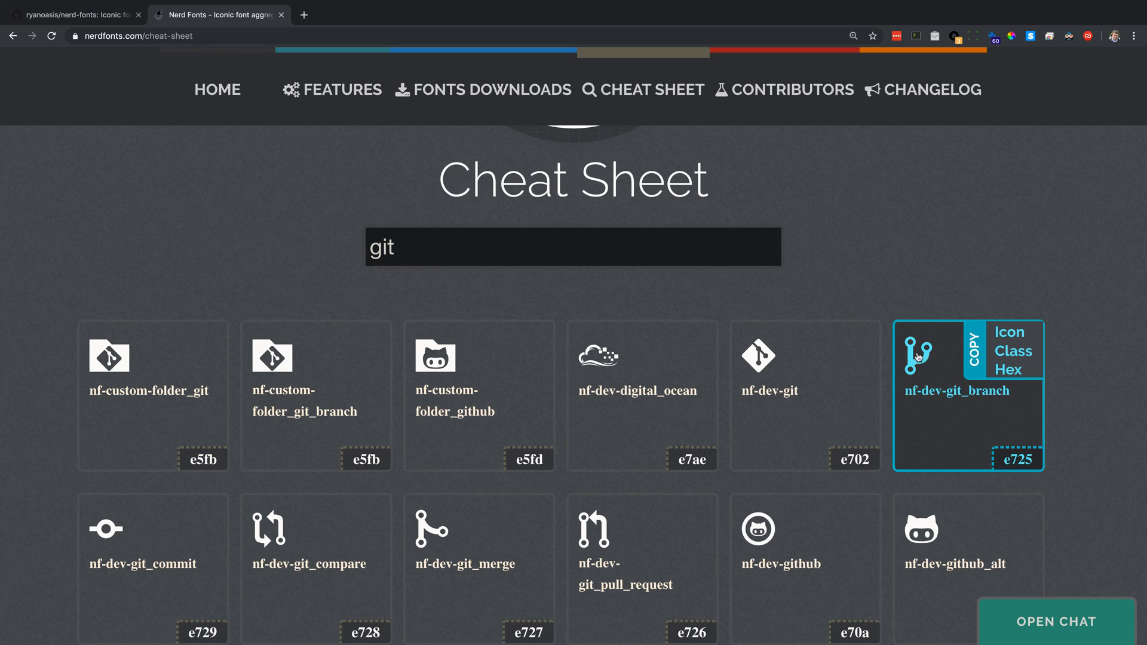
mouse_move(1011, 337)
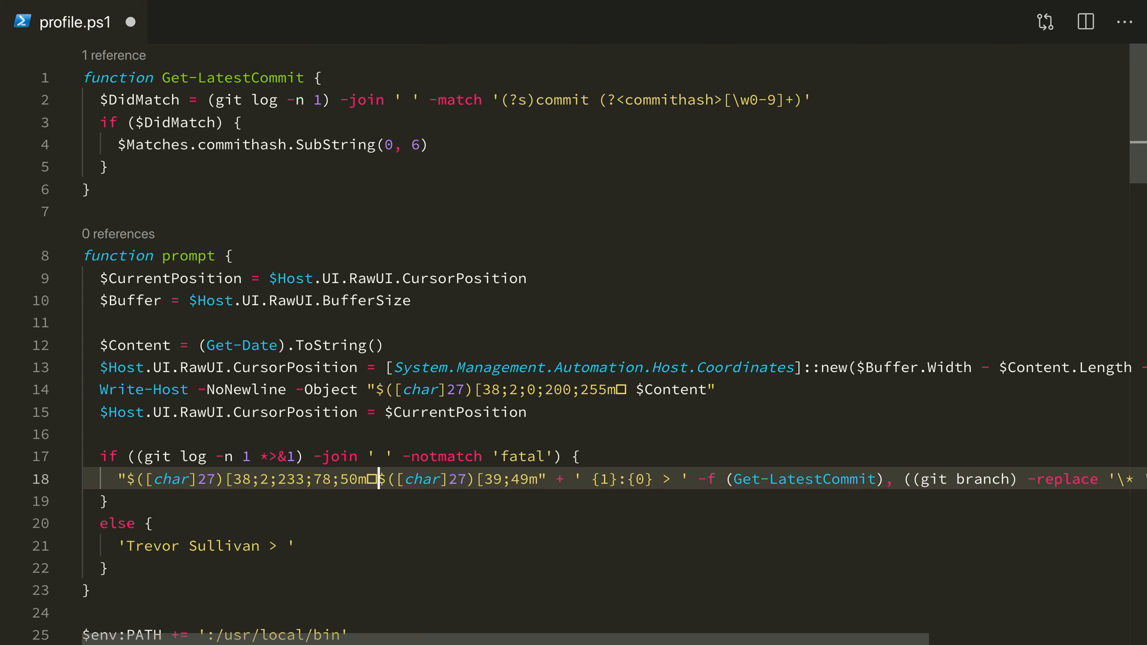
mouse_move(424, 510)
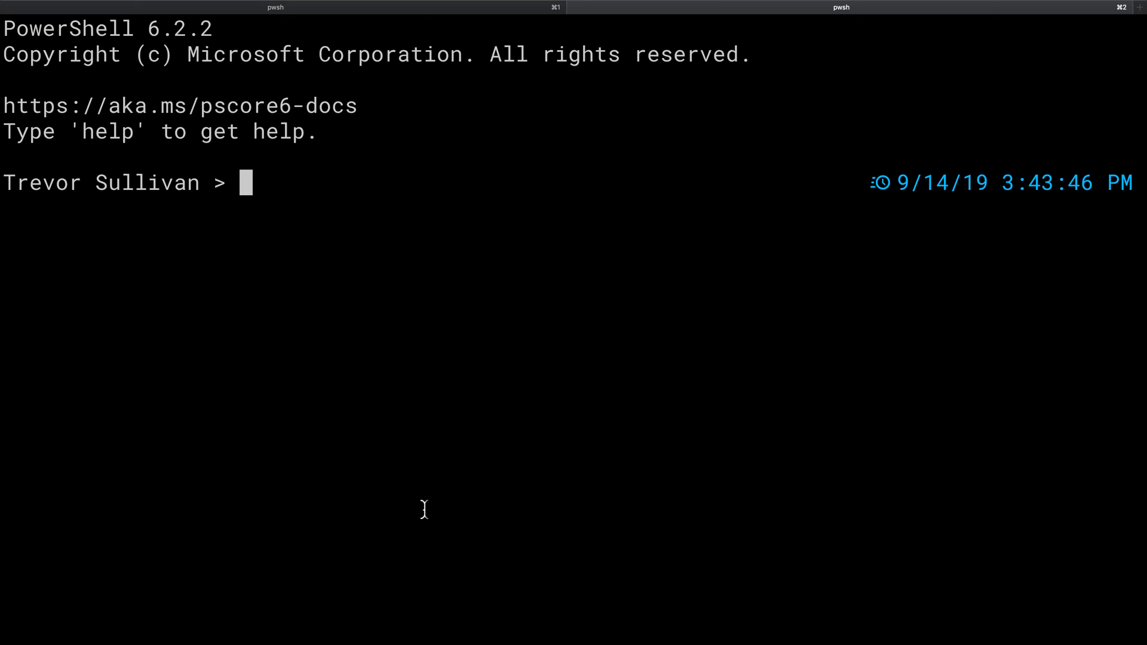
Step: Change into ~/git/trevor-webserver so the prompt shows the branch glyph with master:6c8c2f
type("cd")
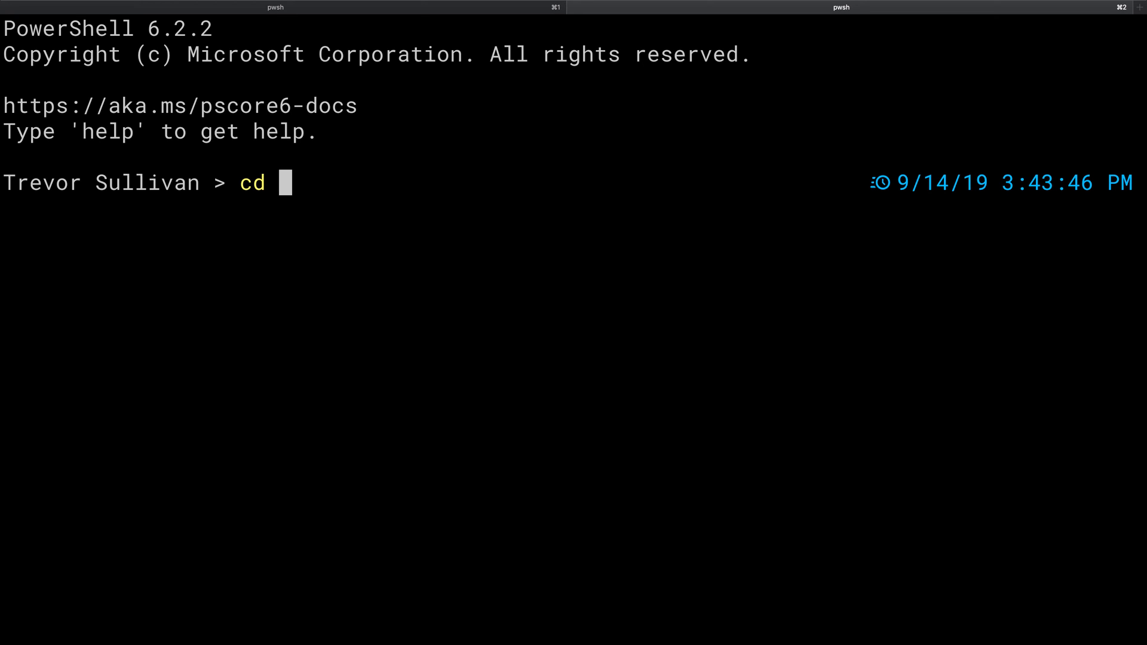
type("~/git/trevor")
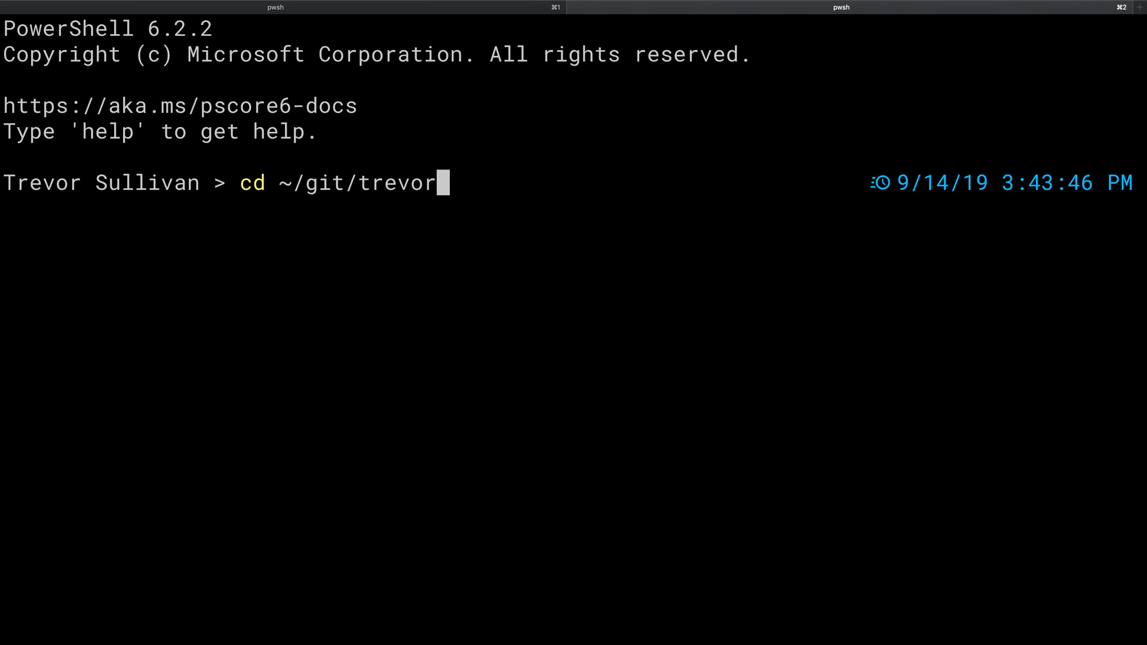
key("Return")
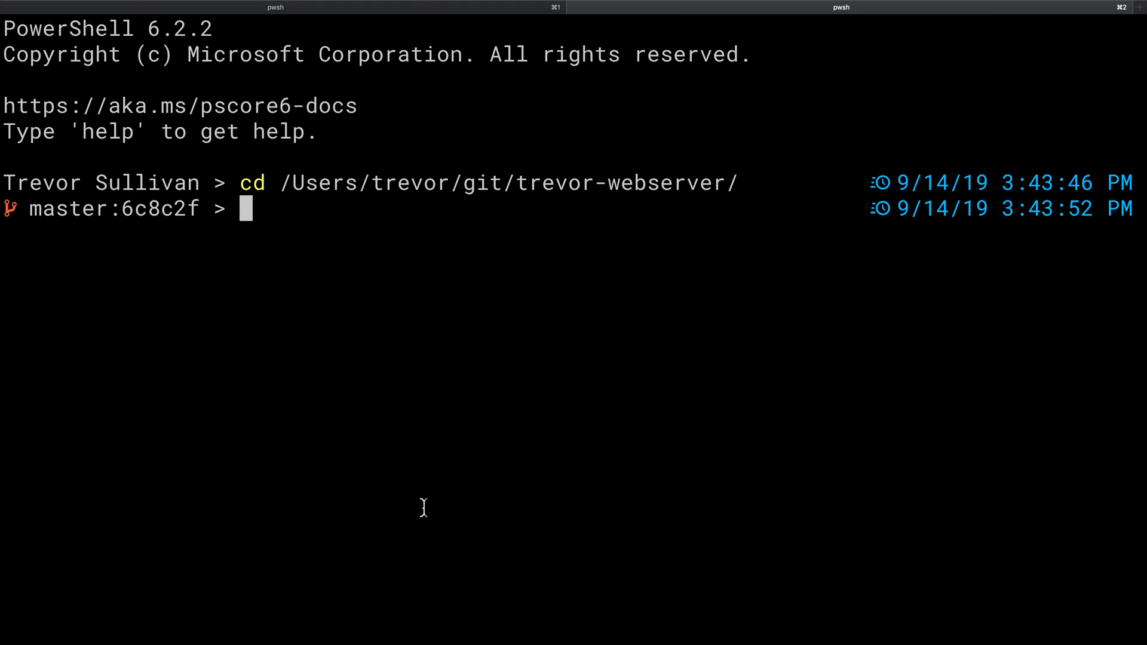
mouse_move(702, 181)
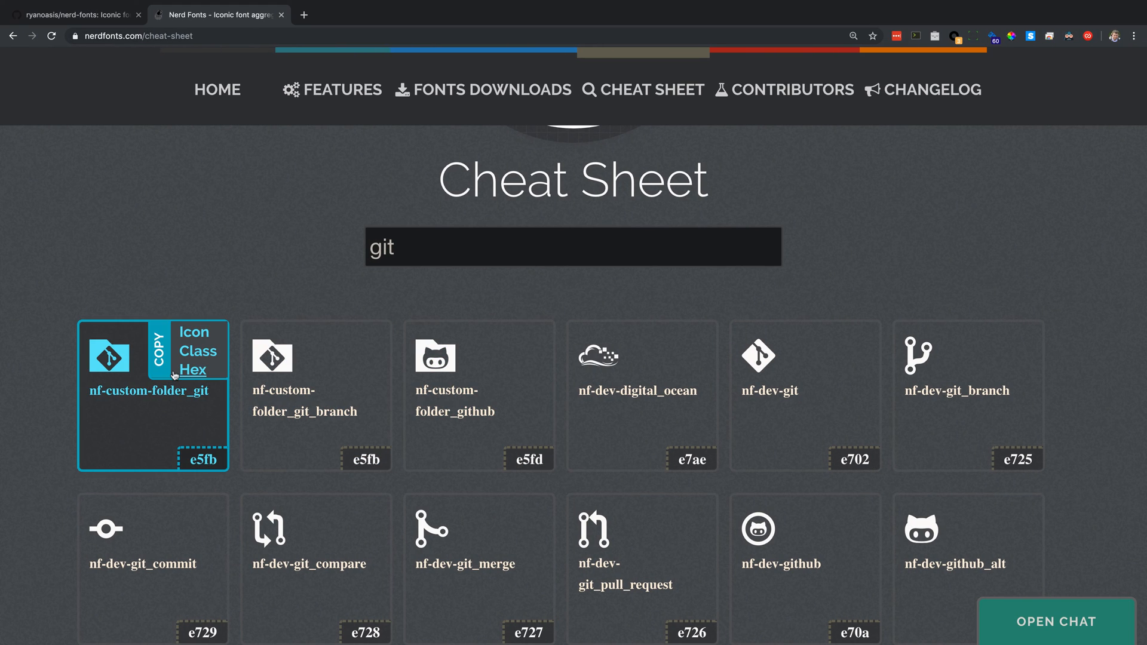
scroll("down", 3)
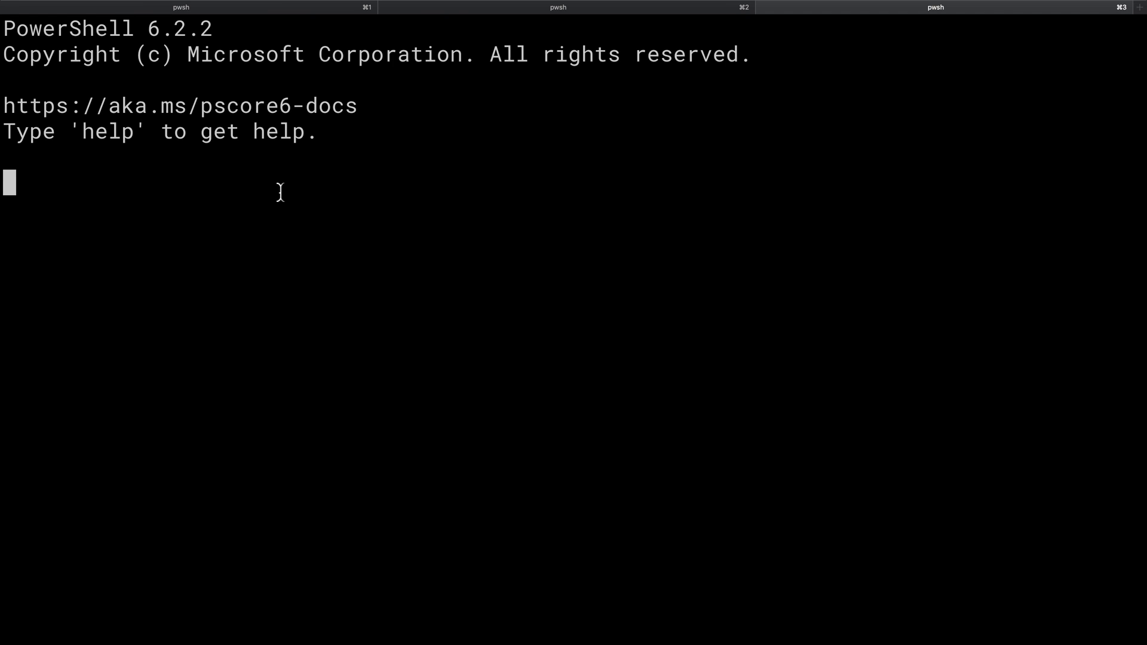
Step: Enter 'cd /Users/trevor/git/trevor-webserver/' in the new shell tab
type("cd")
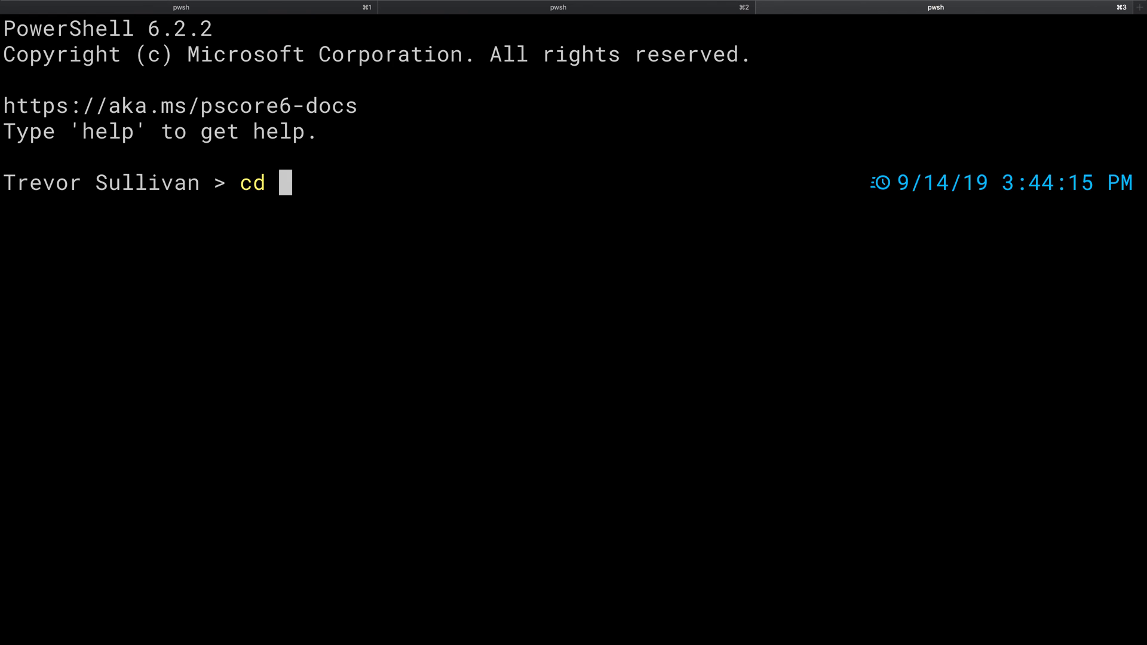
type("/Users/trevor/git/trevor-webserver/")
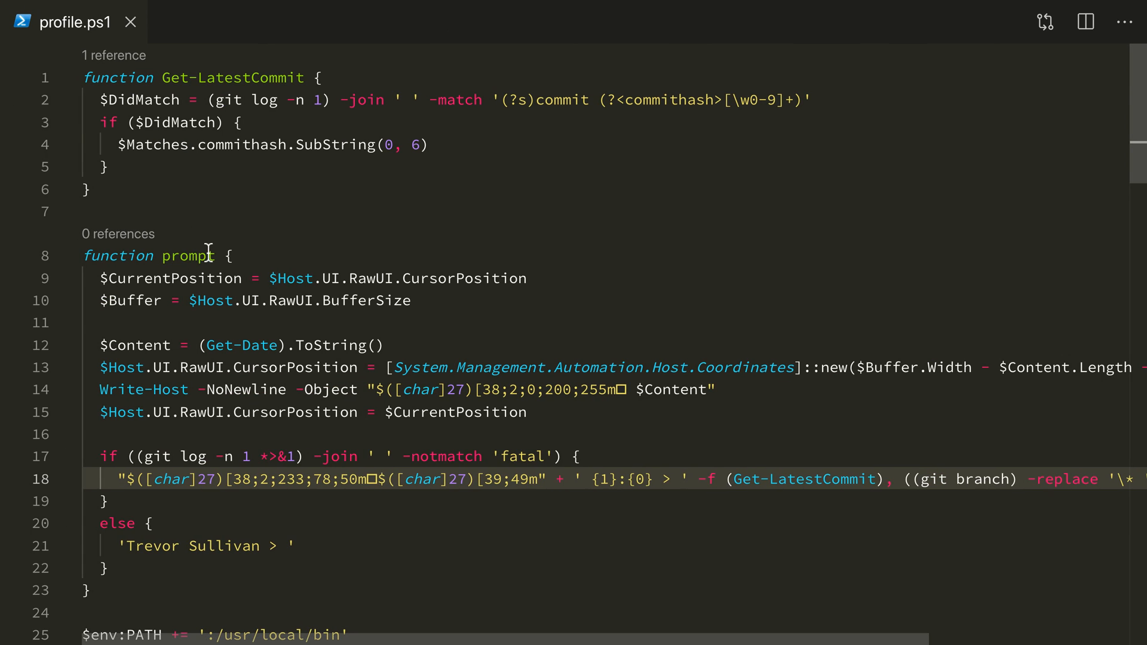
Step: Open user settings.json via the 'pref' command and place the cursor in the editor.fontFamily value
left_click(234, 256)
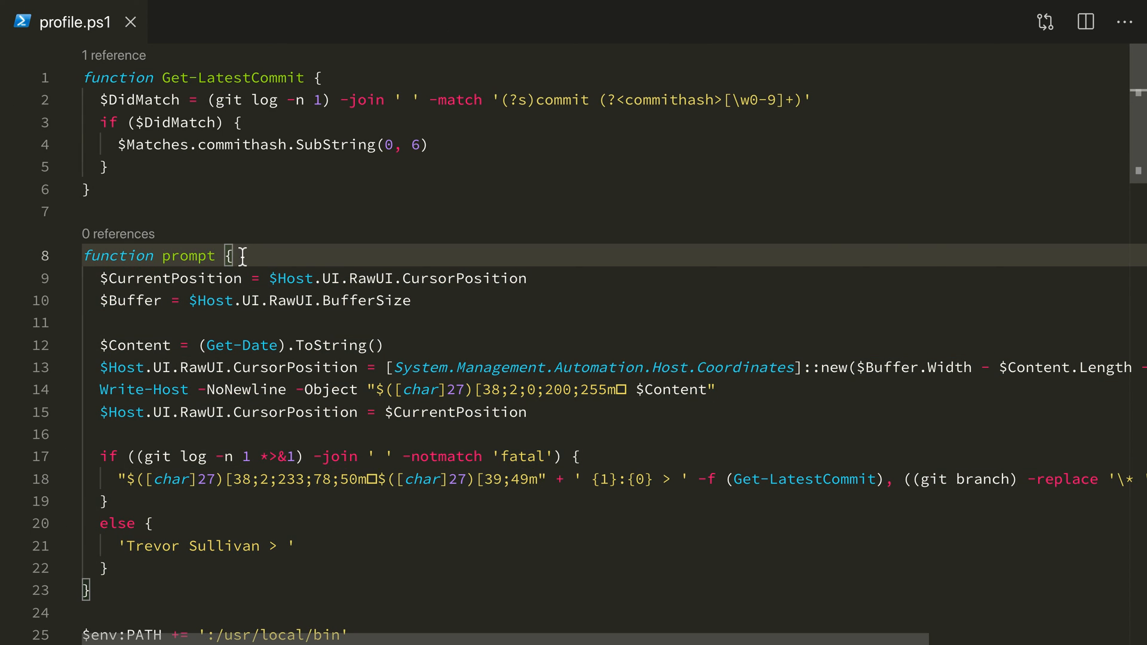
type("p")
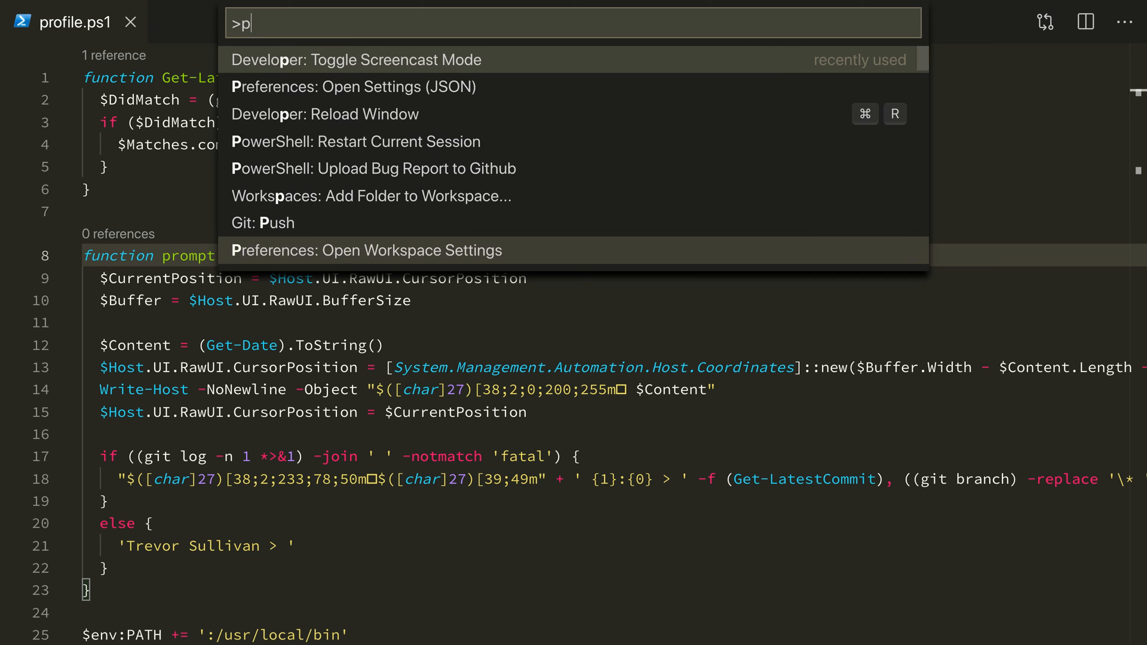
type("ref")
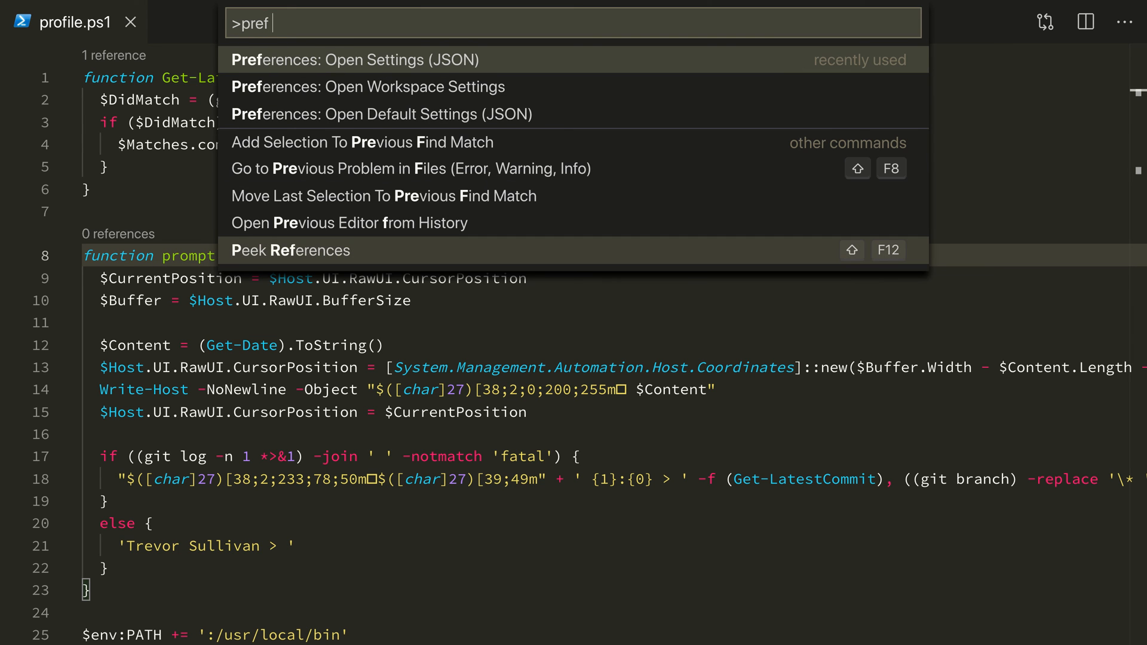
left_click(354, 59)
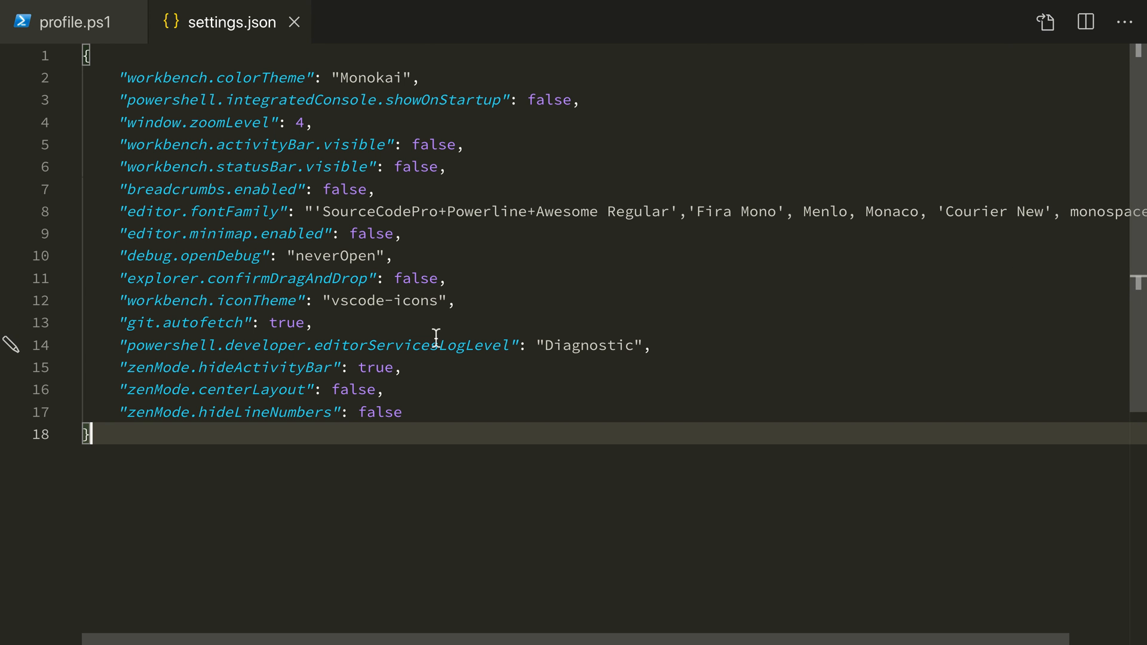
mouse_move(337, 223)
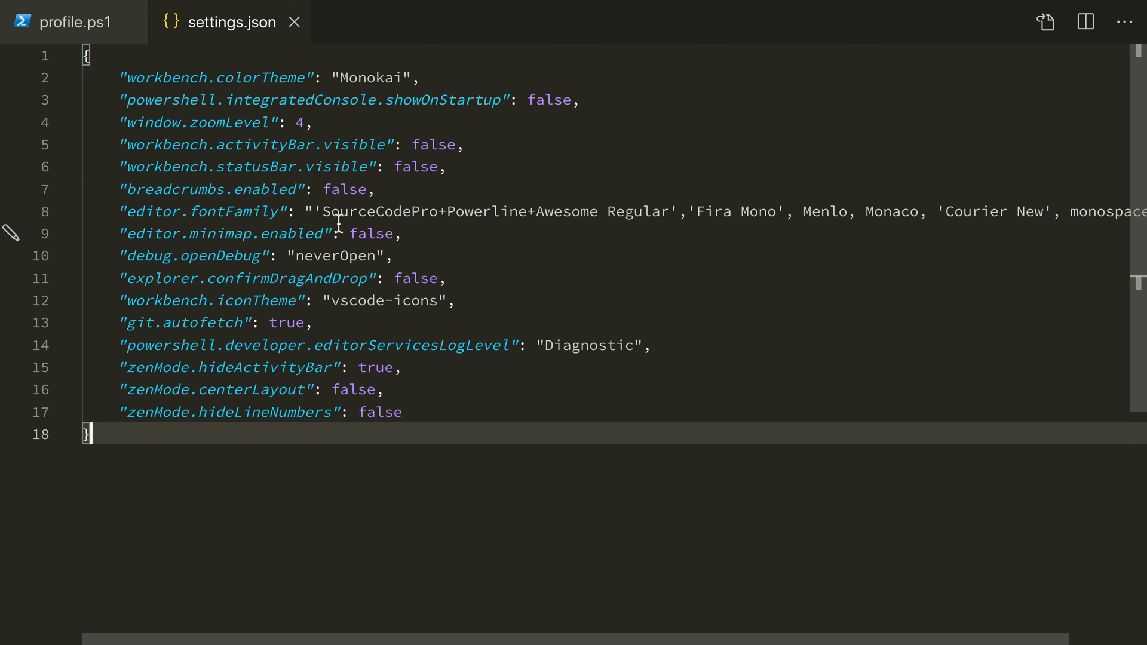
left_click(314, 211)
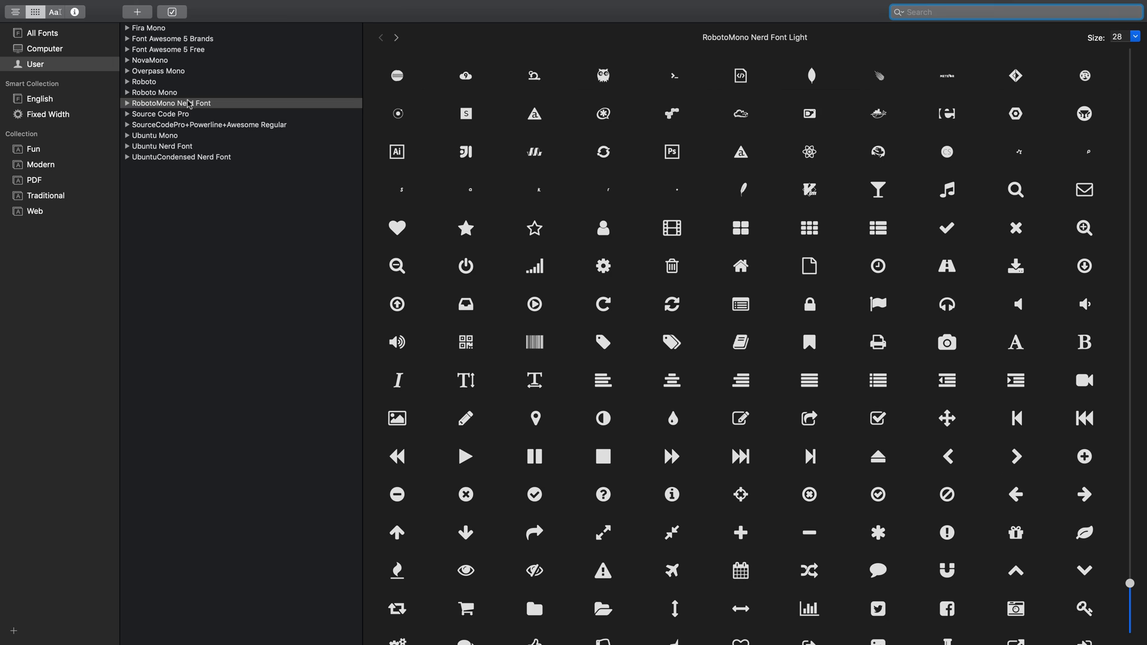
mouse_move(171, 102)
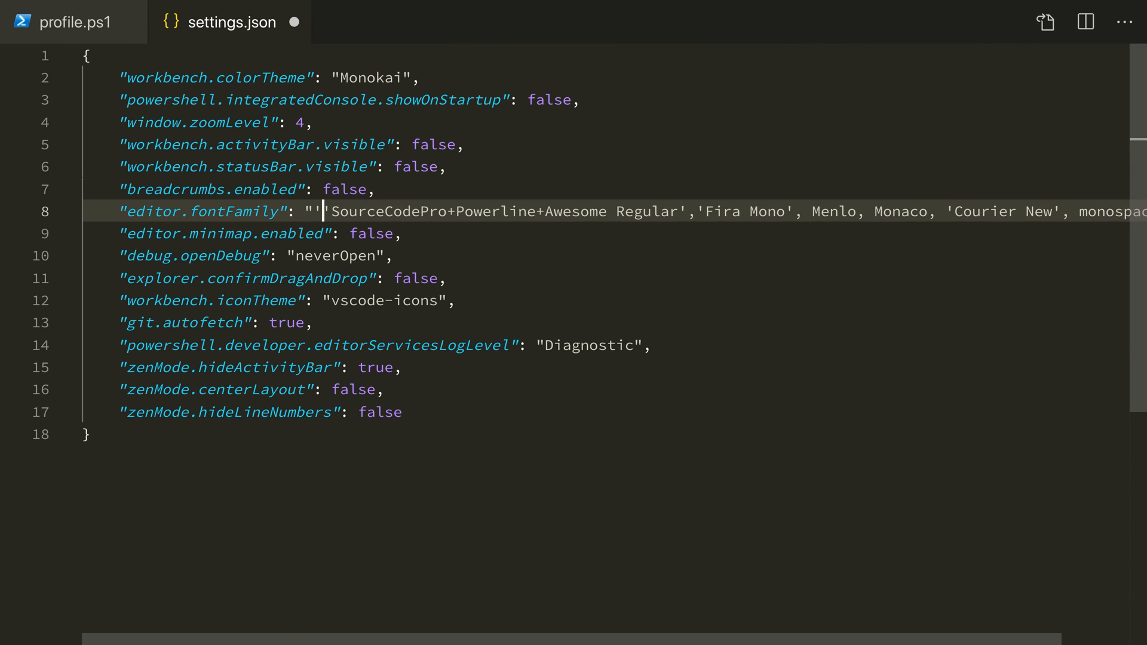
Step: Add 'RobotoMono Nerd Font' first in editor.fontFamily, save, and return to profile.ps1
type("RobotoMon")
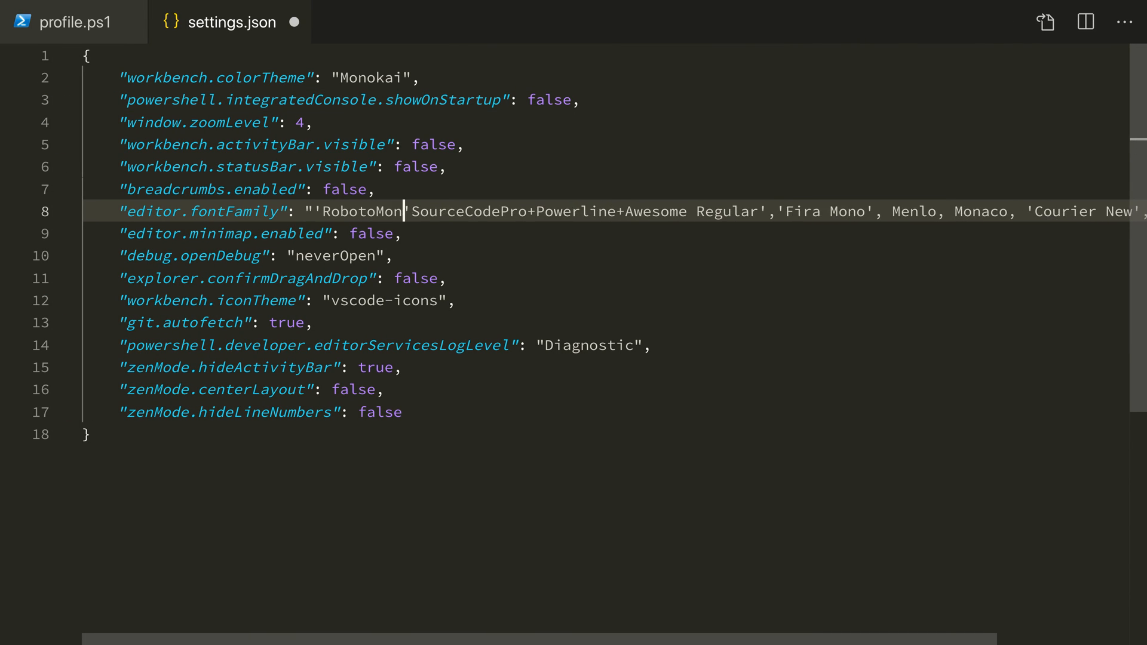
type("o")
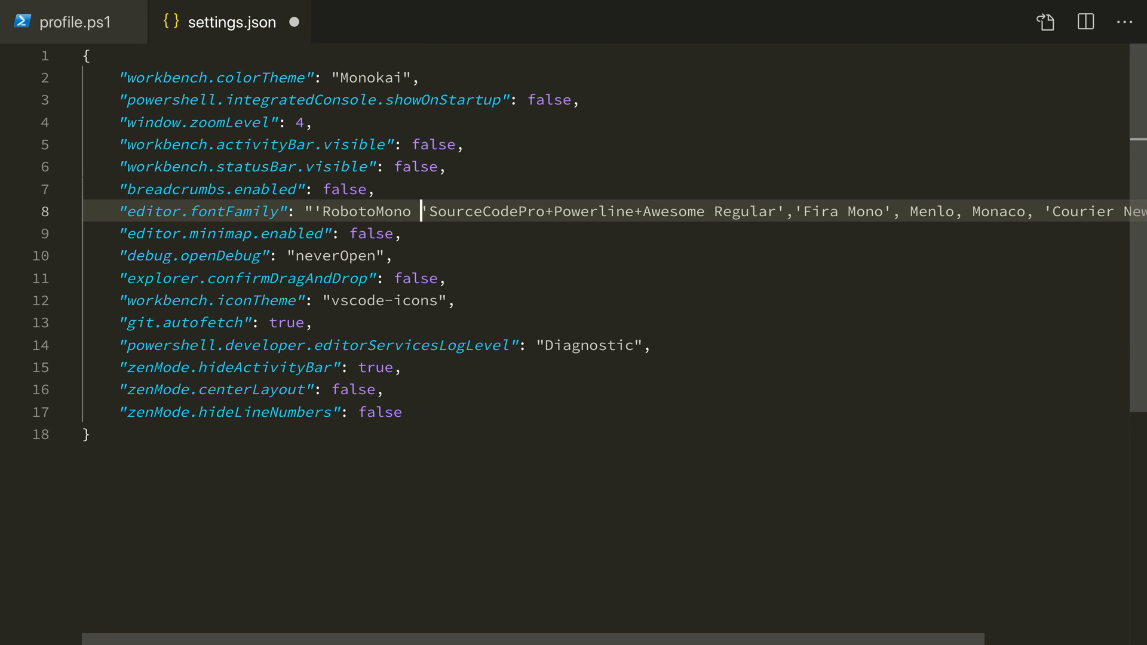
type("Nerd Font',")
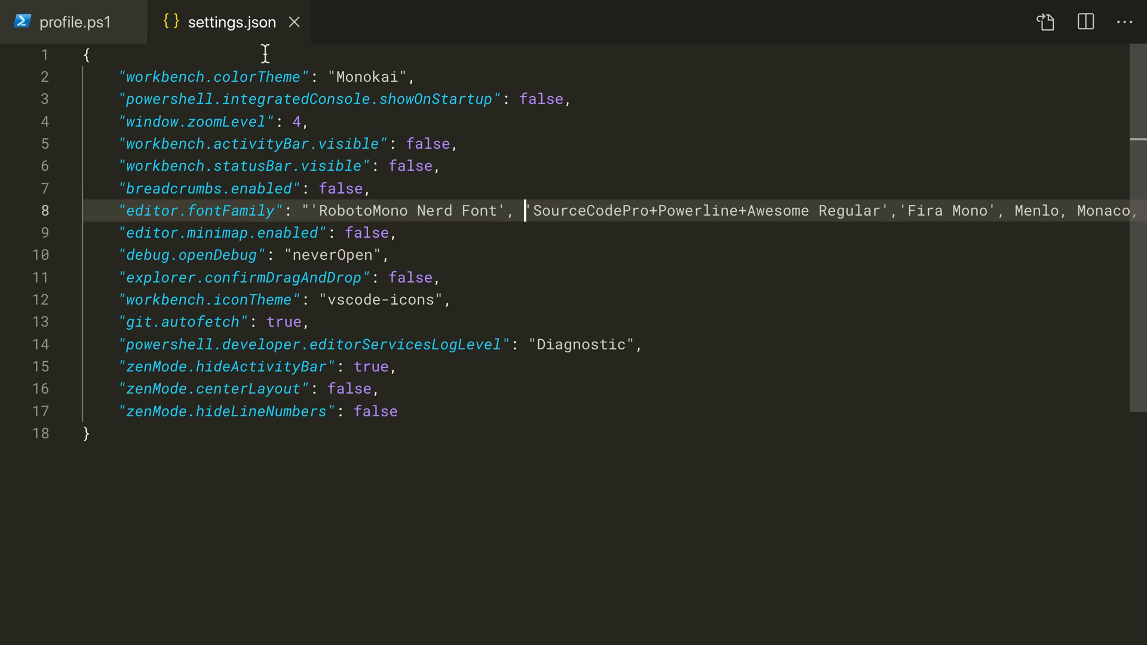
left_click(66, 22)
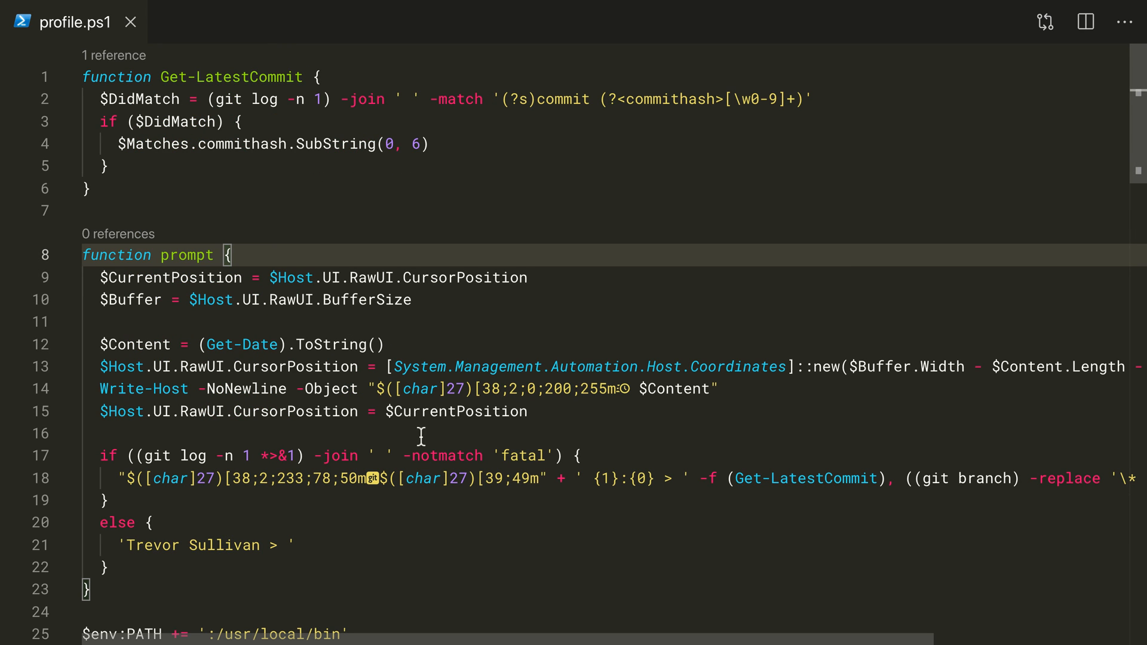
mouse_move(344, 438)
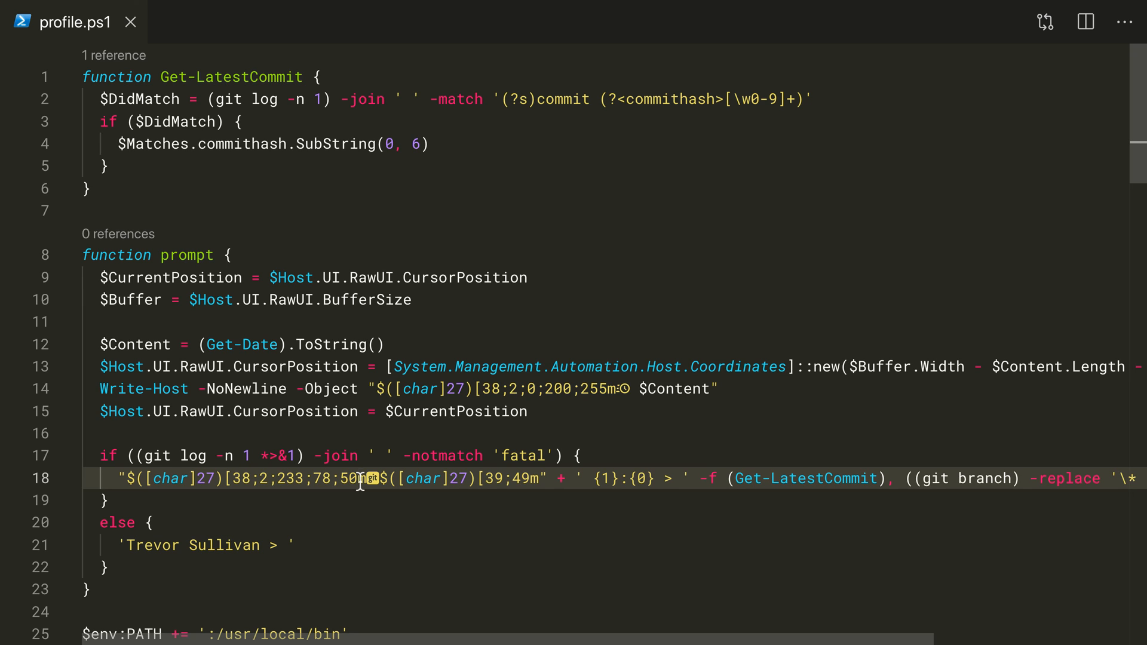
mouse_move(484, 454)
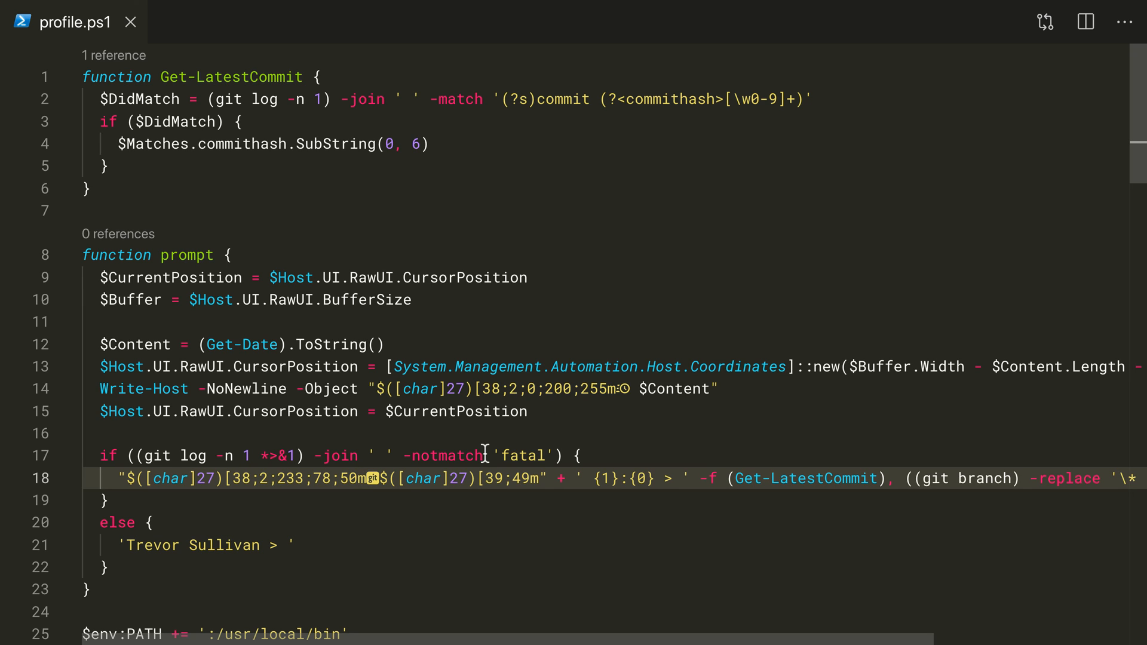
mouse_move(541, 438)
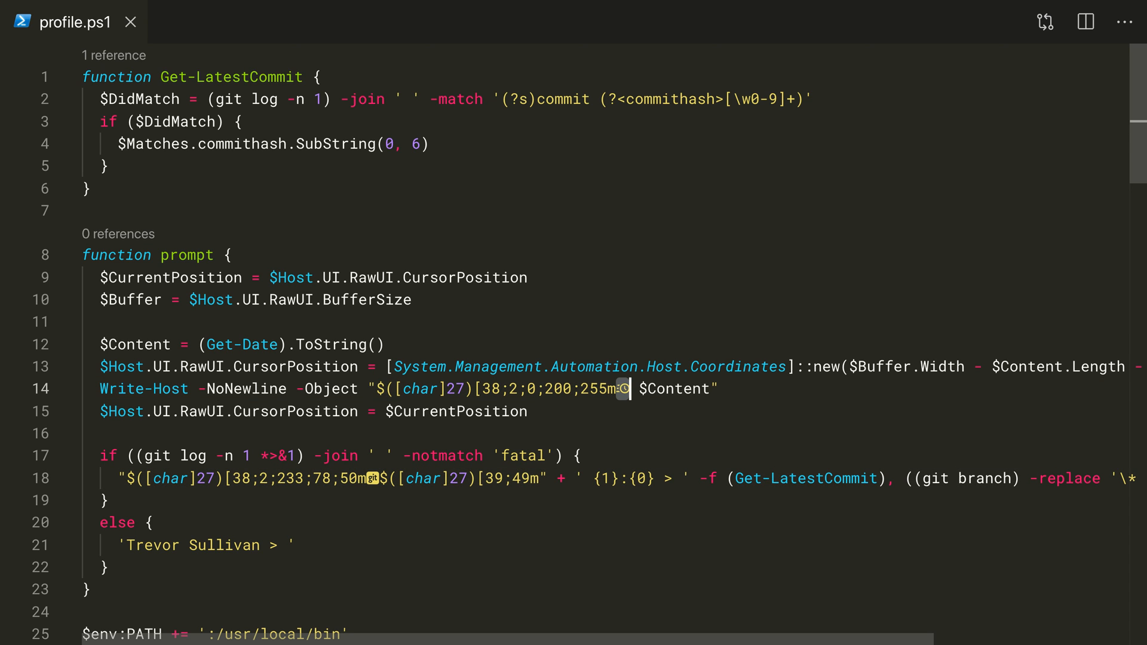
mouse_move(359, 487)
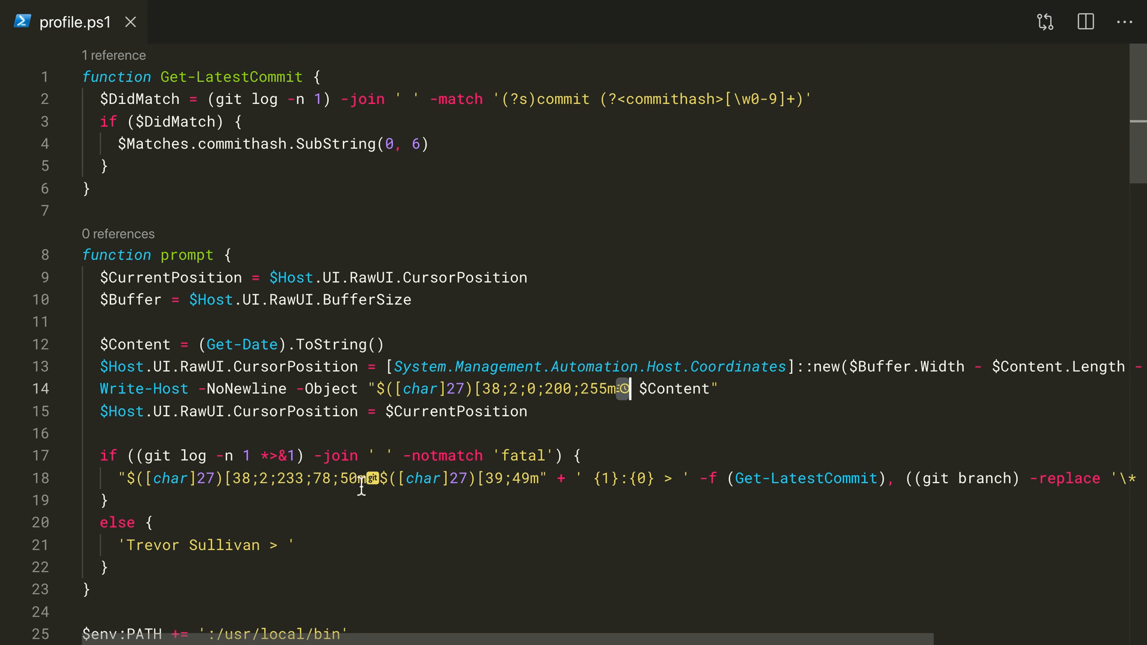